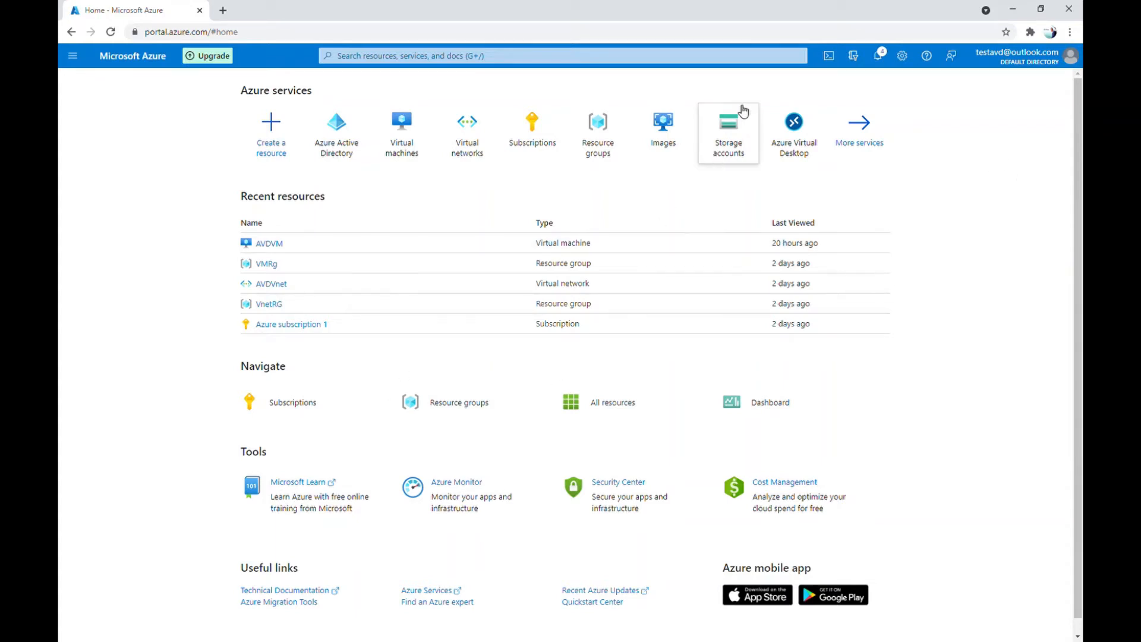
Step: Go from the Azure home page to Storage accounts and start a new storage account
left_click(728, 125)
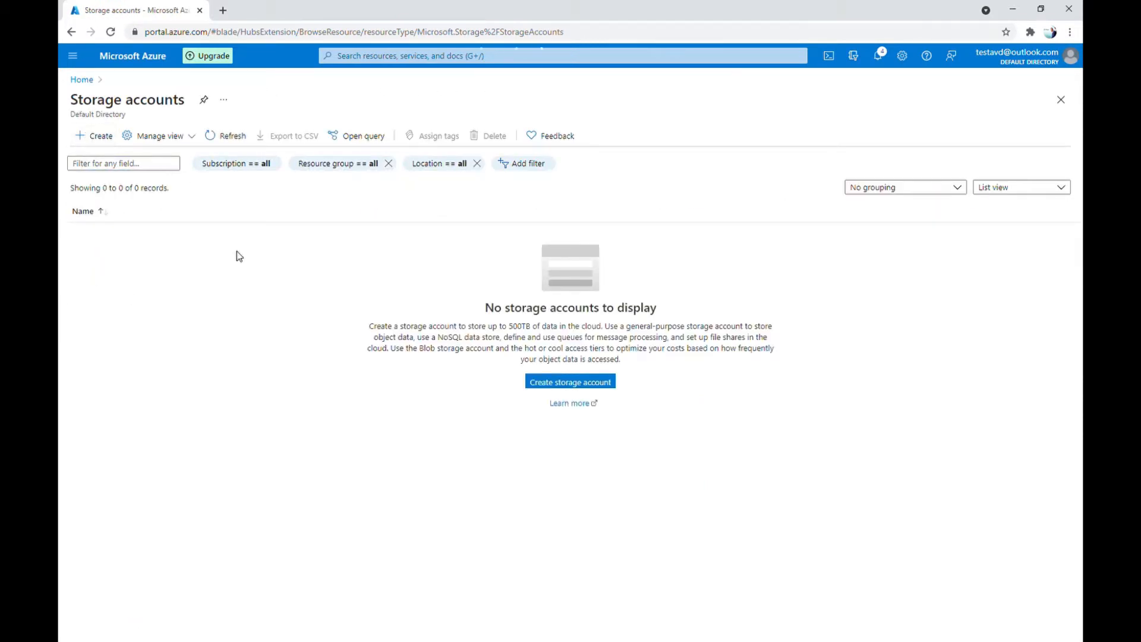
left_click(570, 381)
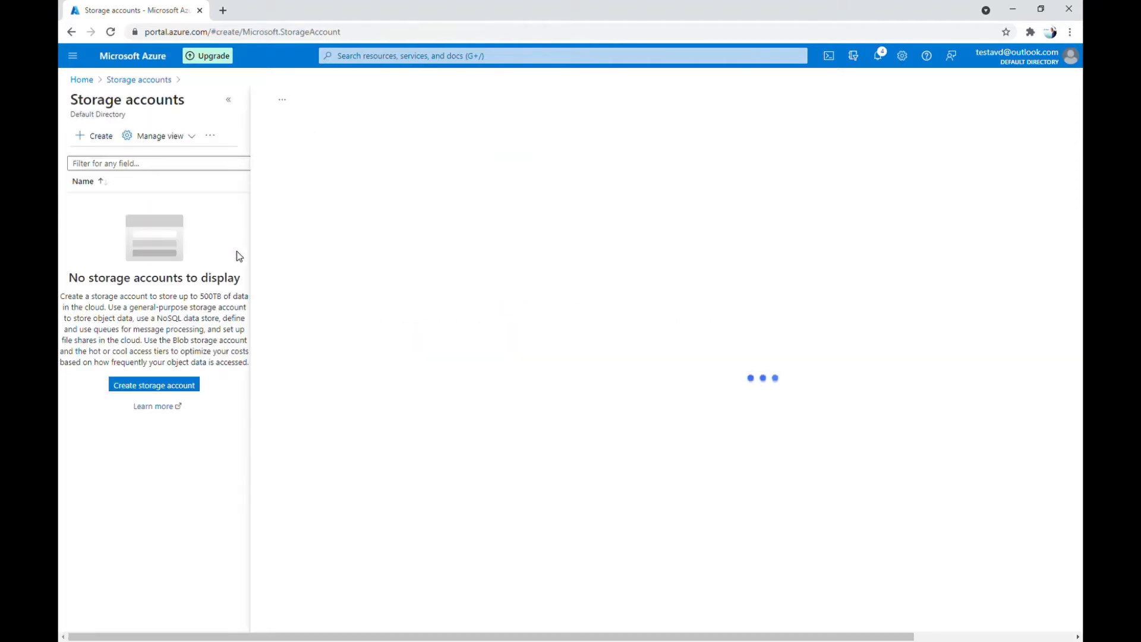
left_click(153, 385)
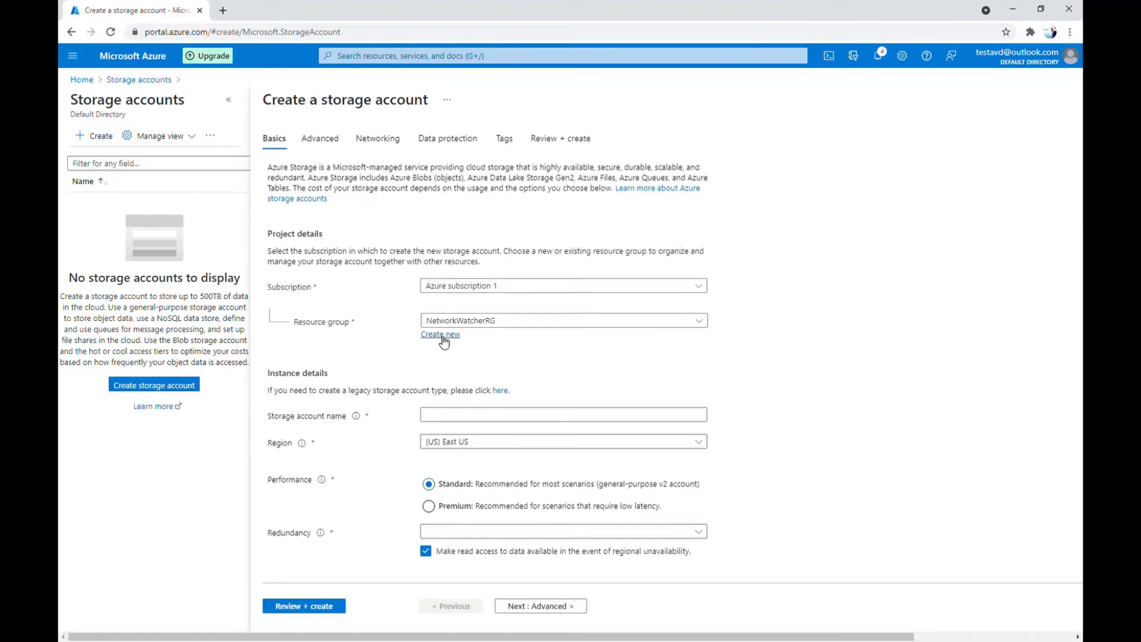
Step: Create a new resource group named RGSt for the storage account
left_click(440, 334)
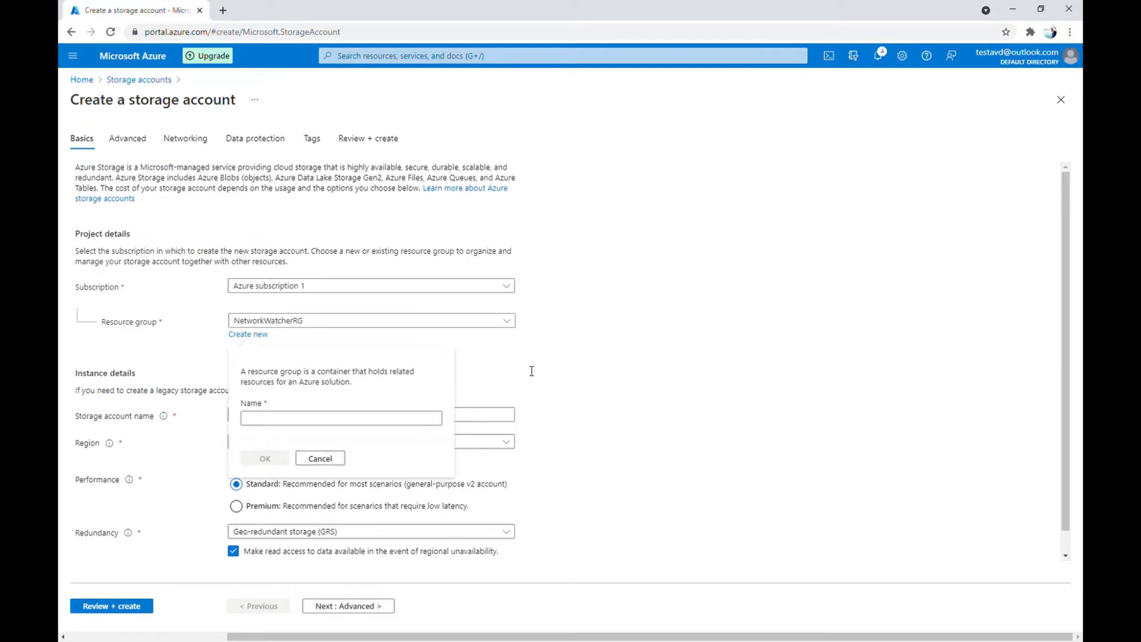
left_click(340, 418)
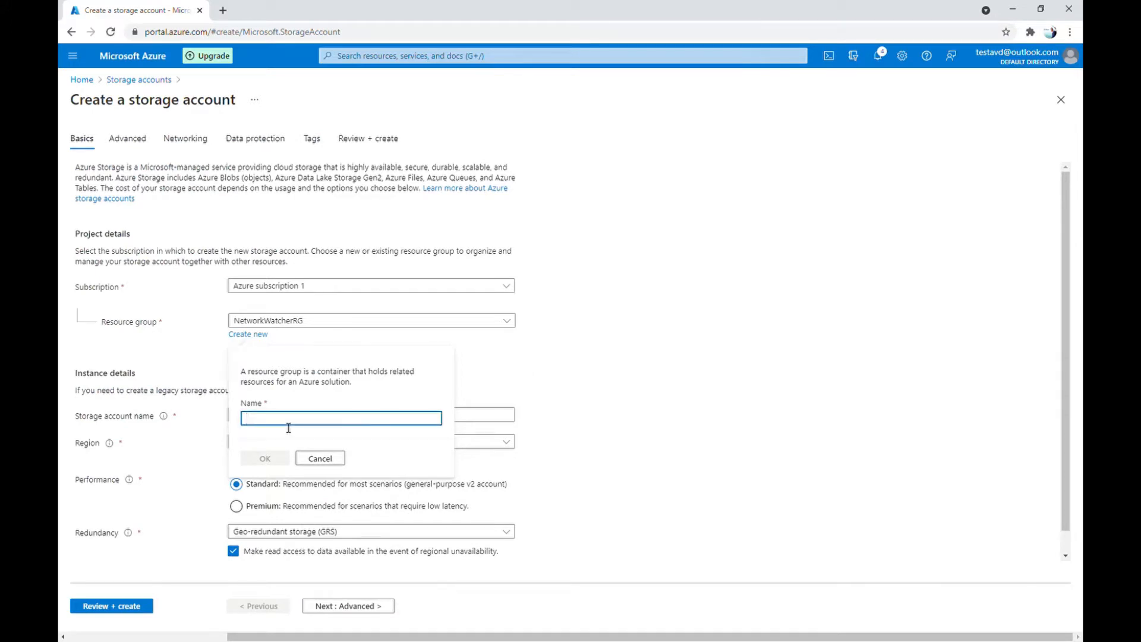
type("RGStr")
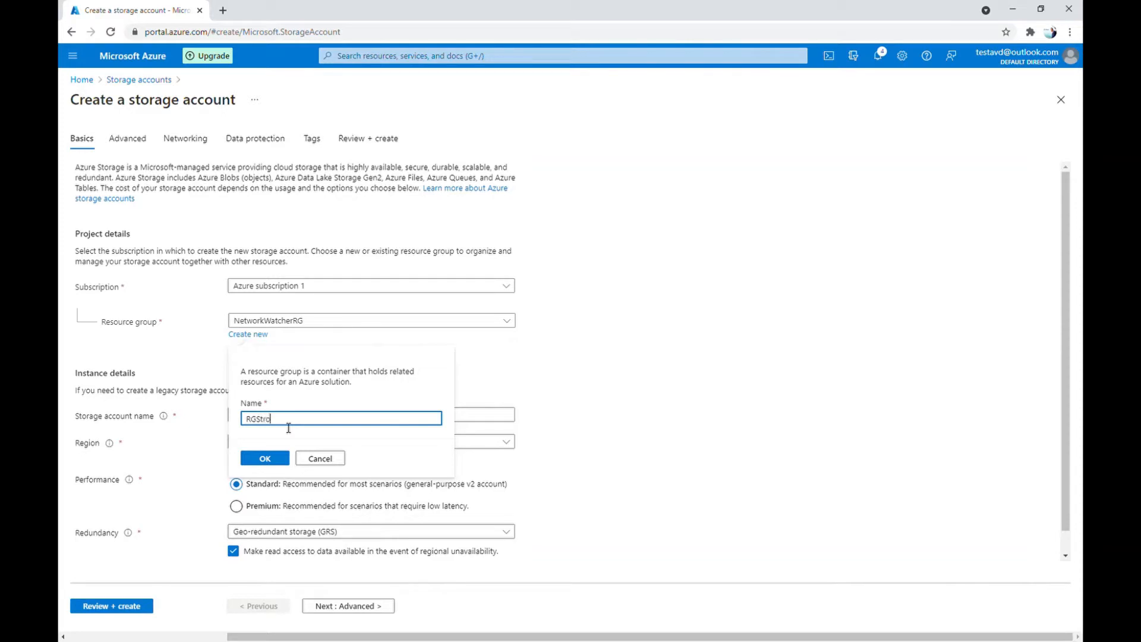
type("ogare")
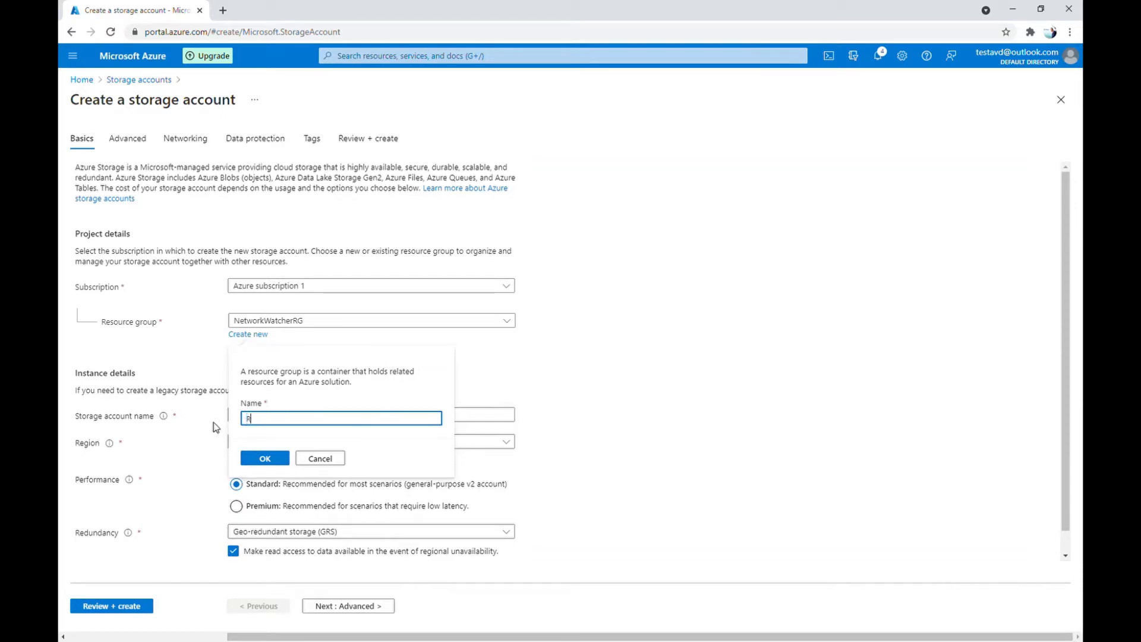
type("GStorage")
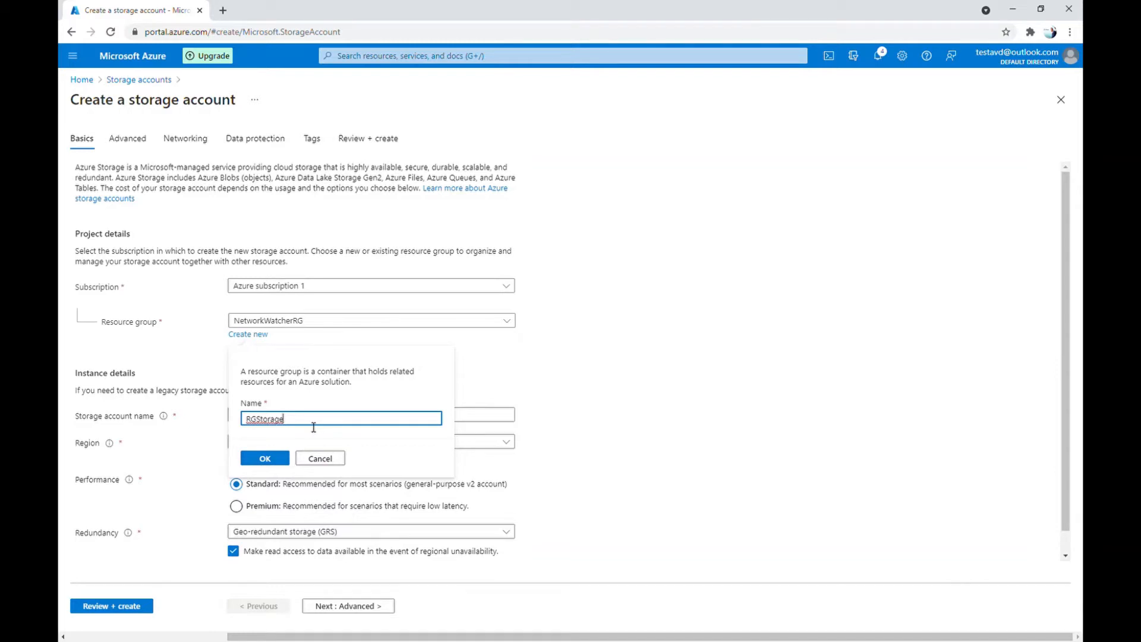
key("Backspace")
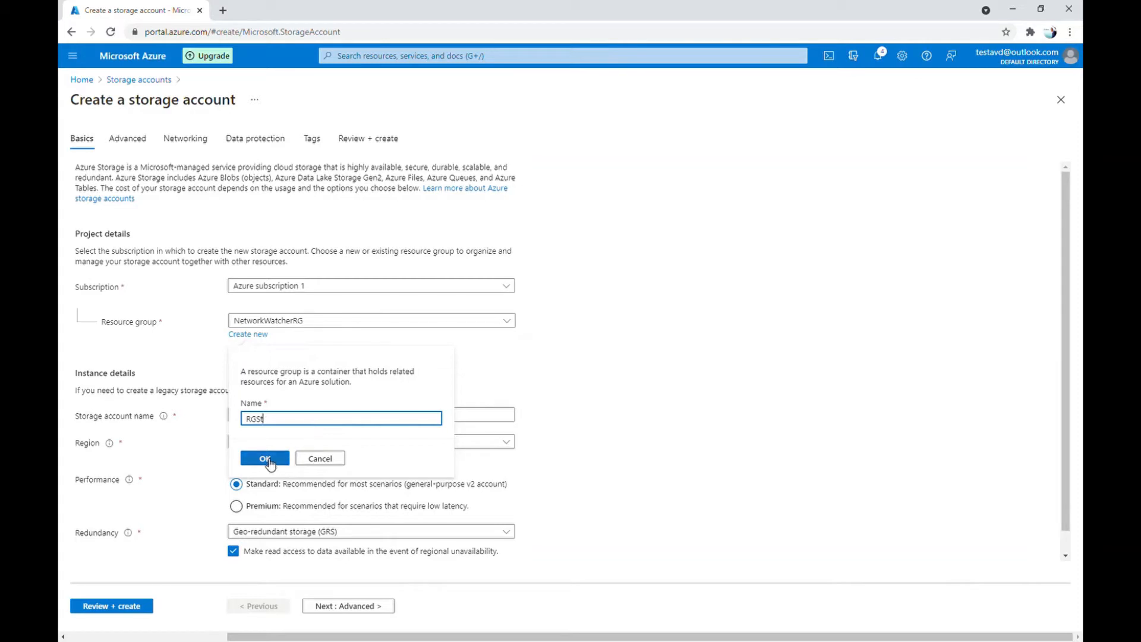
left_click(264, 458)
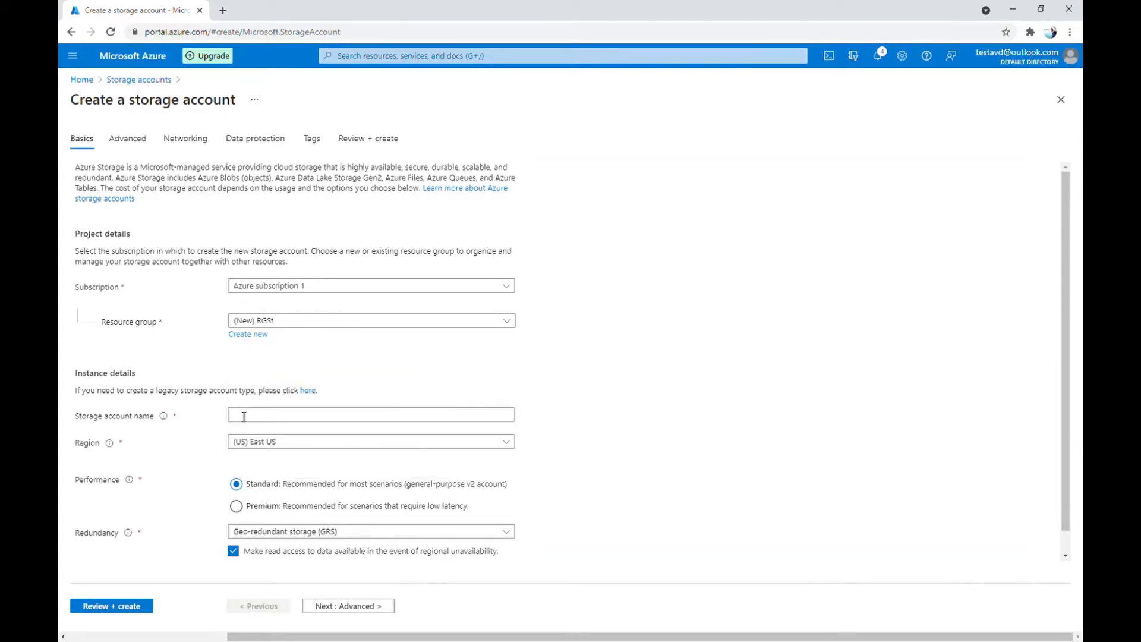
Step: Name the account avdstorage1239, choose Locally-redundant storage (LRS) and continue to Advanced
left_click(371, 415)
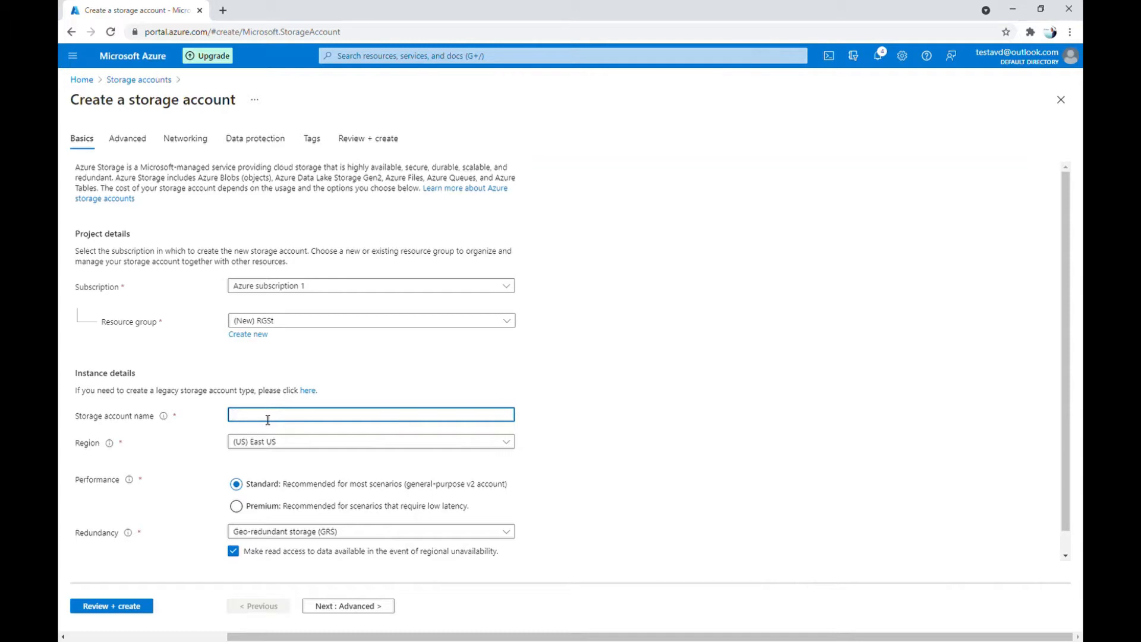
left_click(370, 414)
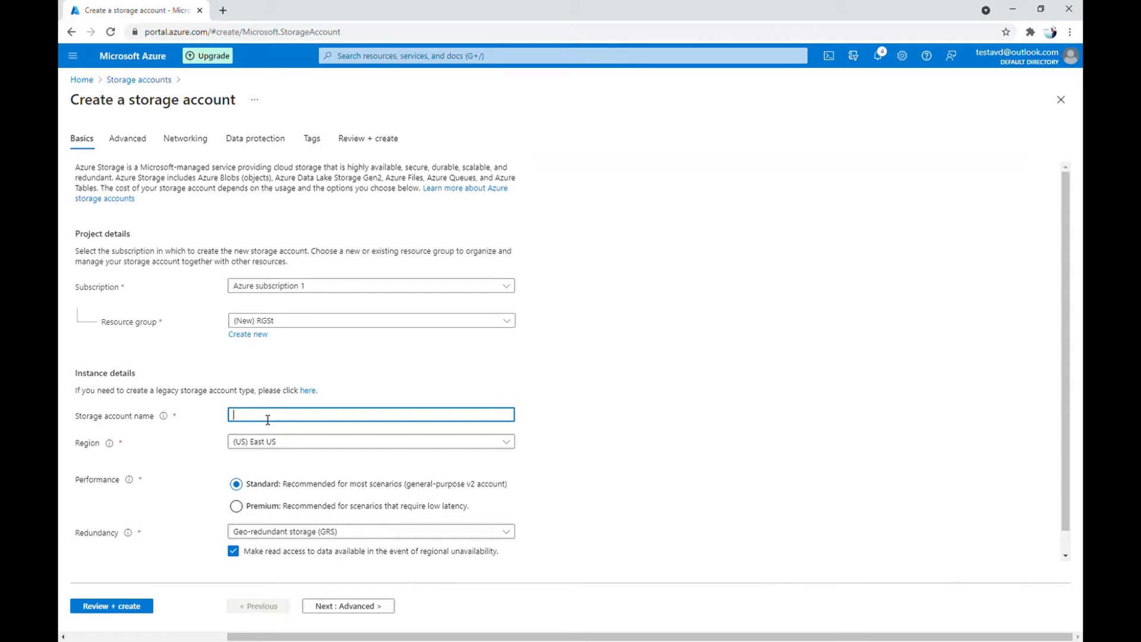
type("av")
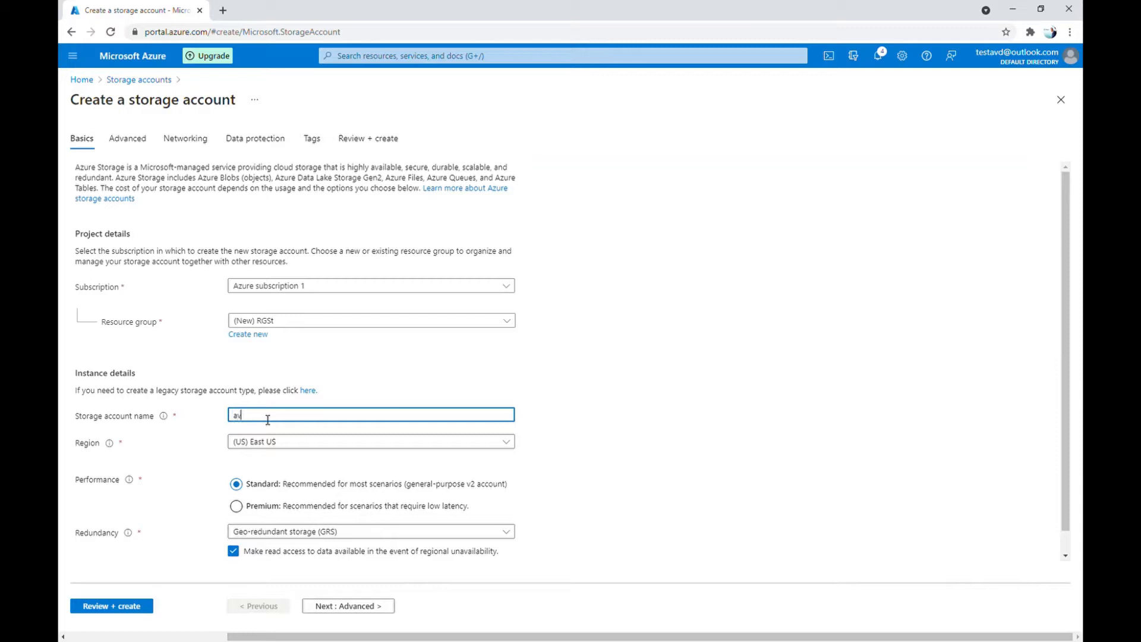
type("dstorage1239")
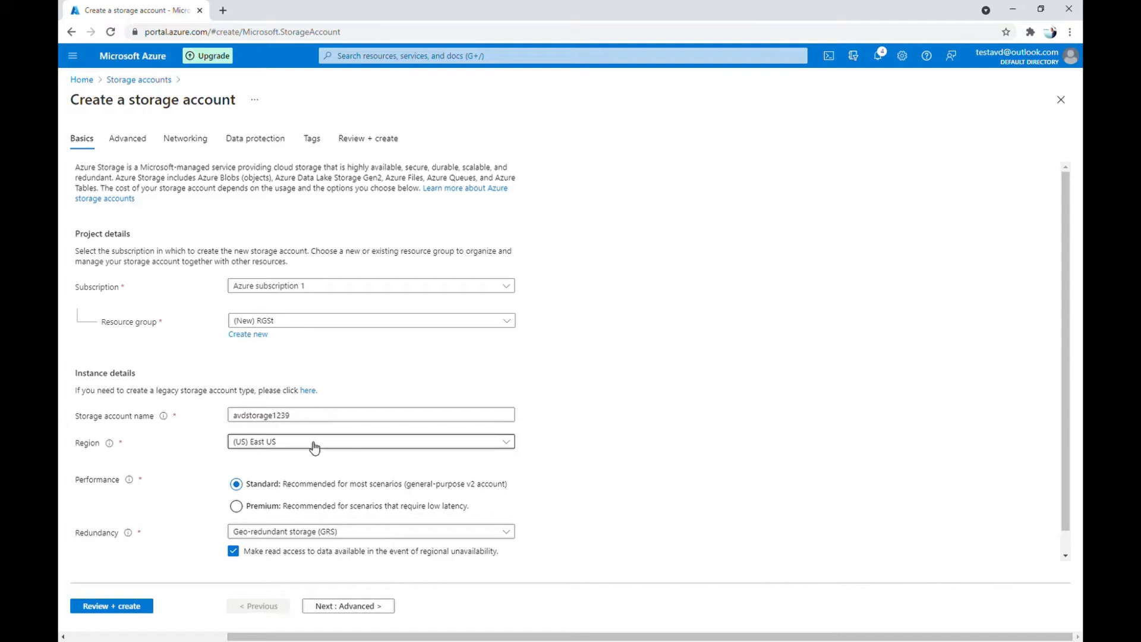
mouse_move(293, 453)
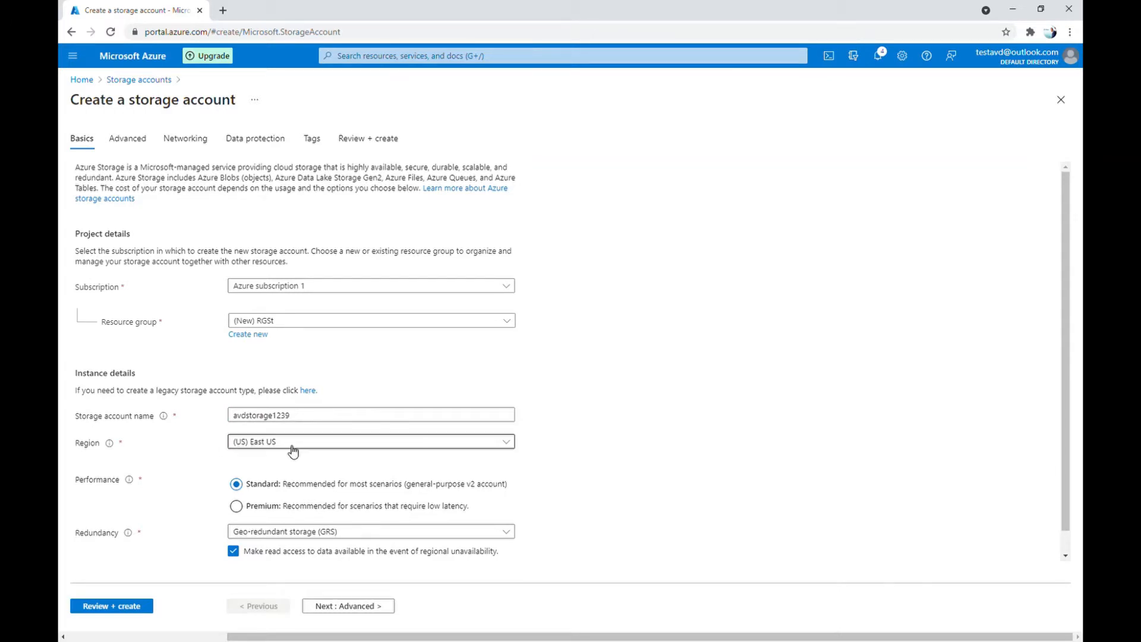
scroll("down", 3)
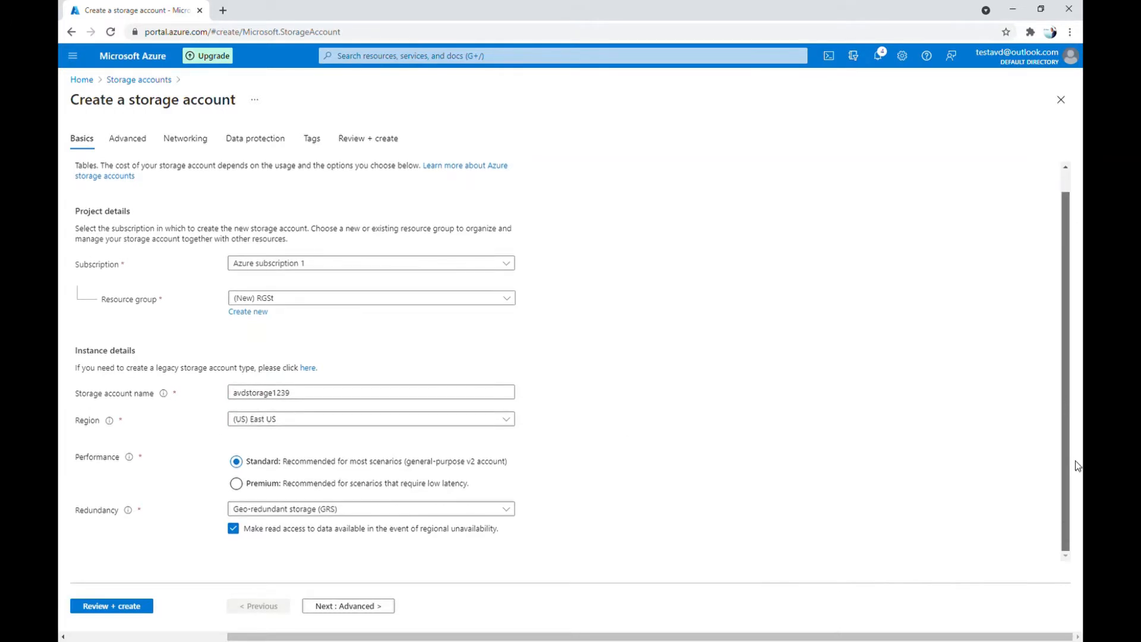
mouse_move(282, 472)
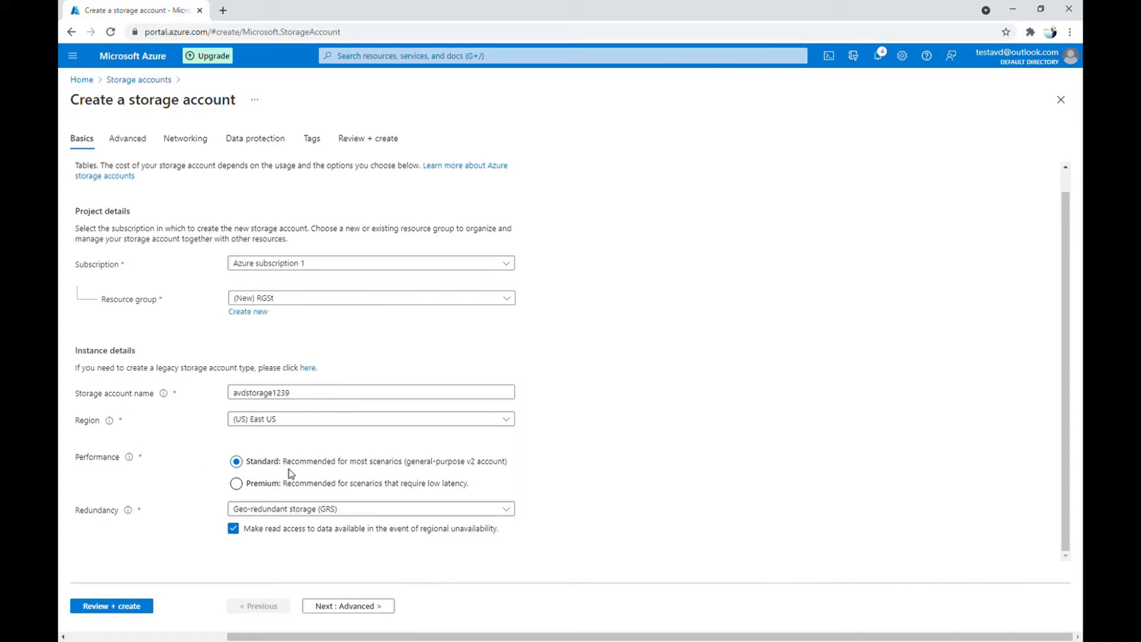
mouse_move(284, 470)
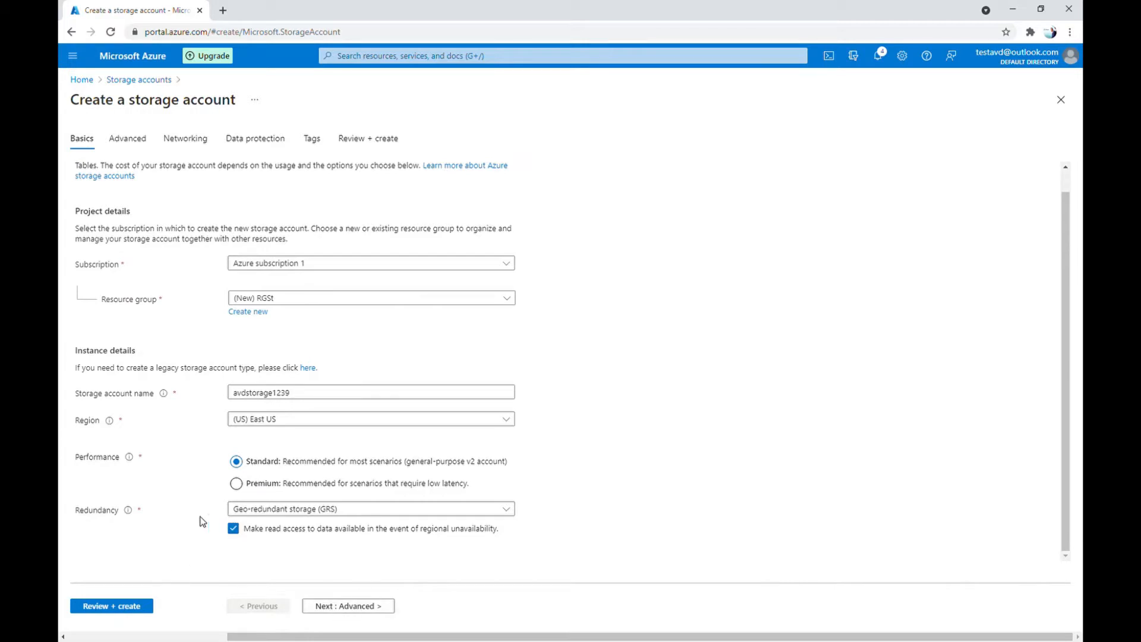
left_click(369, 509)
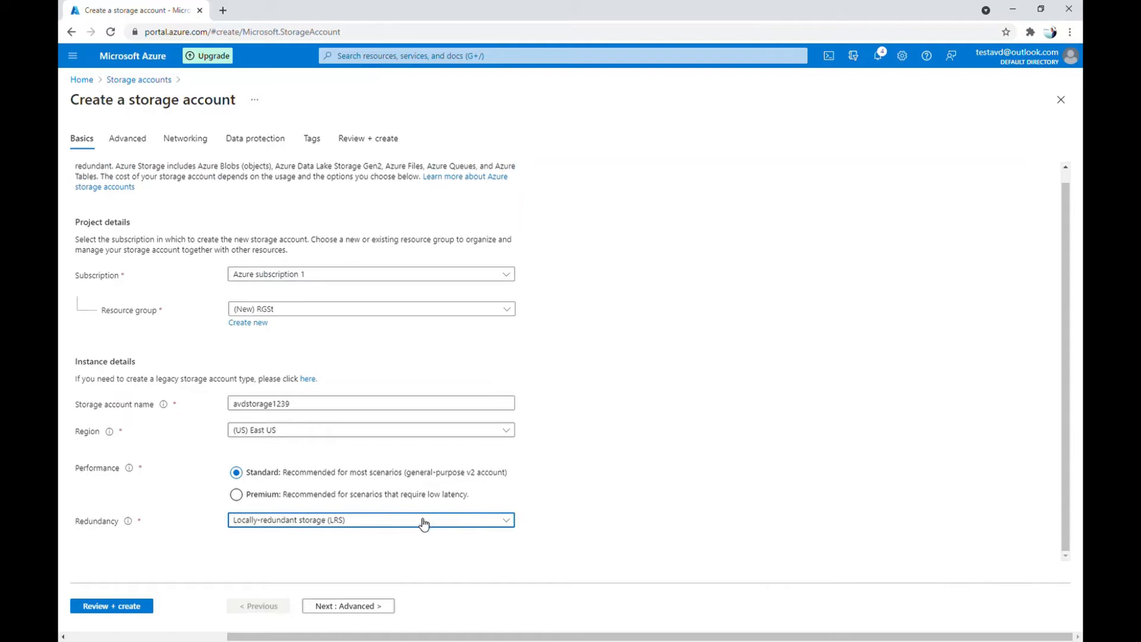
left_click(127, 138)
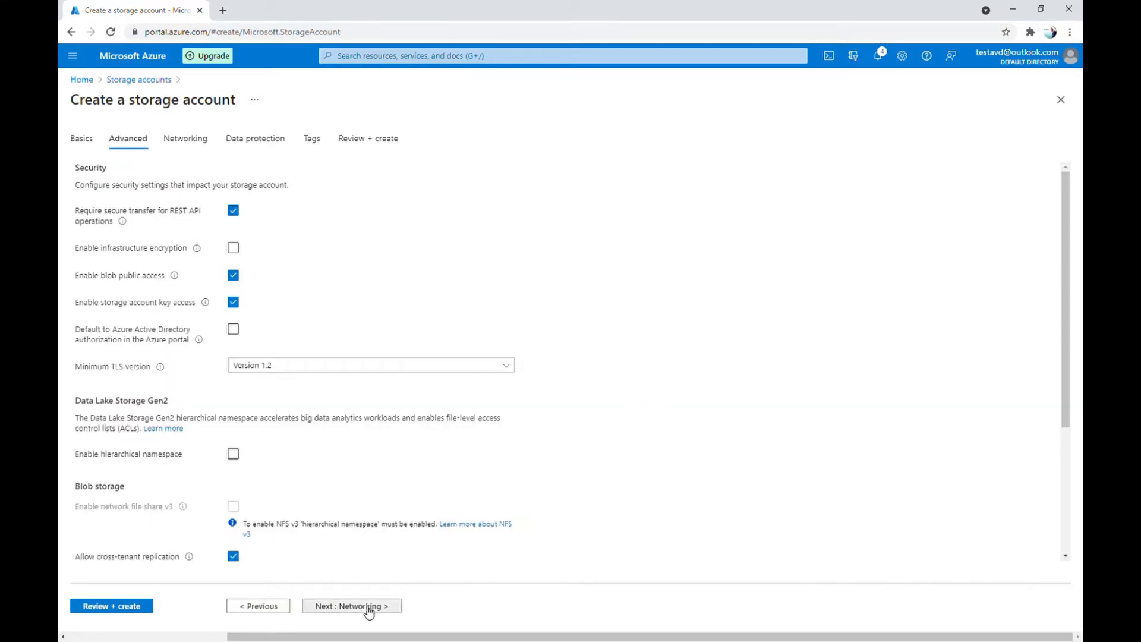
Step: Step through Networking to Review + create and submit the avdstorage1239 deployment
left_click(352, 606)
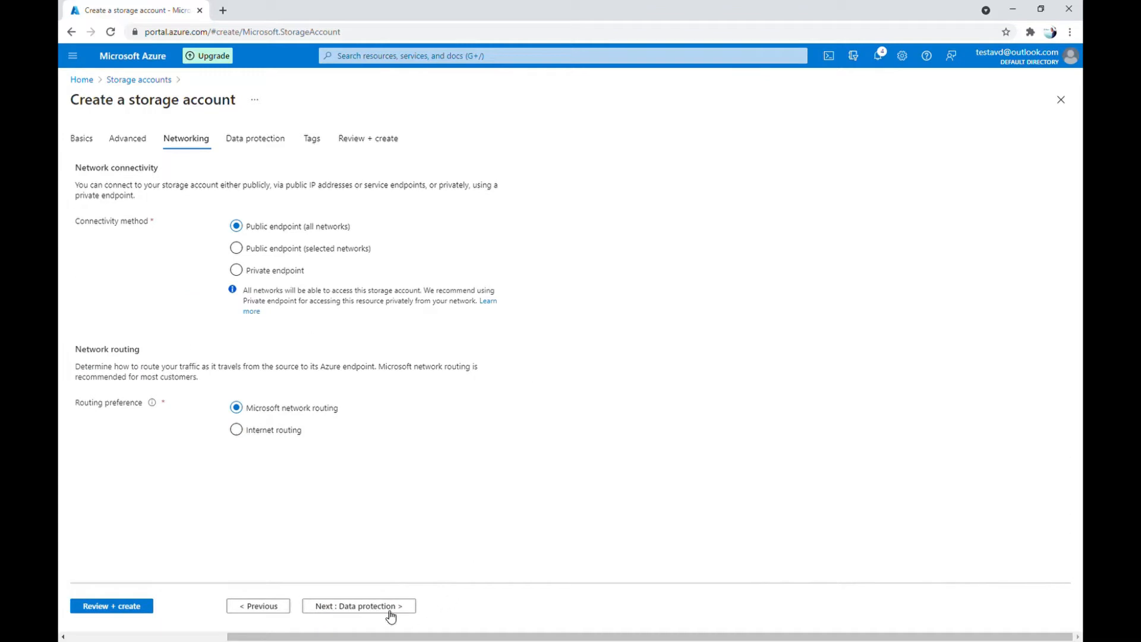
left_click(359, 606)
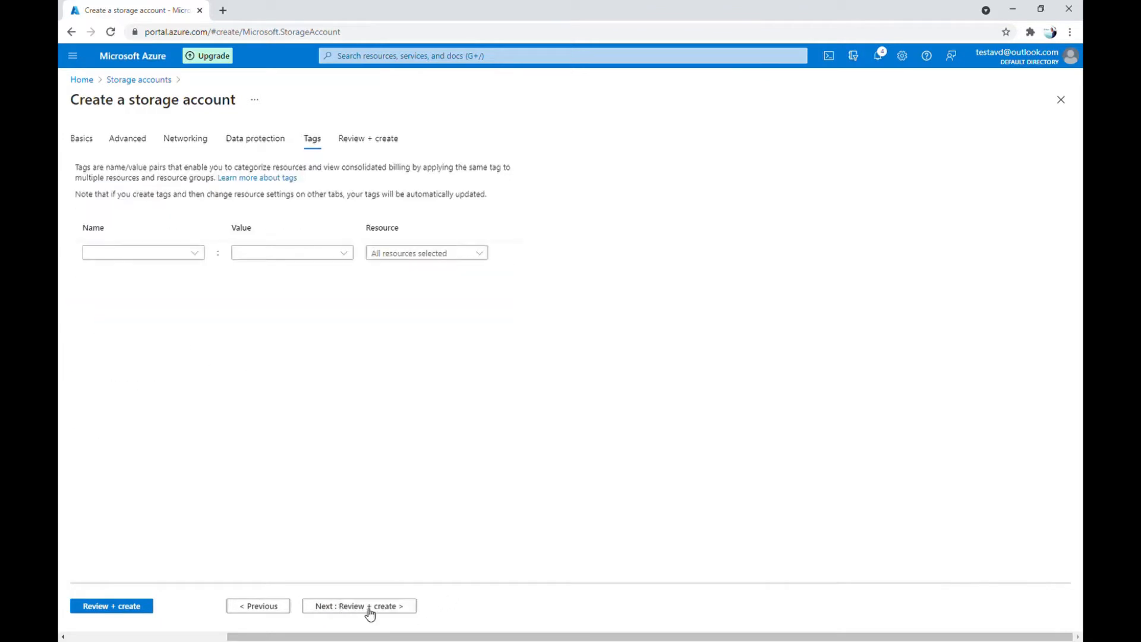
left_click(359, 606)
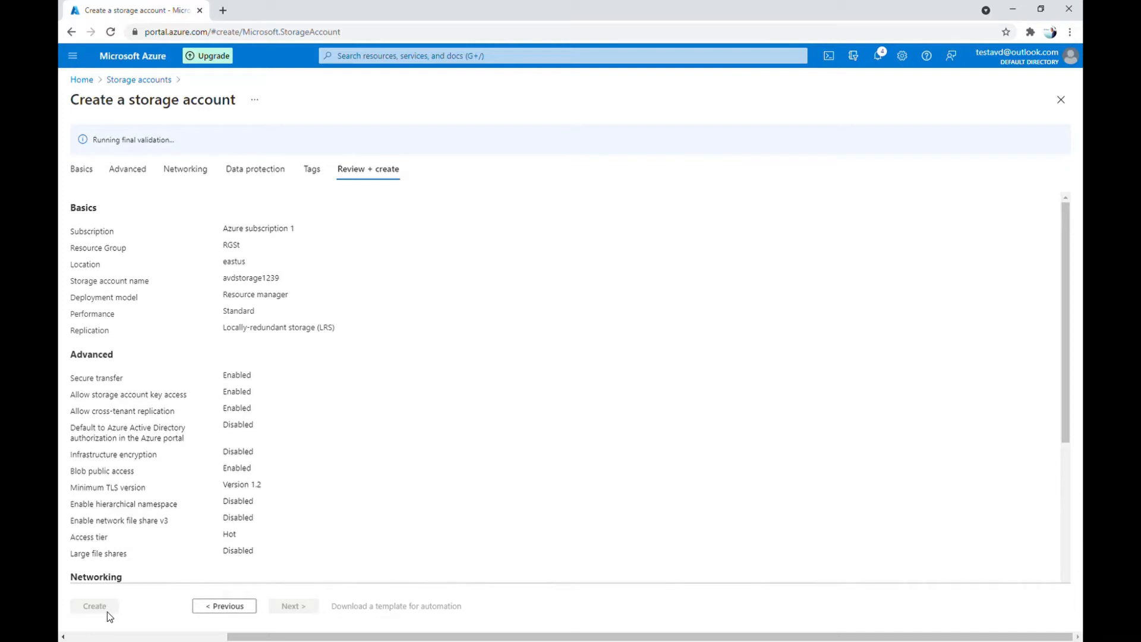
mouse_move(510, 343)
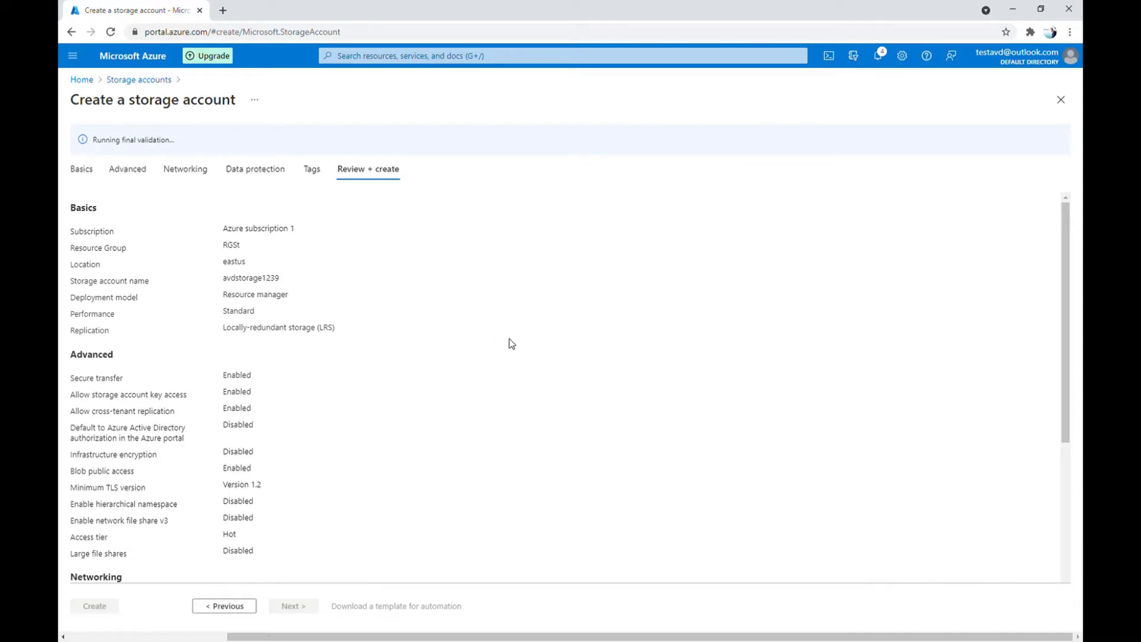
left_click(95, 606)
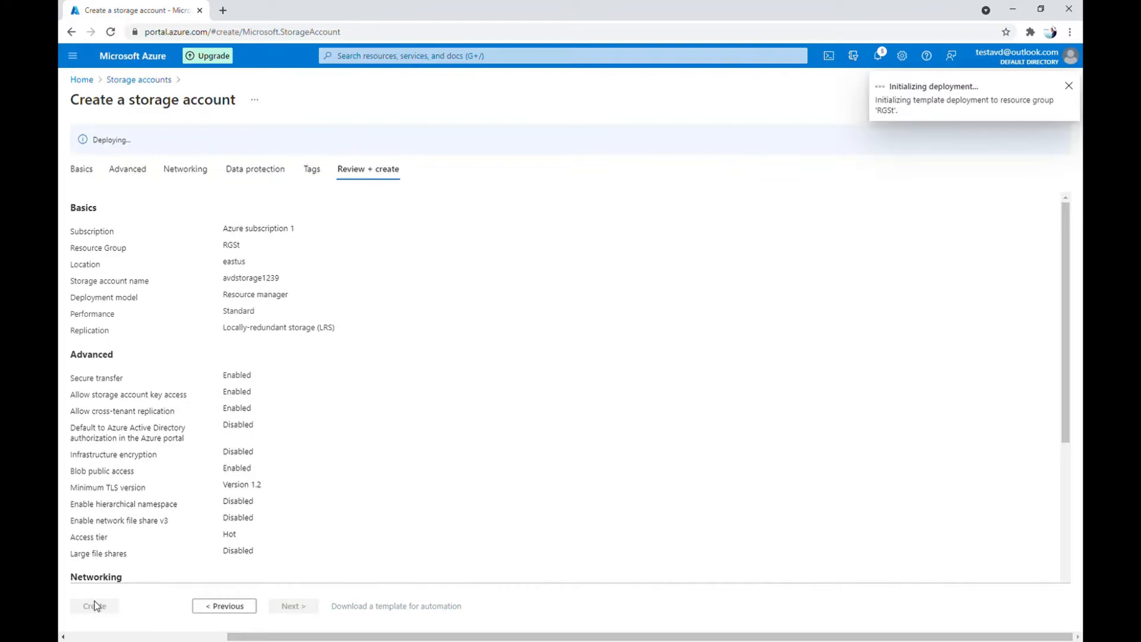
mouse_move(443, 441)
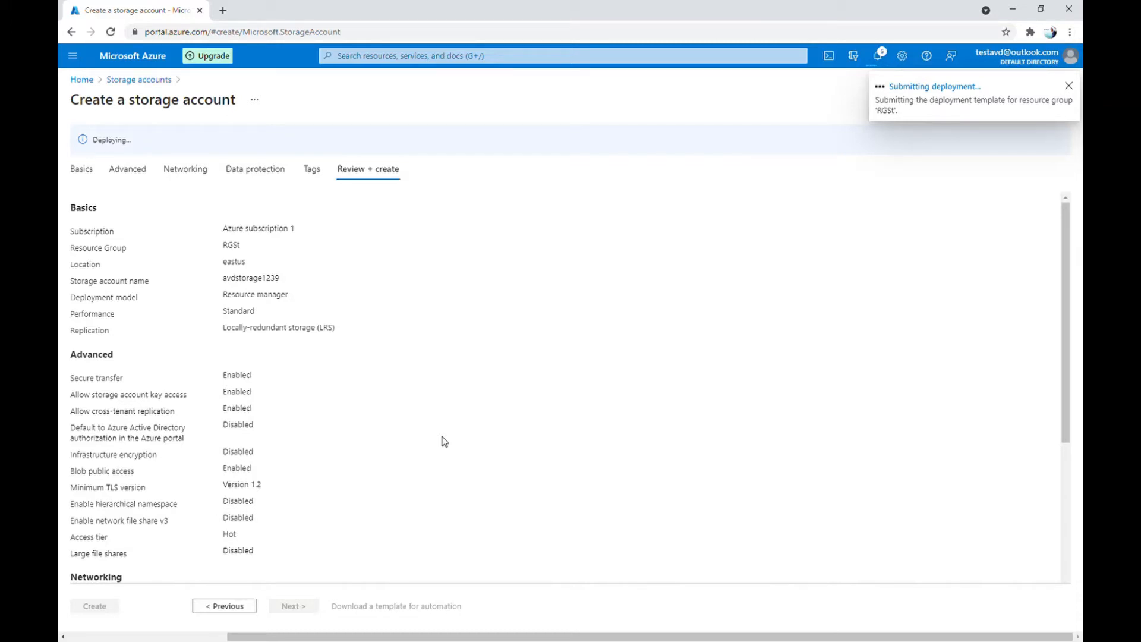
left_click(1066, 86)
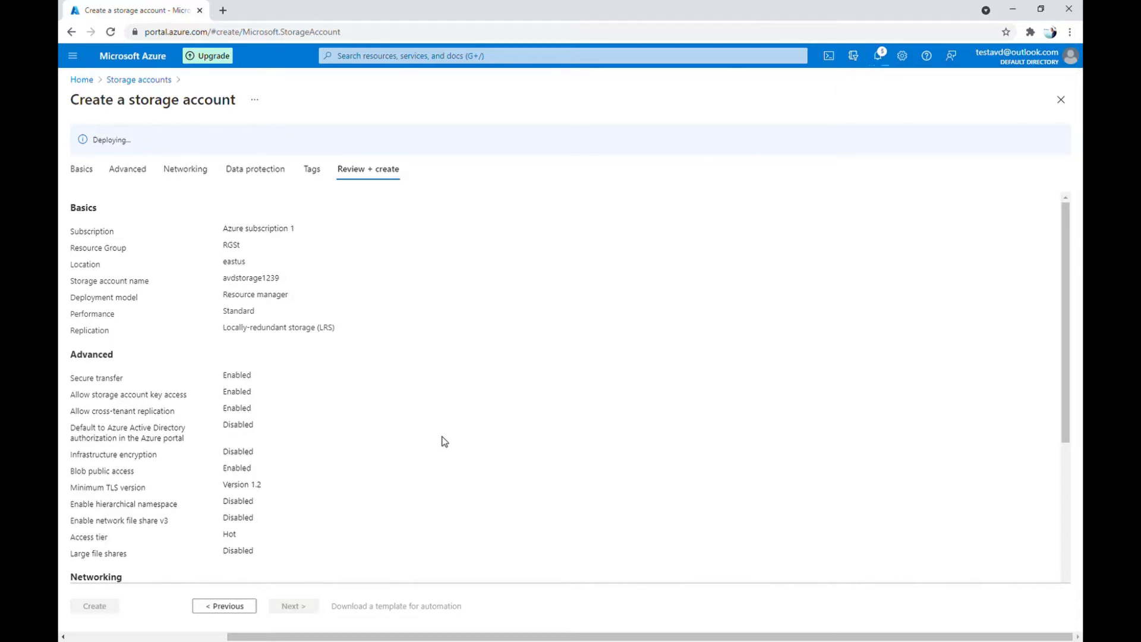
left_click(95, 605)
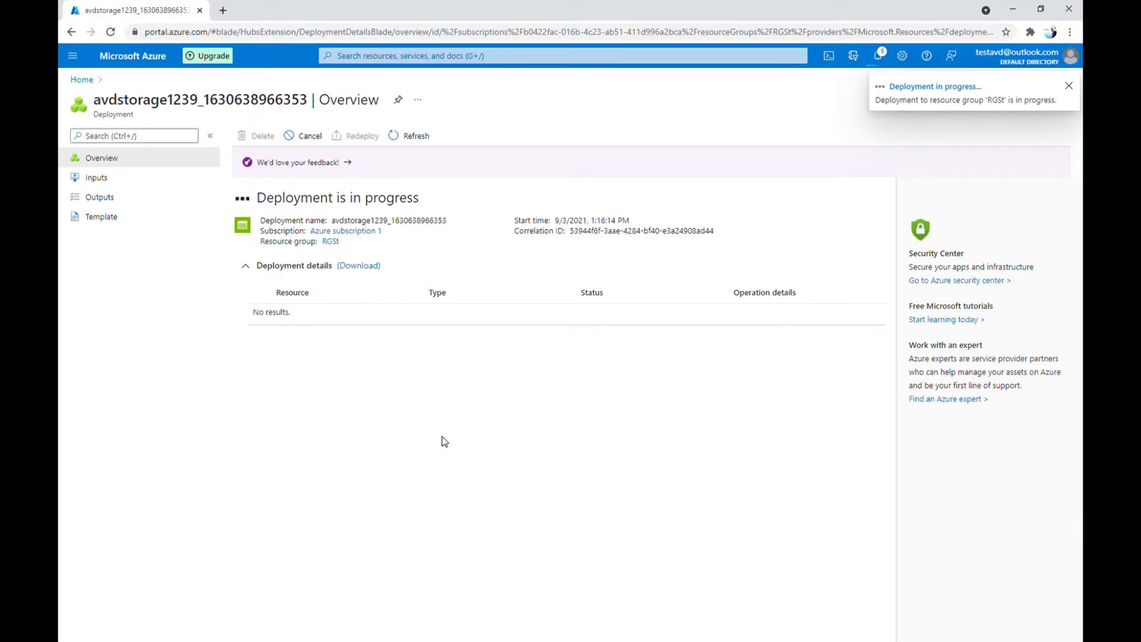
Step: Open avdstorage1239 from Storage accounts and start adding a new file share
left_click(1069, 86)
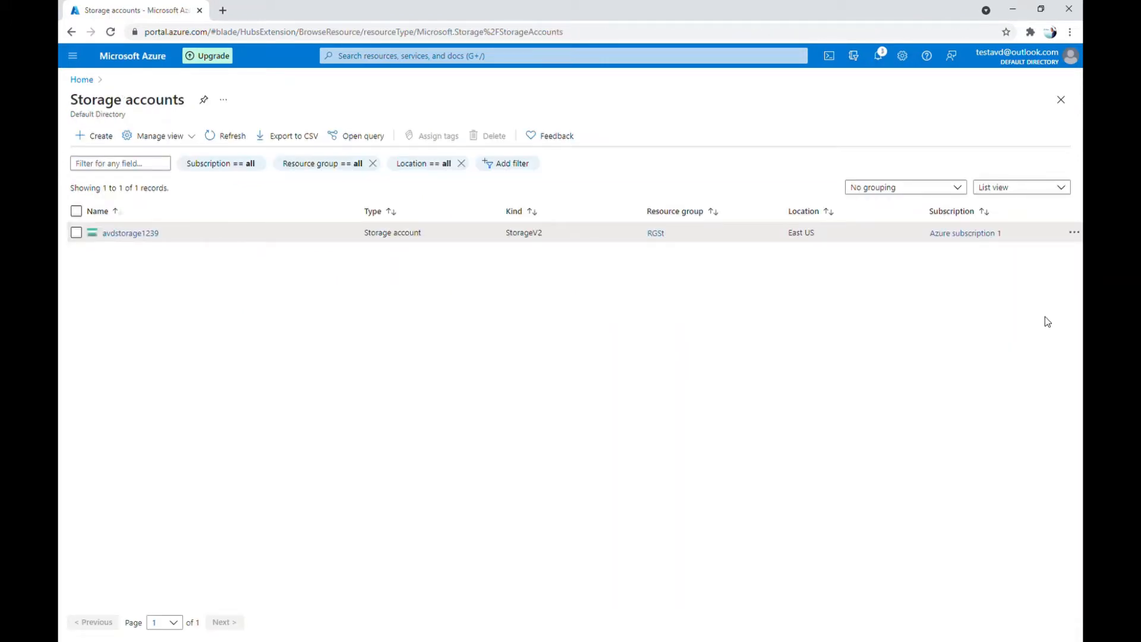
mouse_move(63, 463)
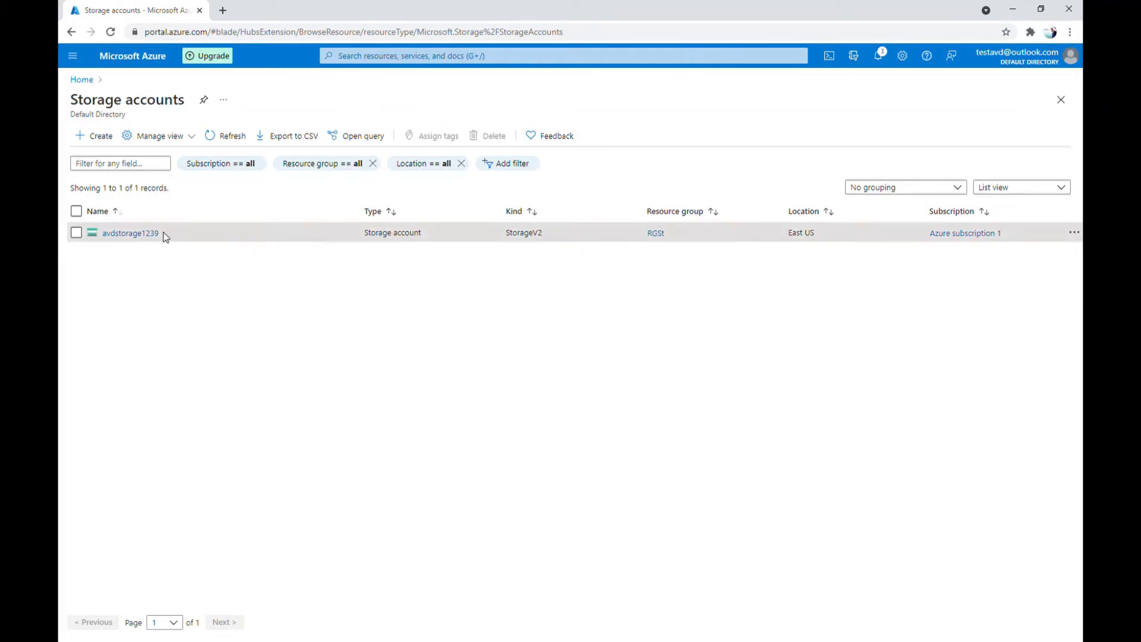
mouse_move(146, 234)
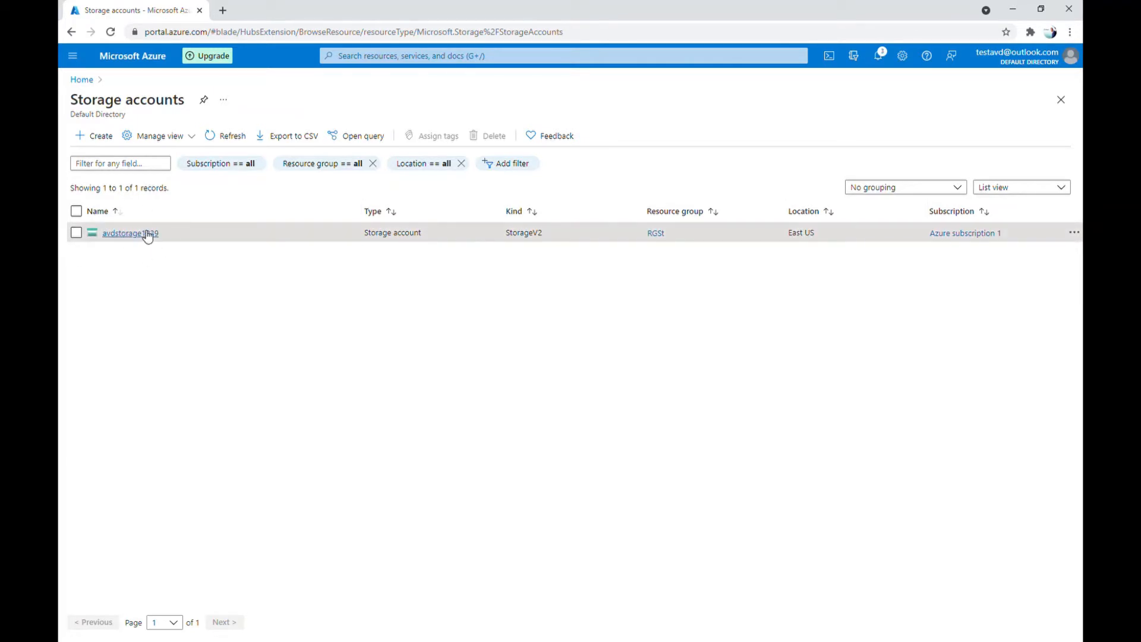
left_click(130, 233)
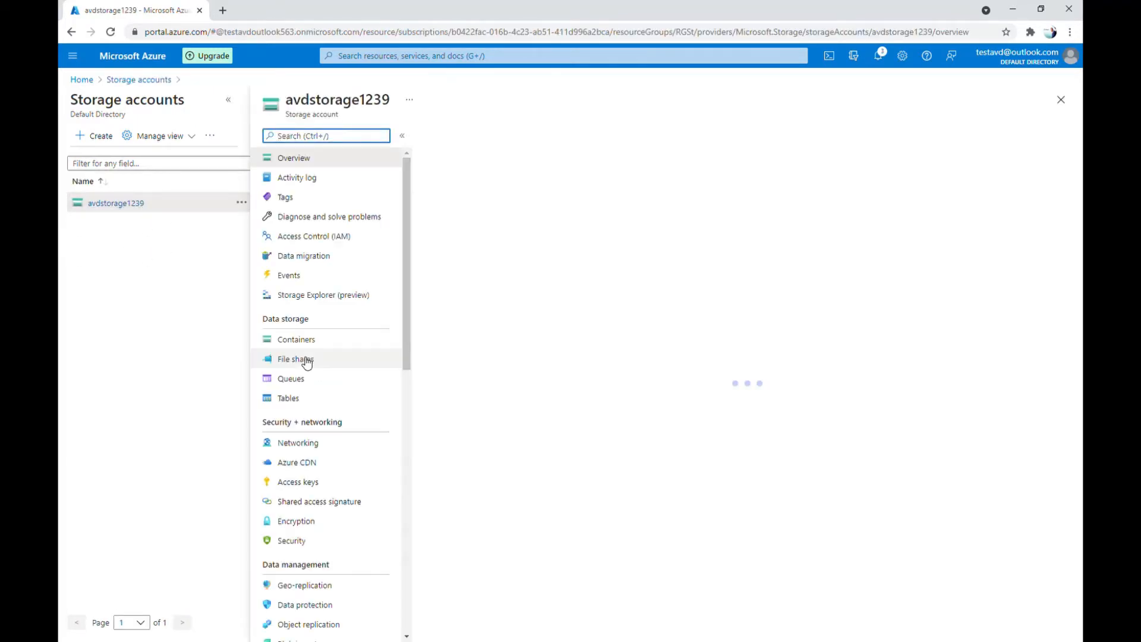
left_click(294, 157)
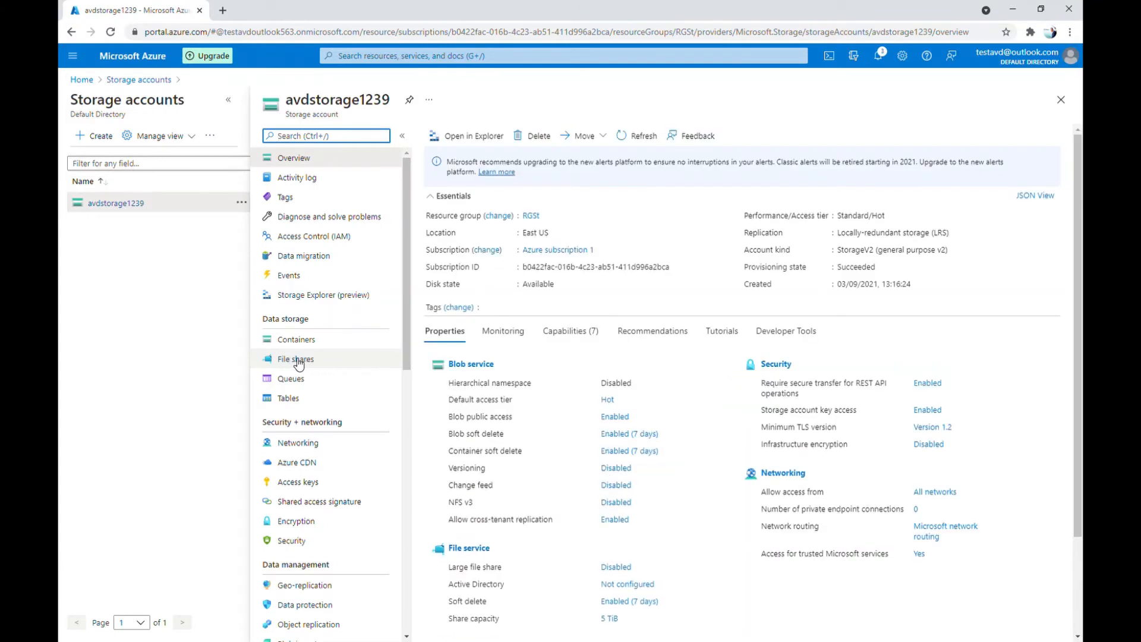
left_click(296, 359)
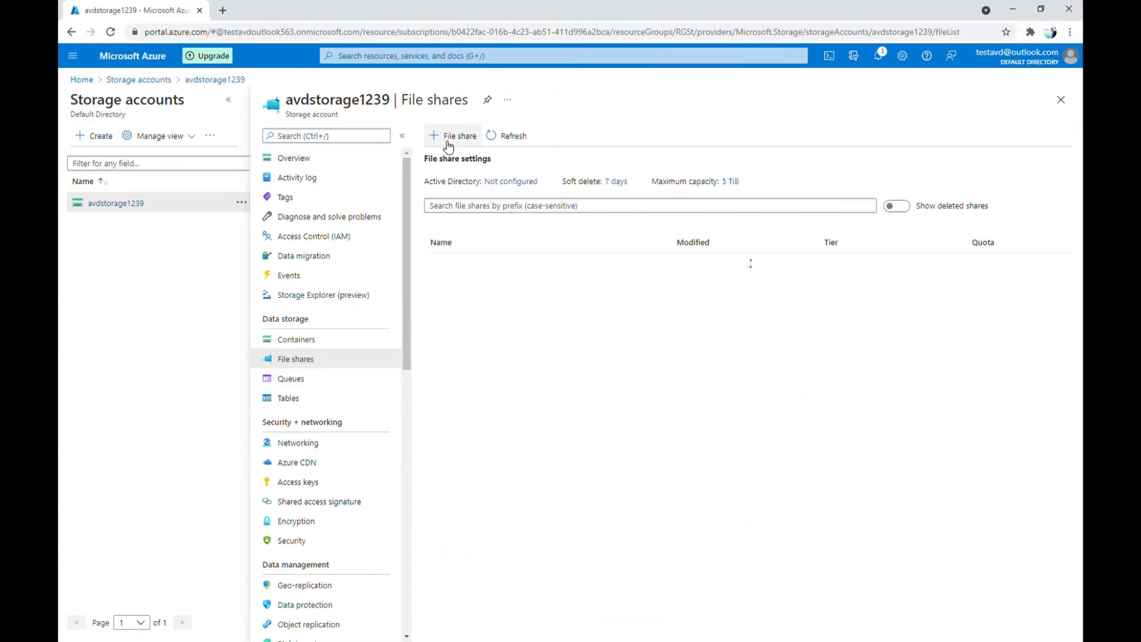
left_click(452, 135)
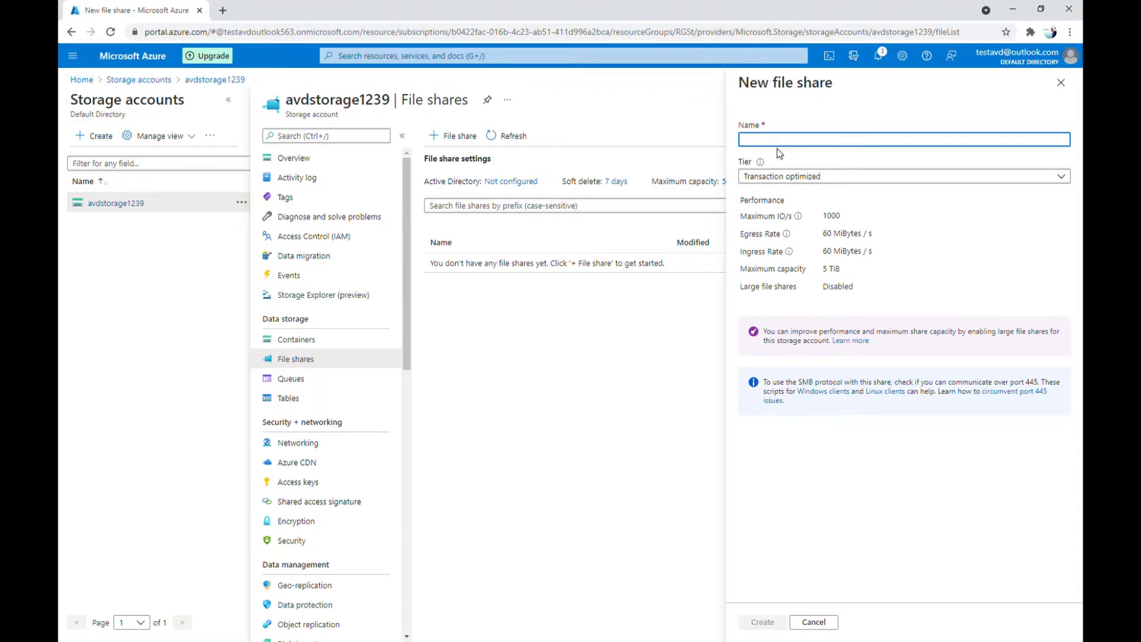
Step: Create the file share named avdfs with the transaction optimized tier
type("avdfs")
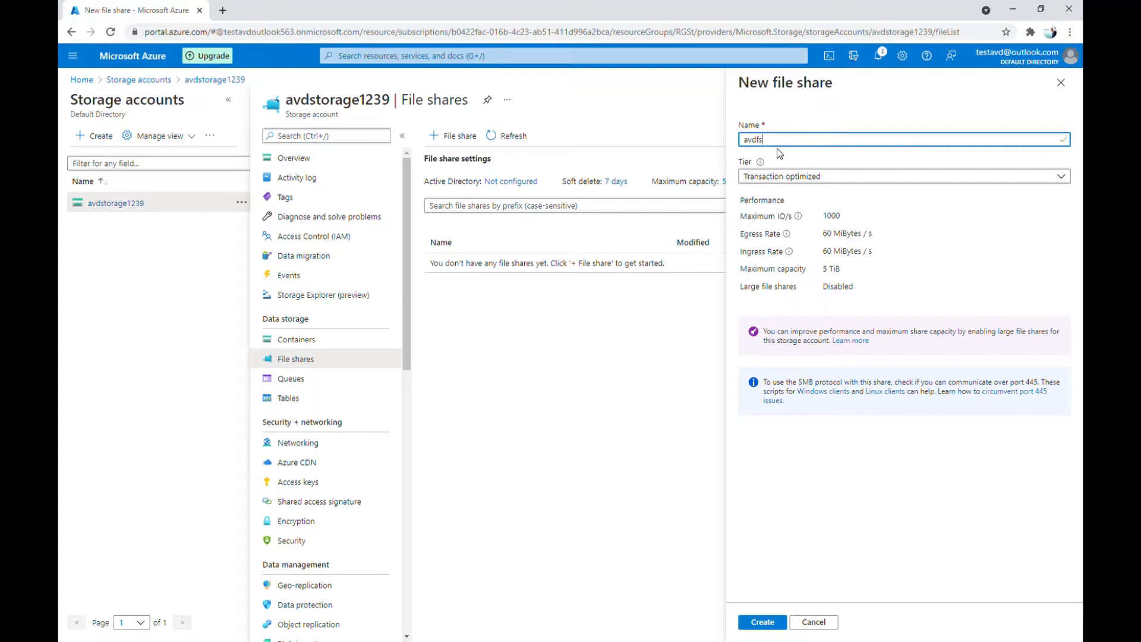
mouse_move(756, 167)
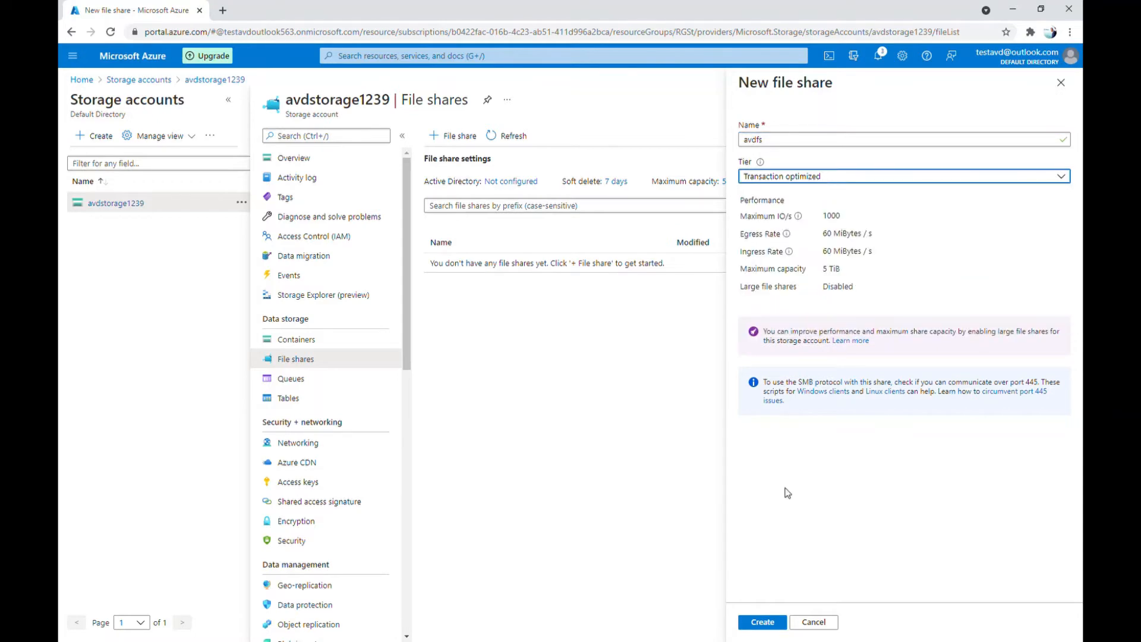
left_click(762, 622)
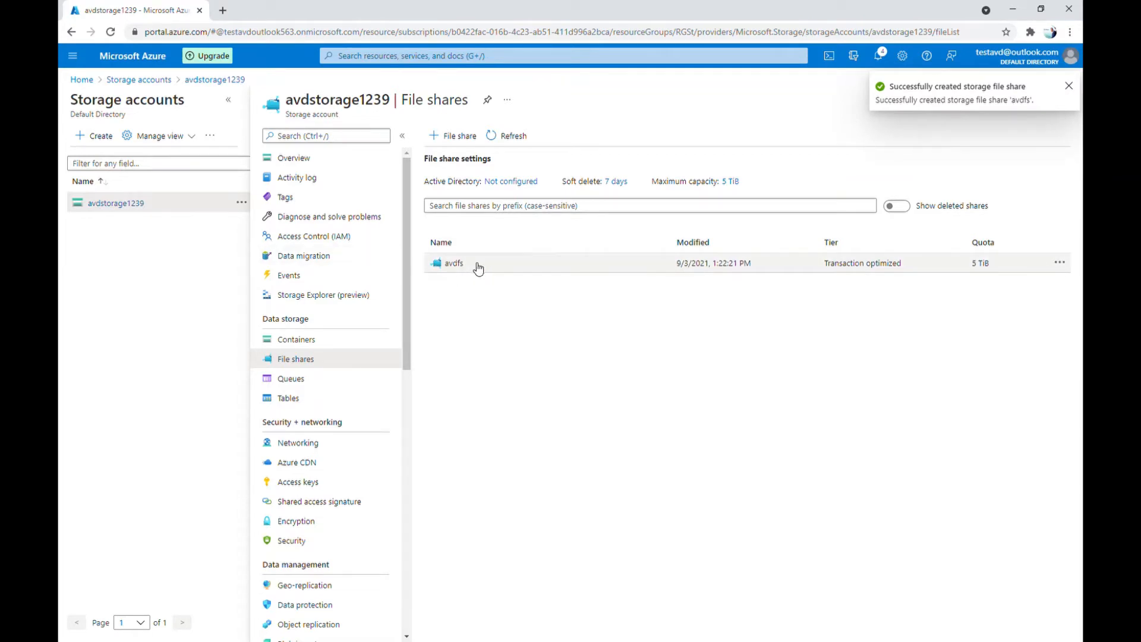
left_click(1068, 86)
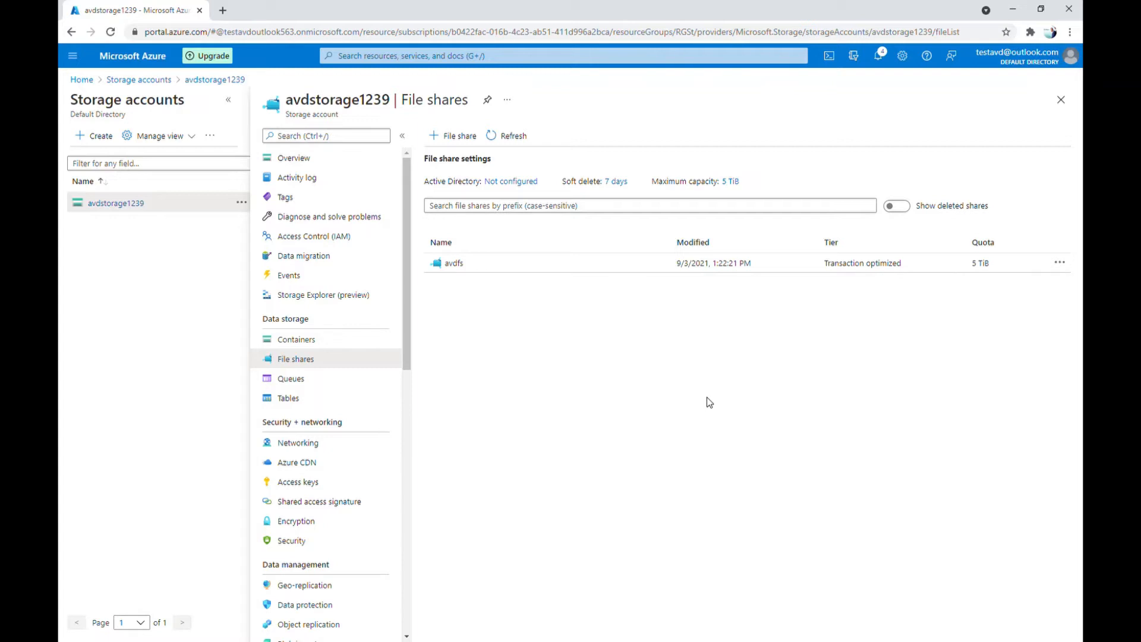
mouse_move(846, 103)
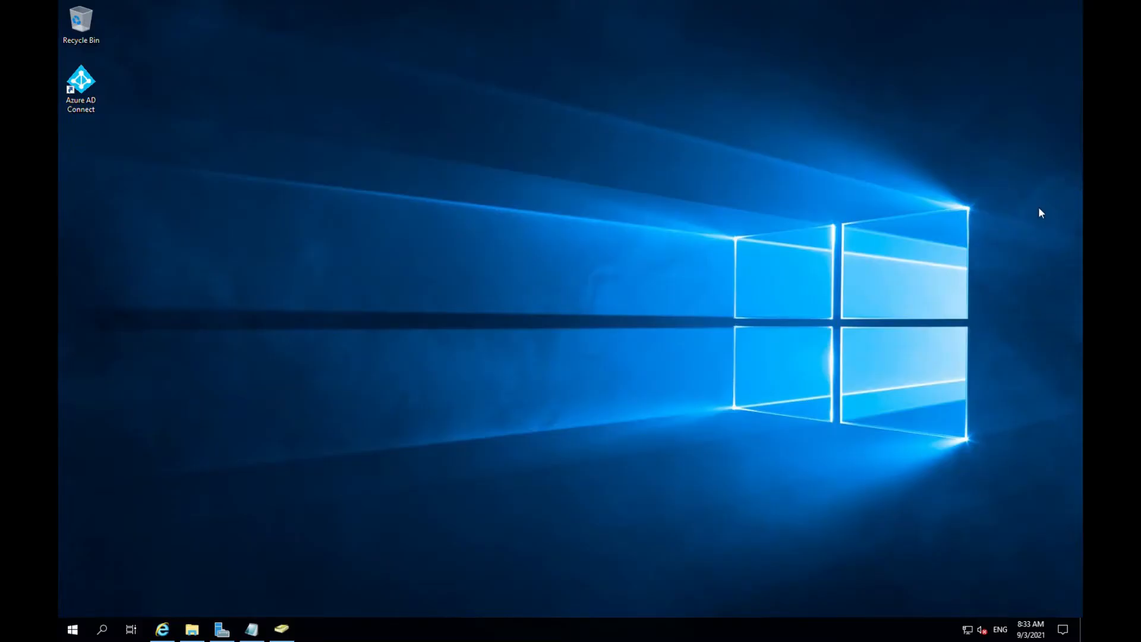
mouse_move(215, 485)
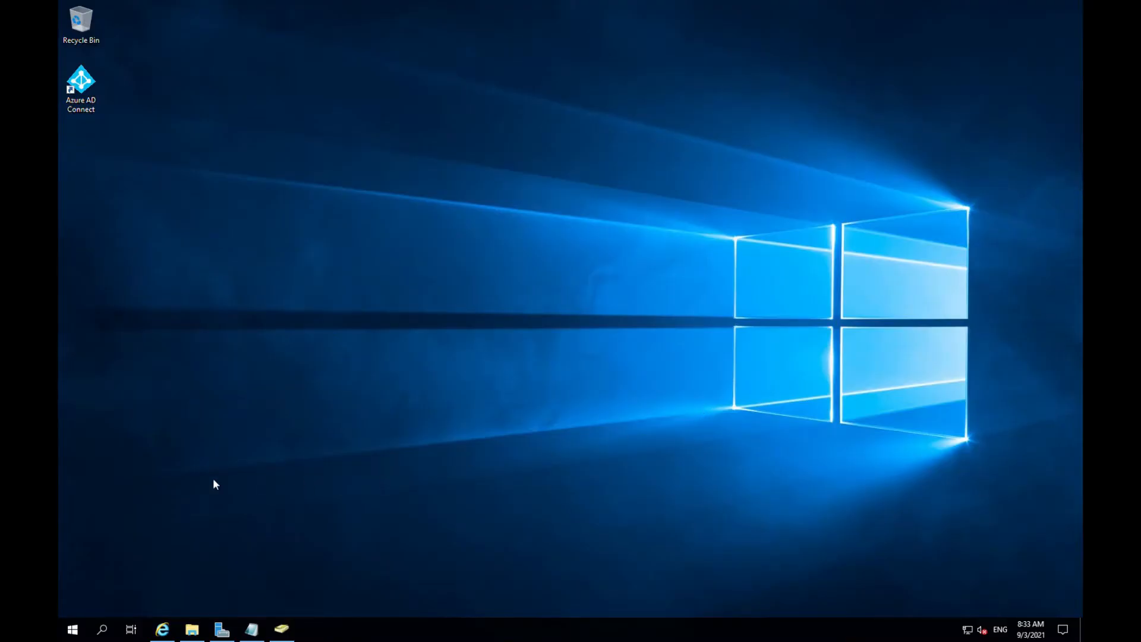
mouse_move(276, 603)
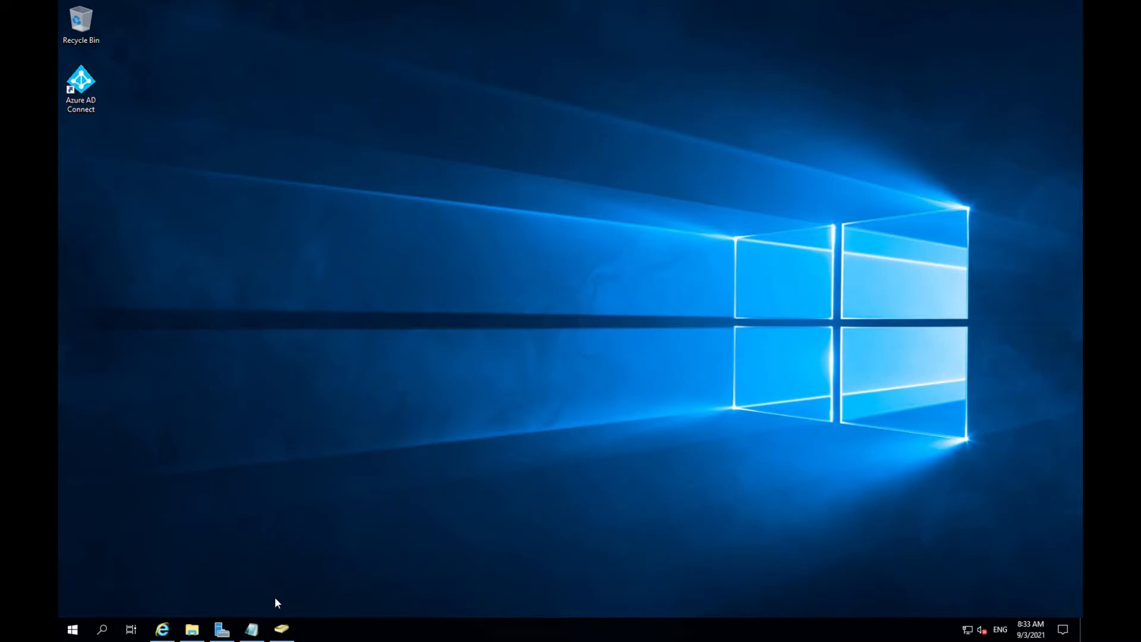
left_click(279, 630)
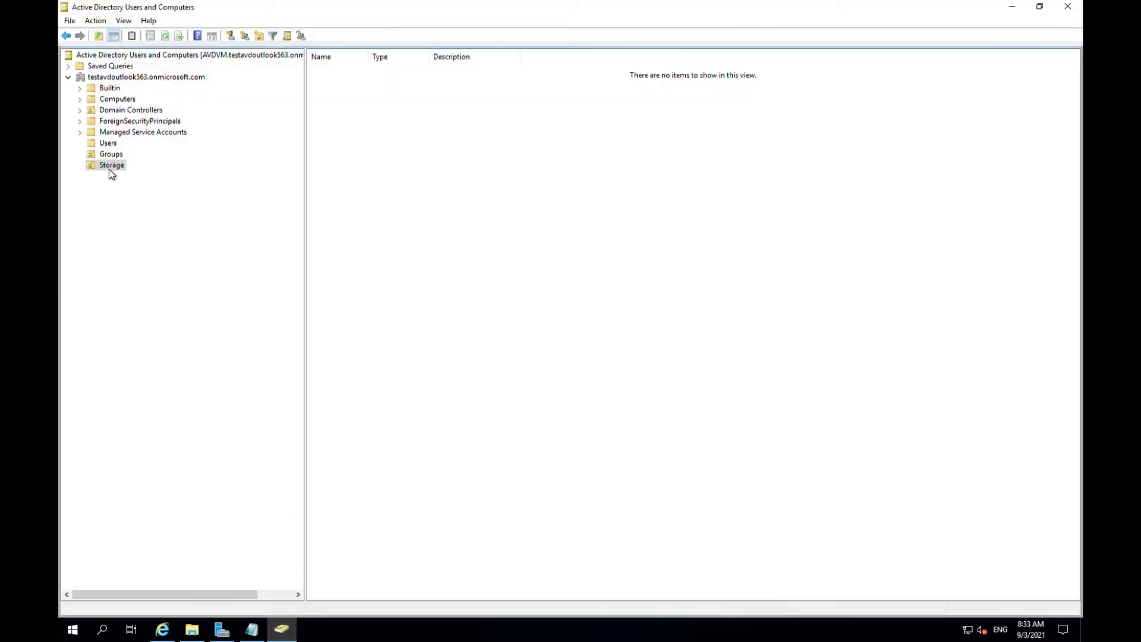
mouse_move(121, 172)
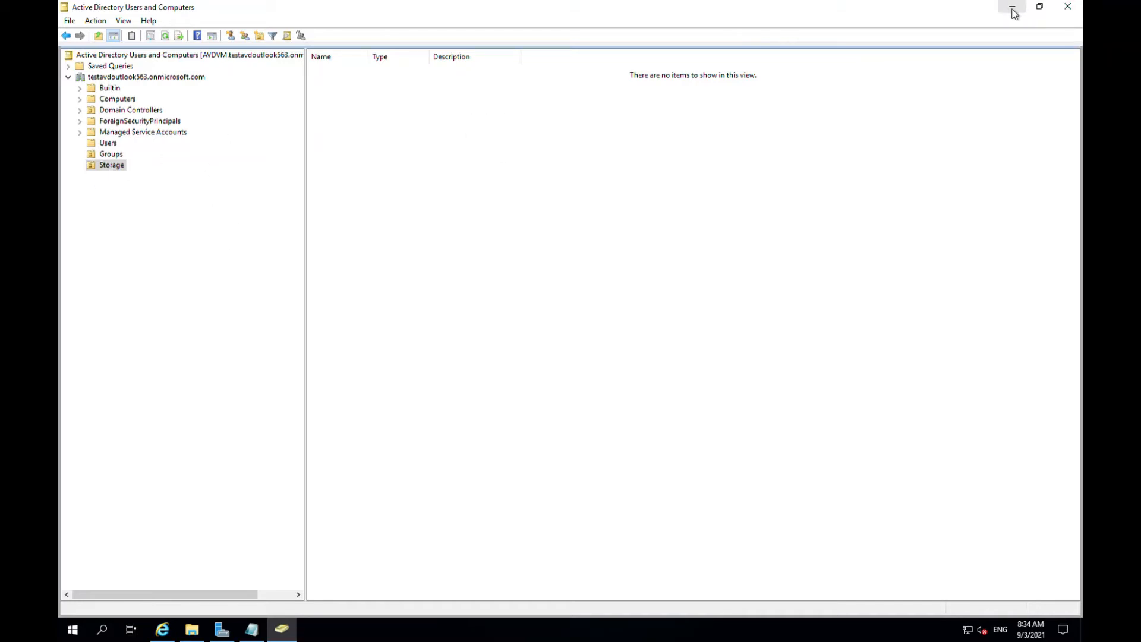
left_click(1013, 6)
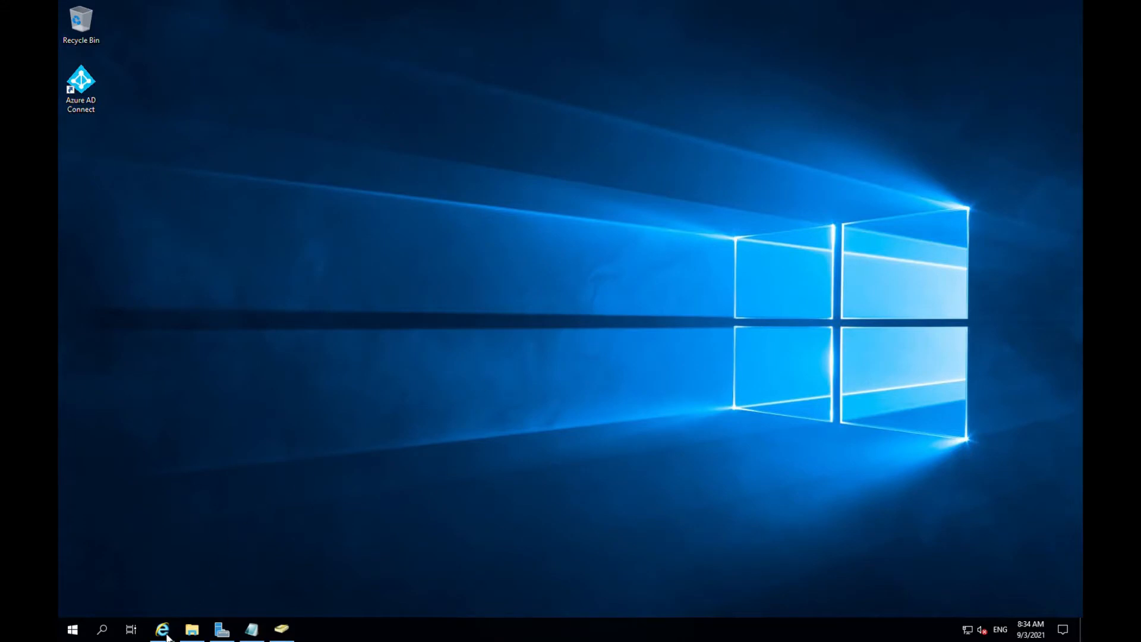
Step: Follow the AD DS documentation to the AzFilesHybrid v0.2.3 GitHub release page
left_click(163, 629)
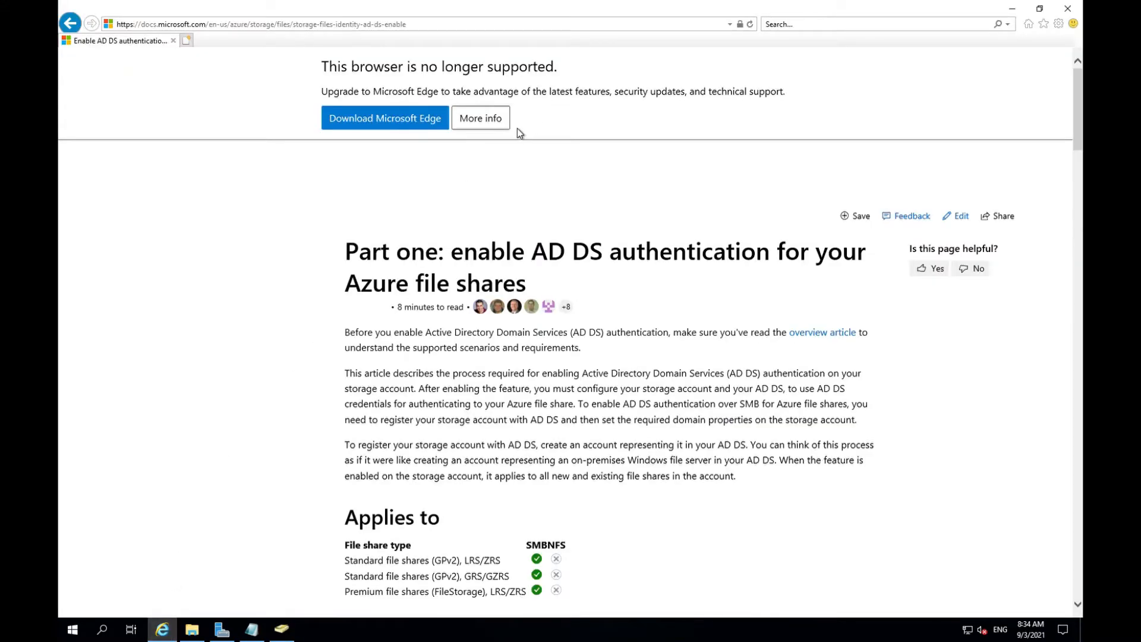
left_click(293, 22)
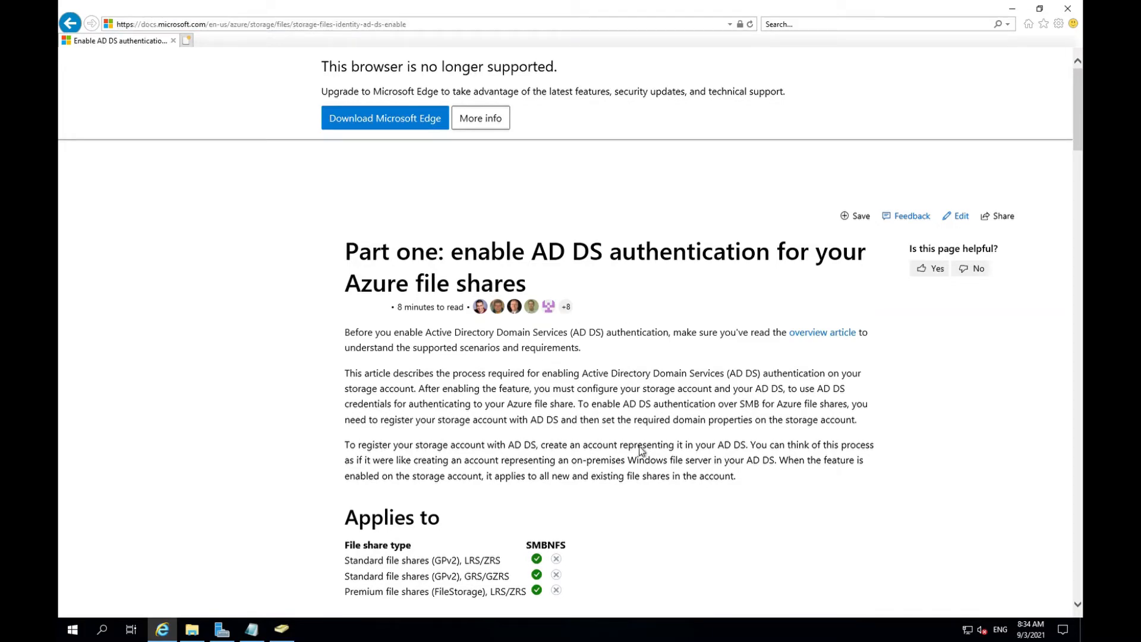
scroll("down", 3)
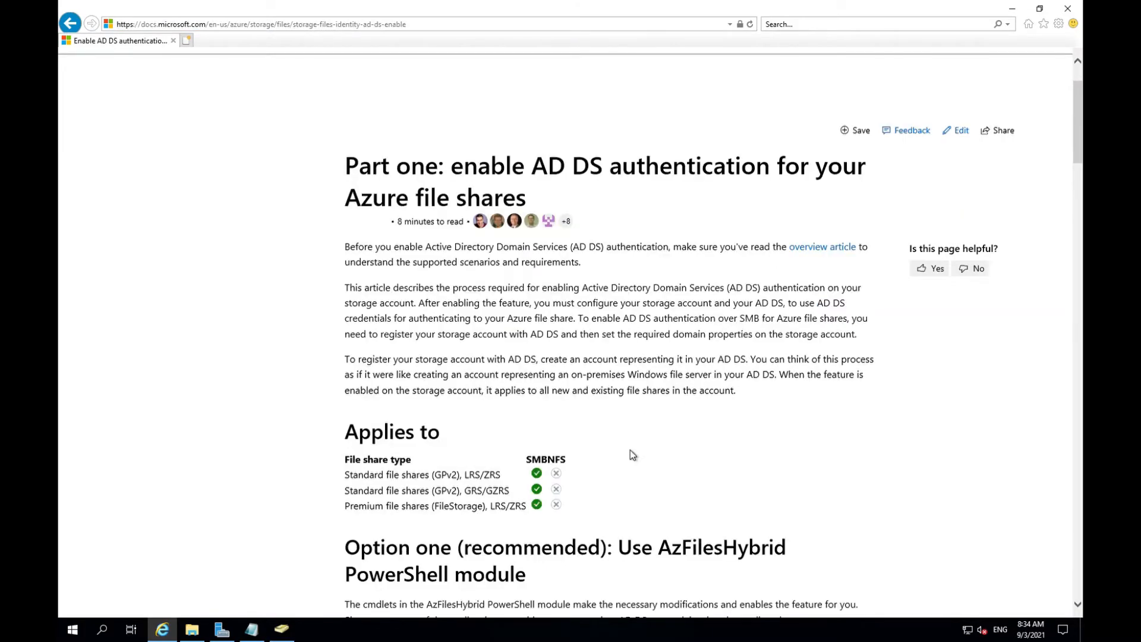
scroll("down", 3)
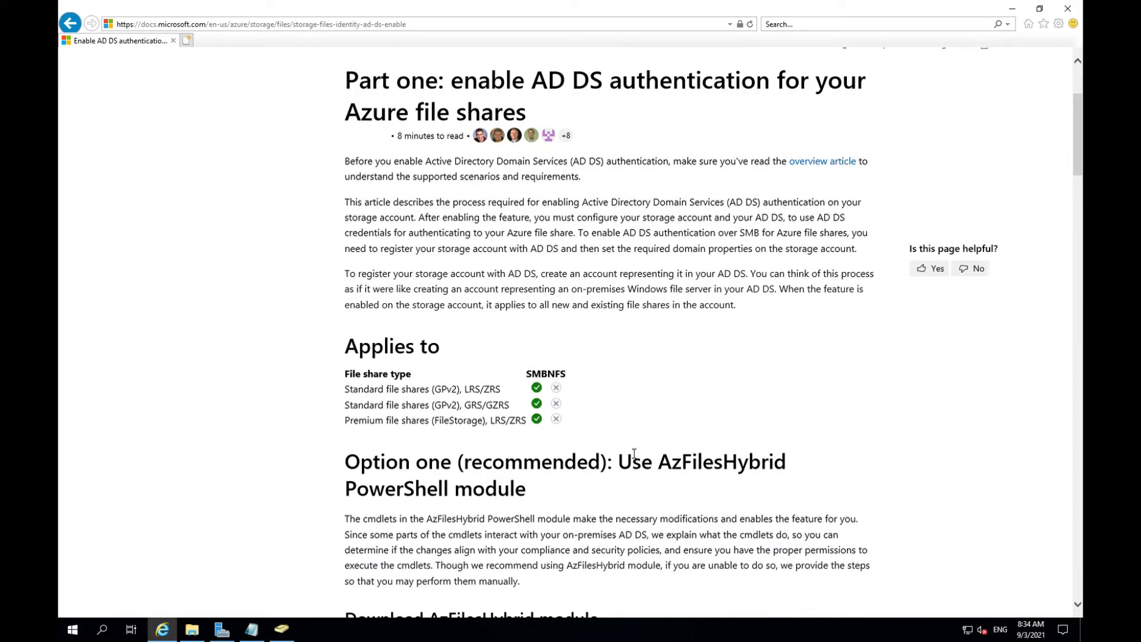
mouse_move(627, 439)
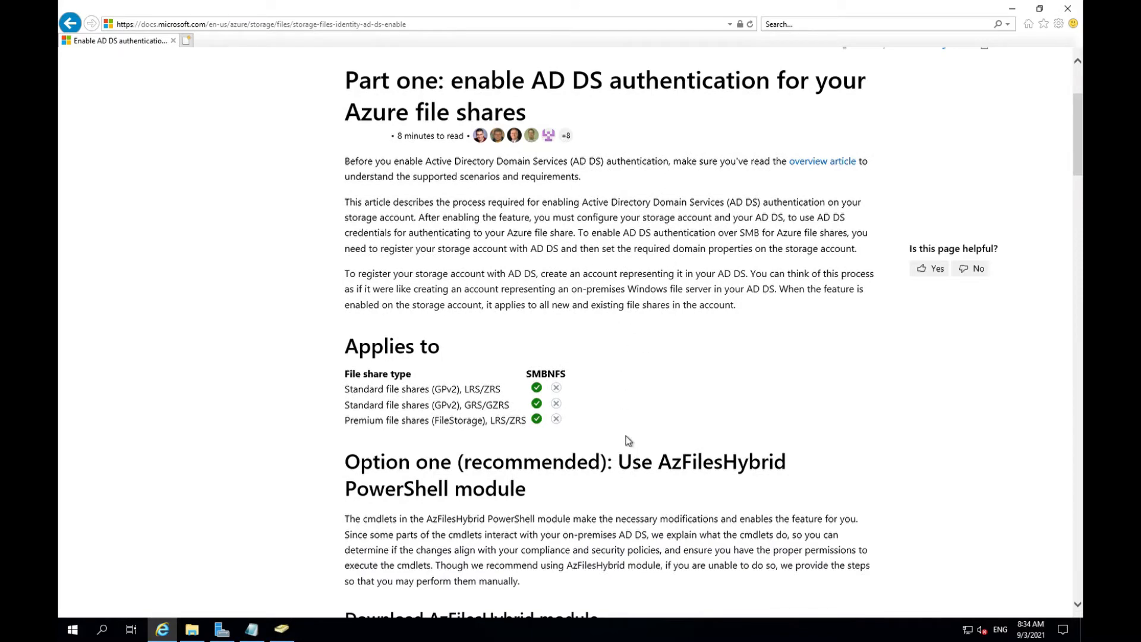
scroll("down", 3)
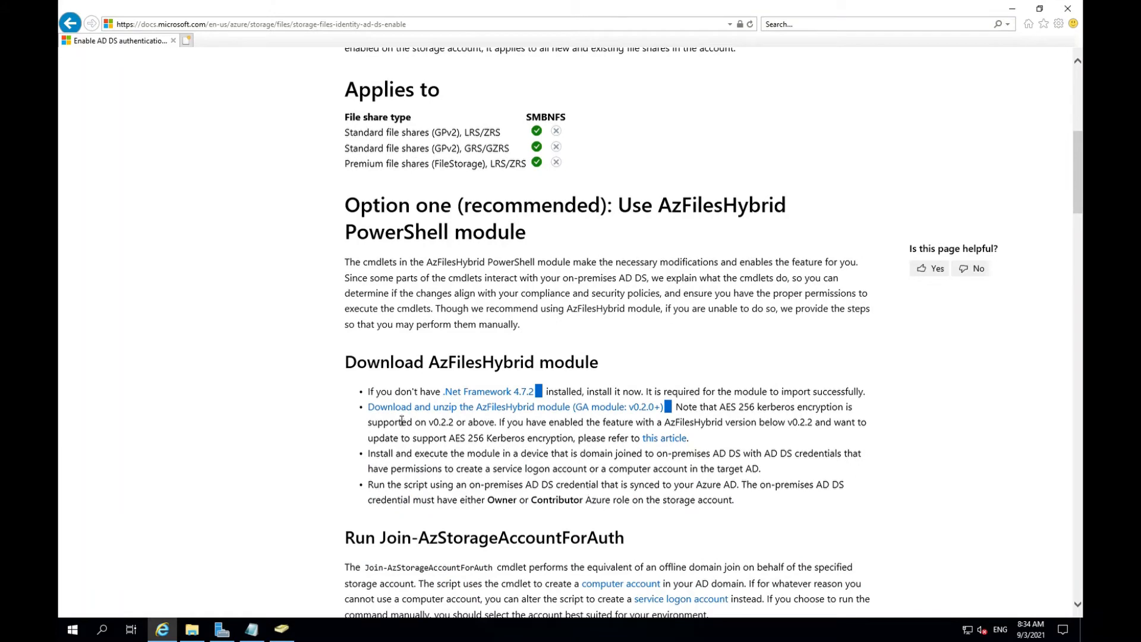
mouse_move(487, 418)
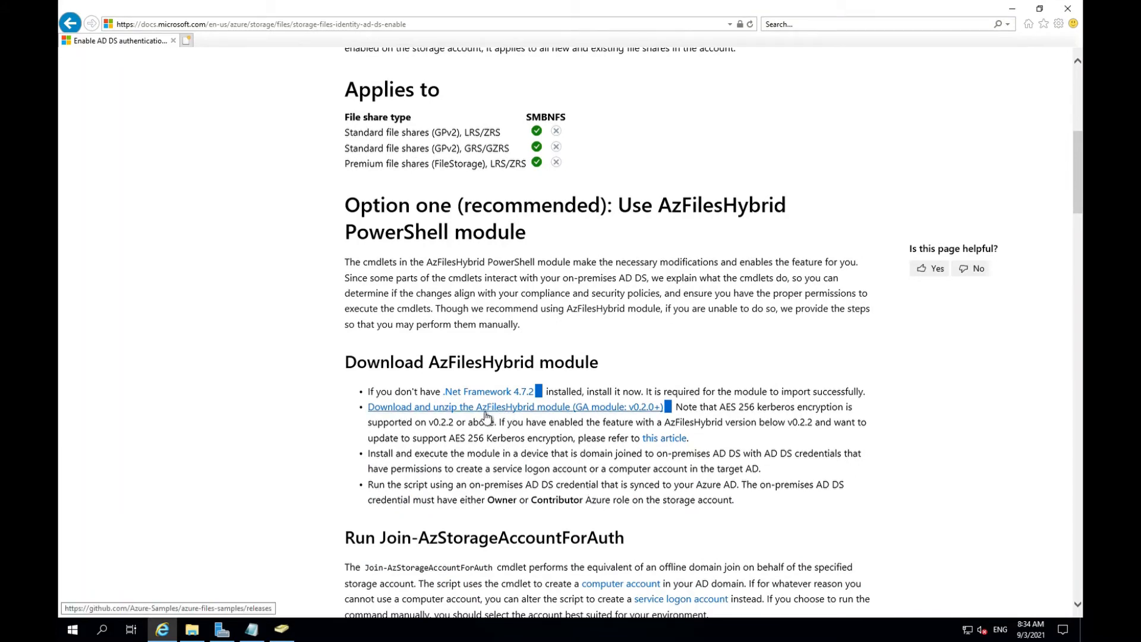
mouse_move(554, 428)
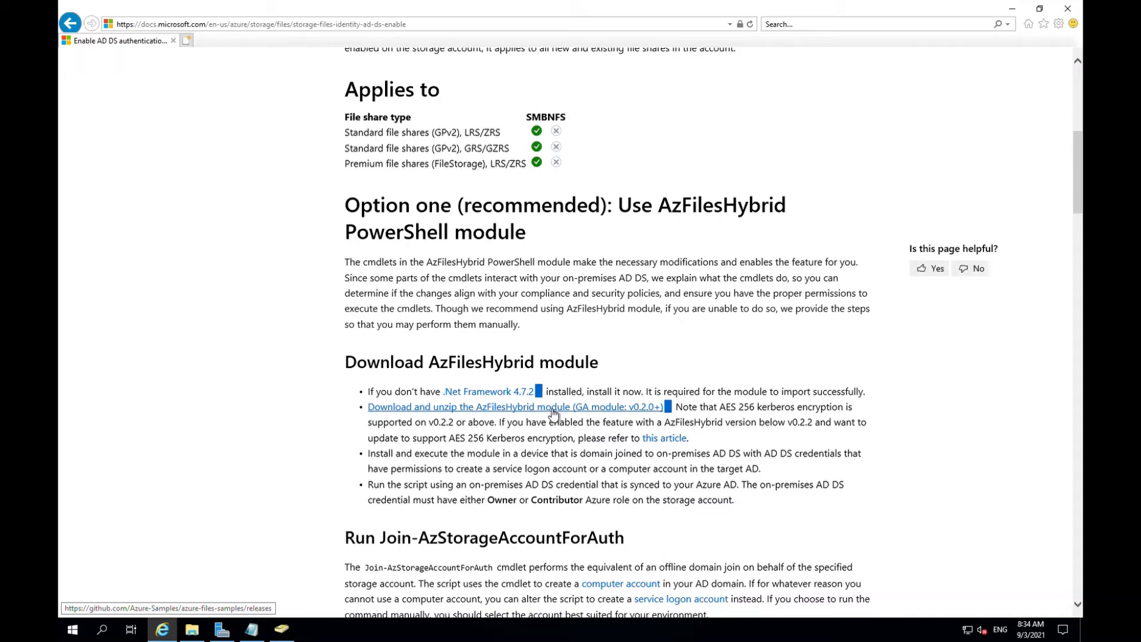
left_click(503, 407)
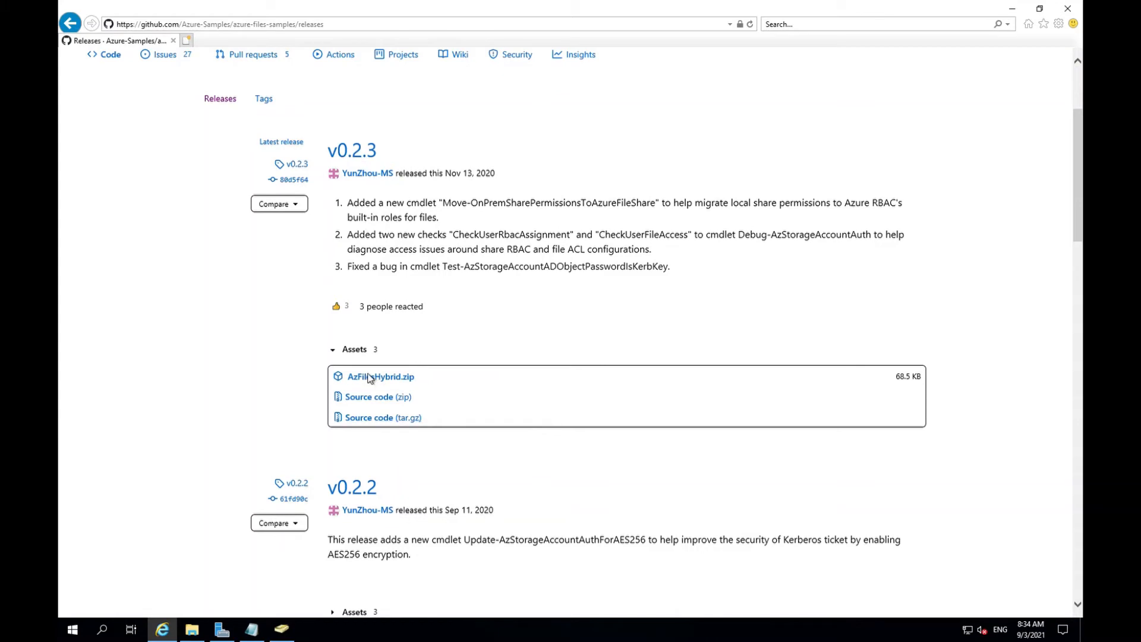
mouse_move(403, 384)
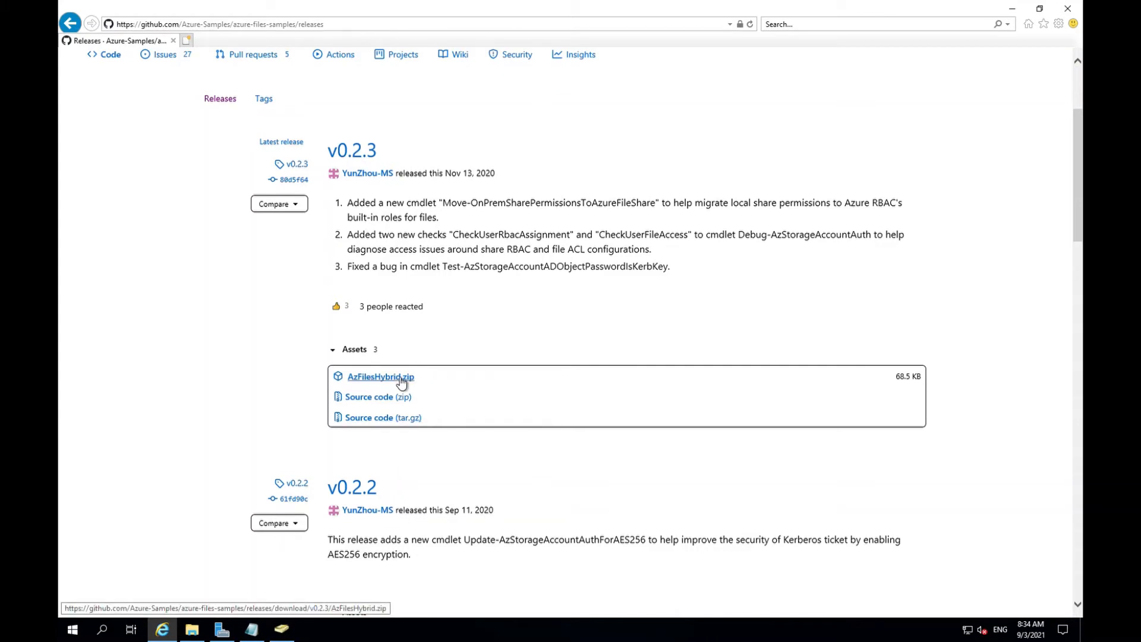
Step: Download AzFilesHybrid.zip from Assets and show it in the Downloads folder
left_click(381, 377)
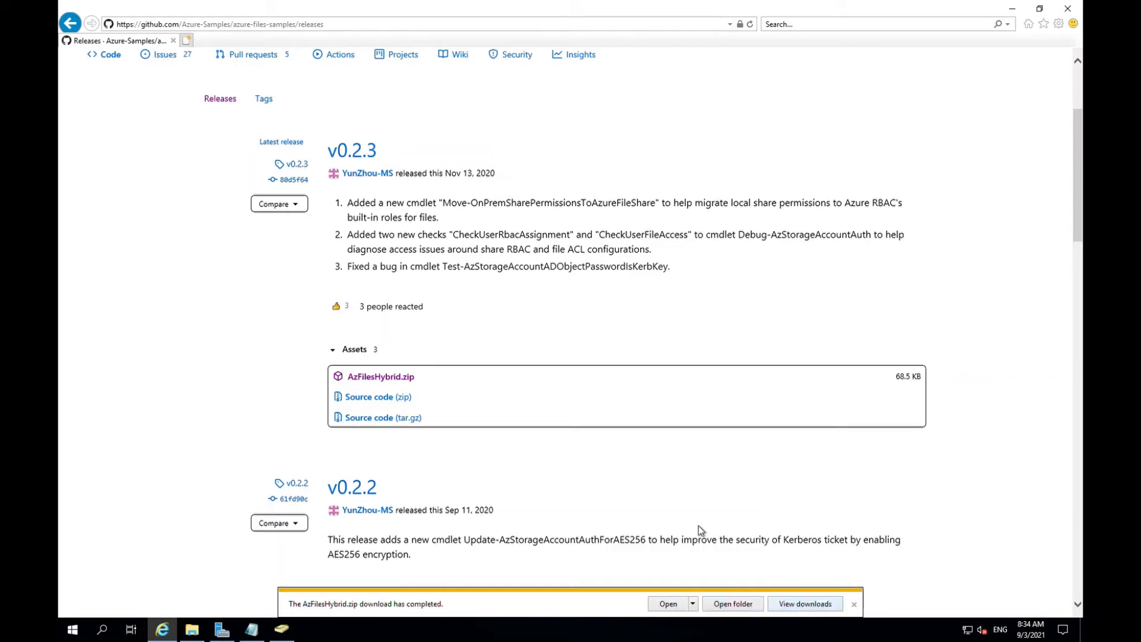
left_click(733, 603)
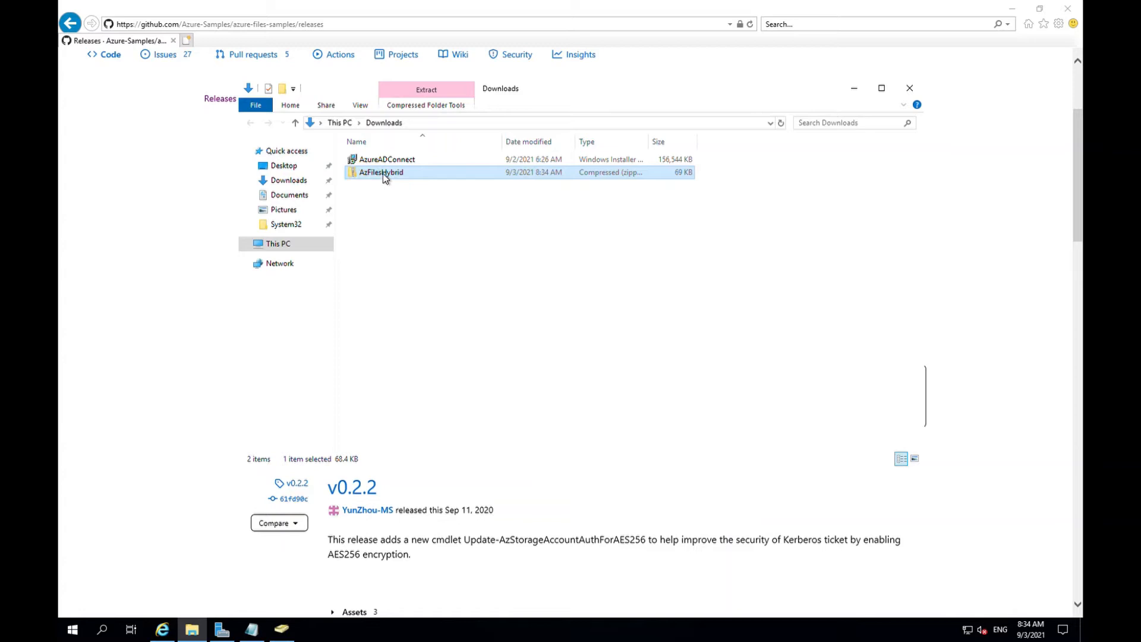
Step: Extract AzFilesHybrid.zip into Downloads\AzFilesHybrid, revealing its three PowerShell files
right_click(385, 177)
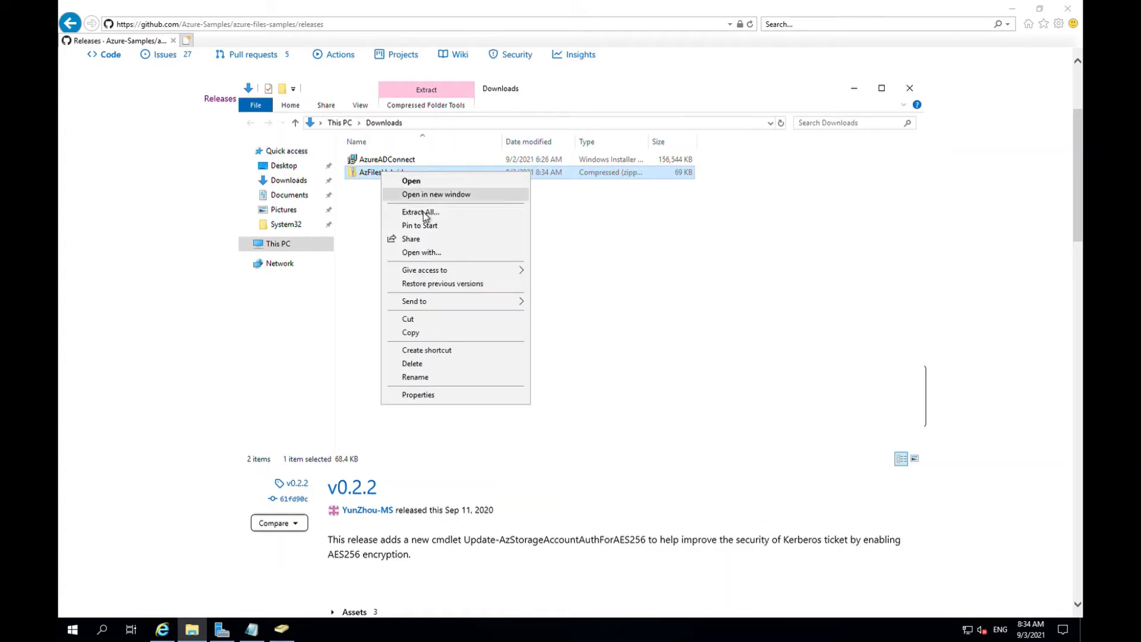
left_click(421, 212)
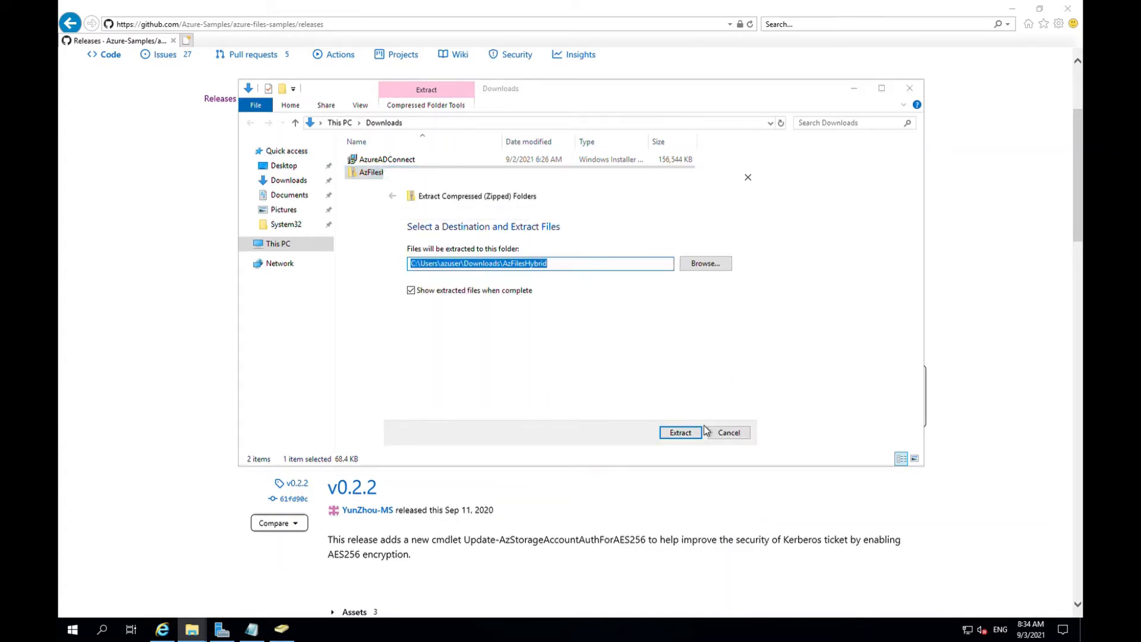
left_click(680, 432)
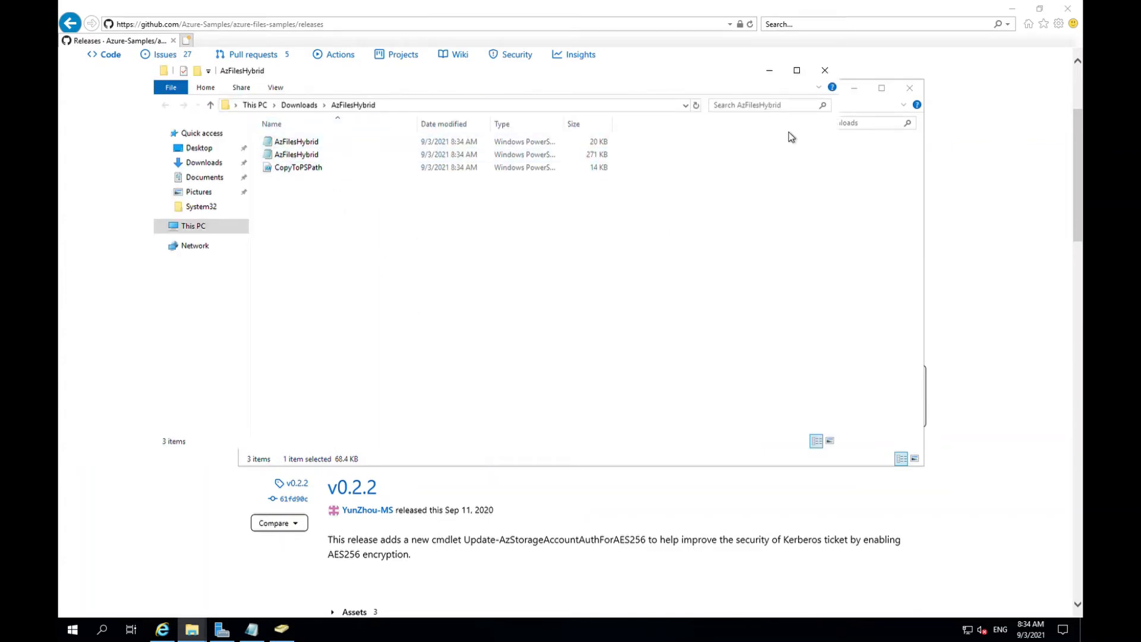
left_click(824, 69)
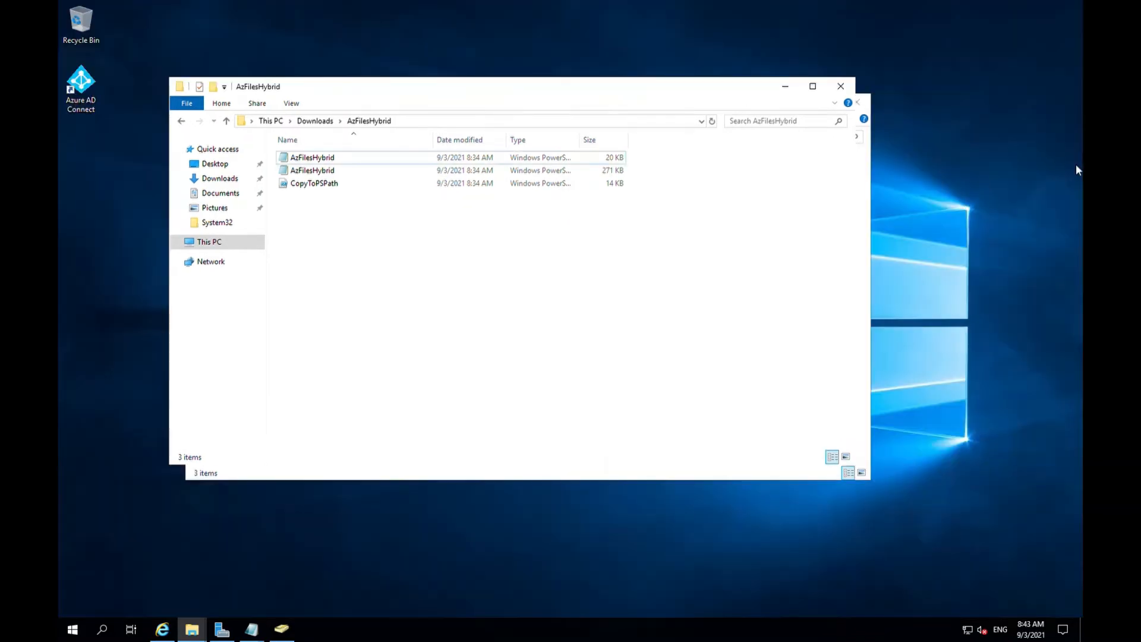
mouse_move(352, 395)
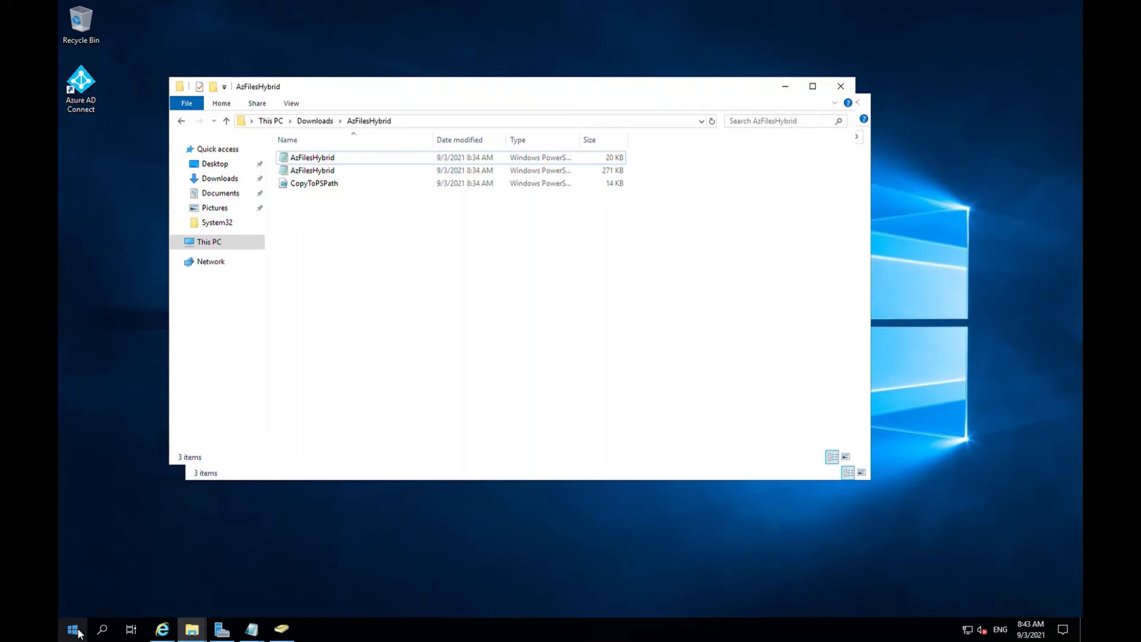
Step: Run Windows PowerShell ISE as administrator from the Start menu's Windows PowerShell group
left_click(75, 629)
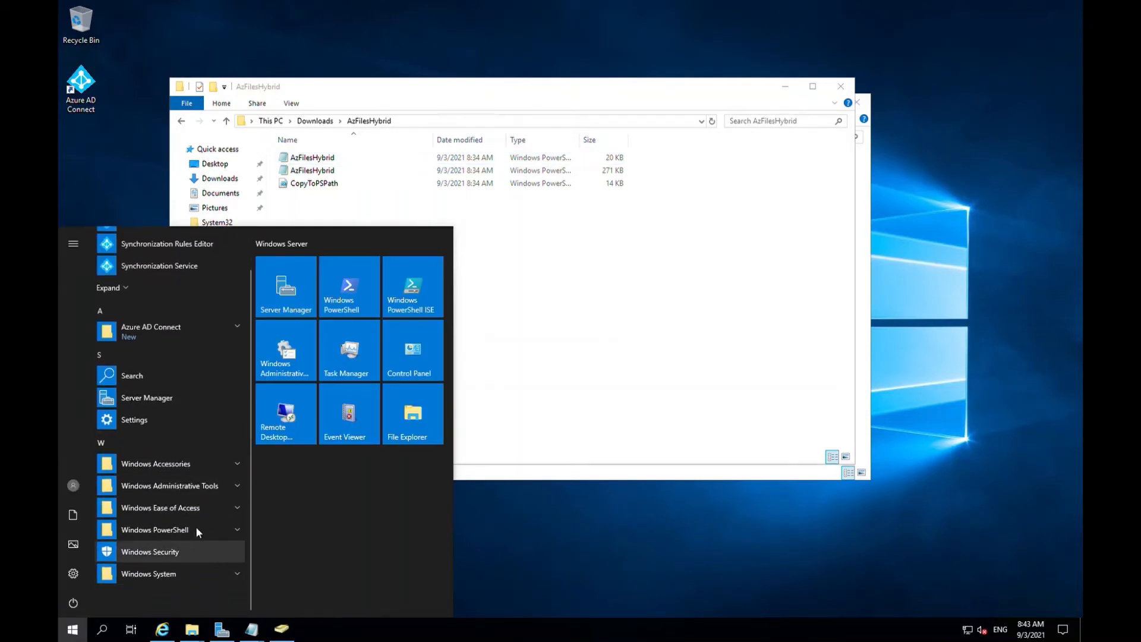
left_click(154, 530)
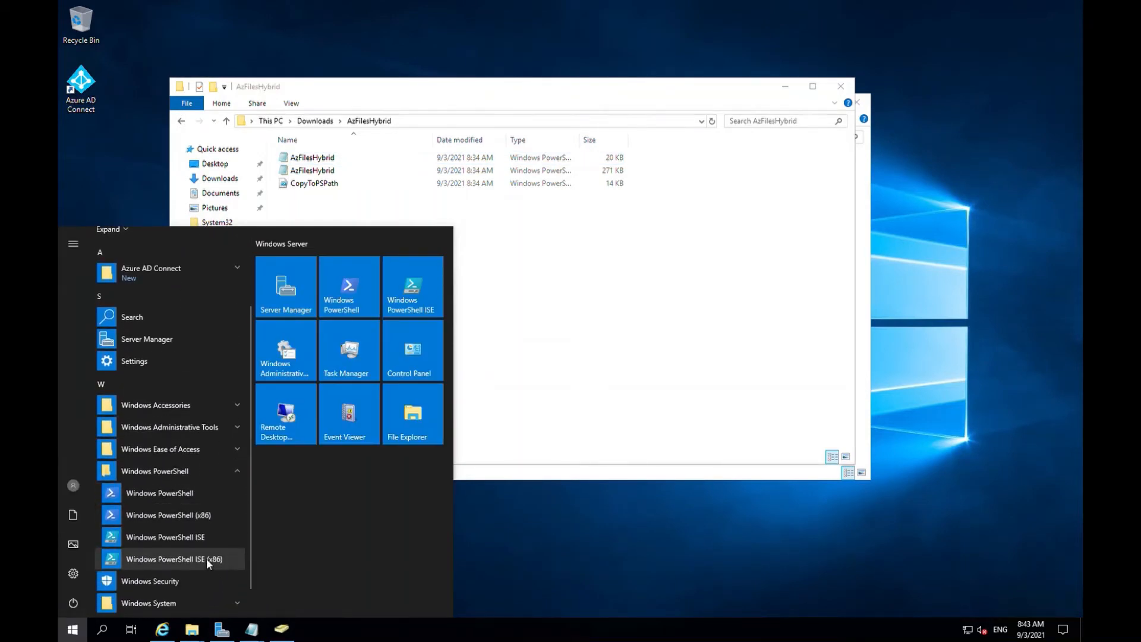
right_click(175, 558)
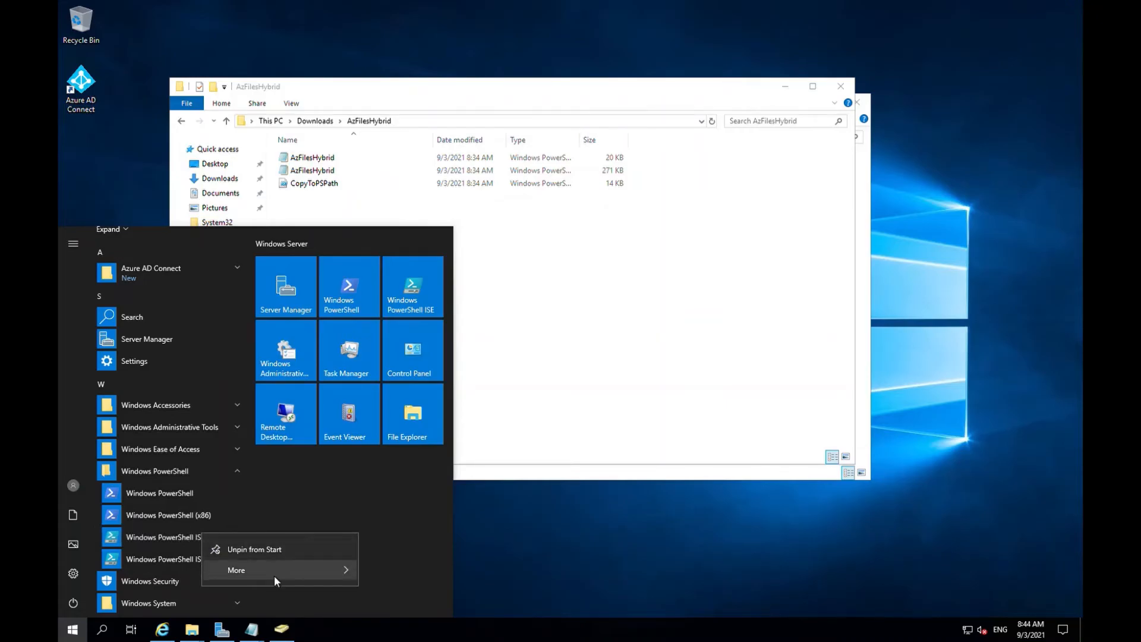
left_click(236, 570)
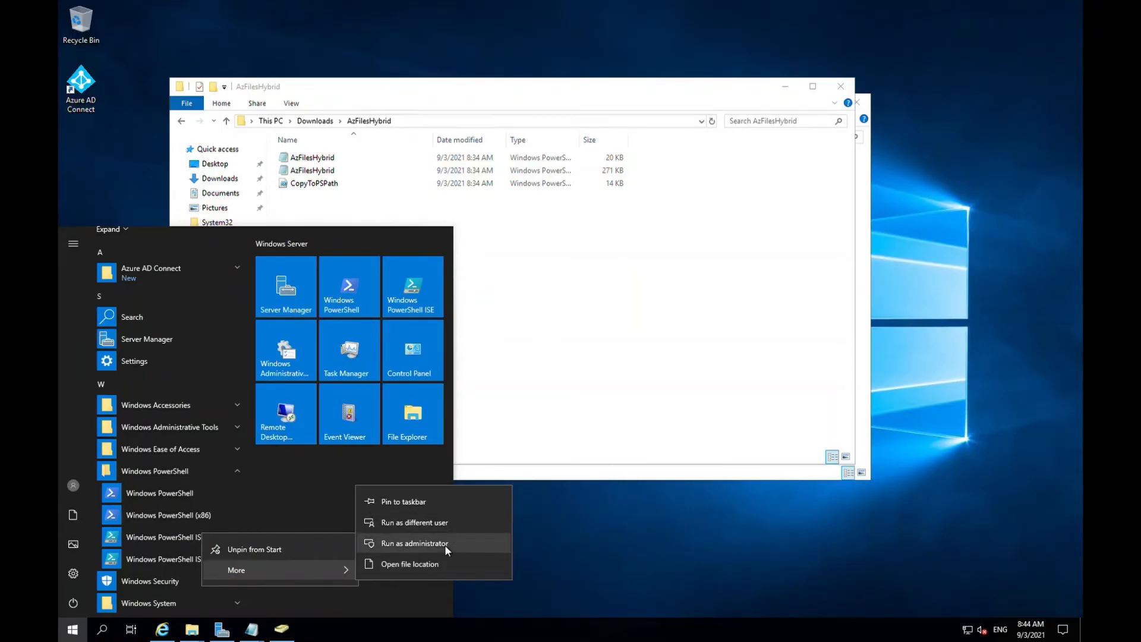
left_click(413, 544)
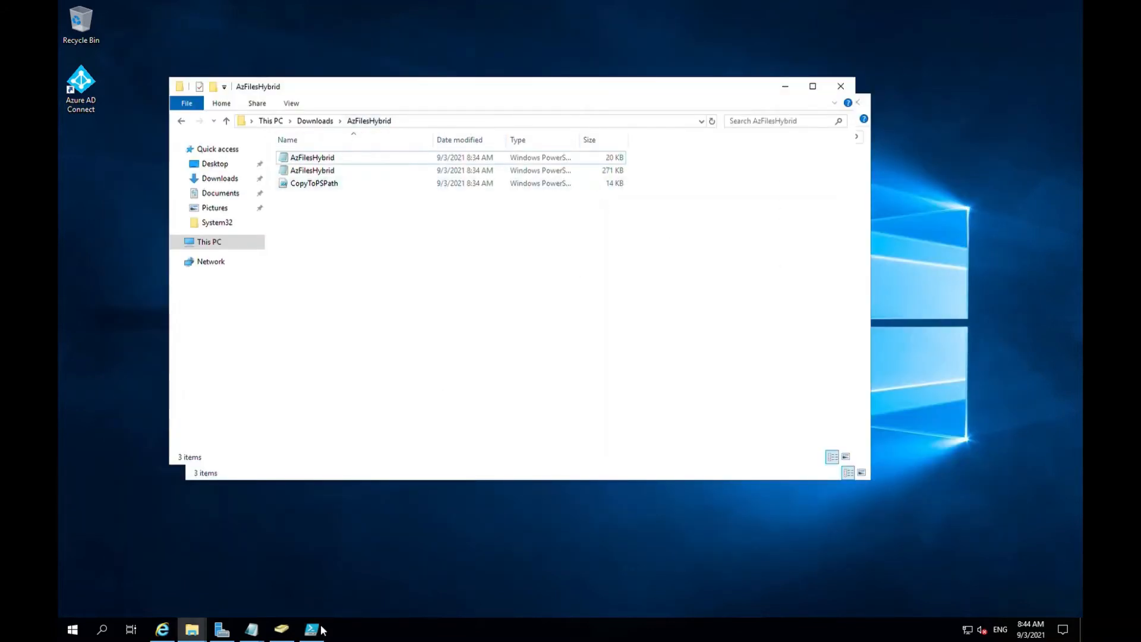
Step: Change the ISE console directory to the Downloads\AzFilesHybrid folder
left_click(309, 628)
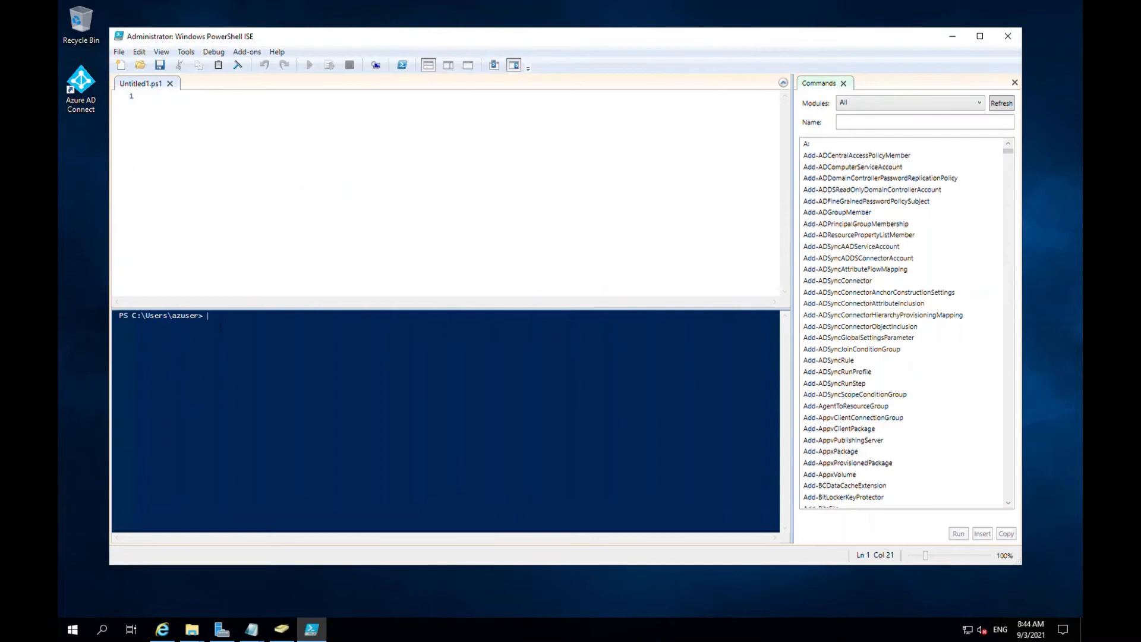
right_click(219, 327)
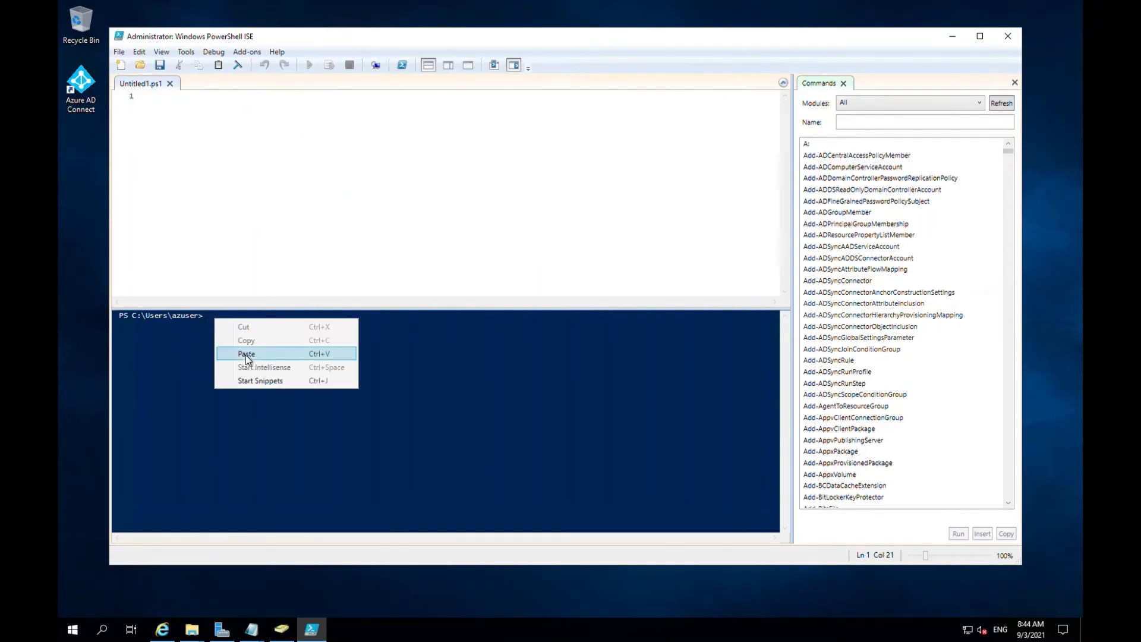
left_click(246, 353)
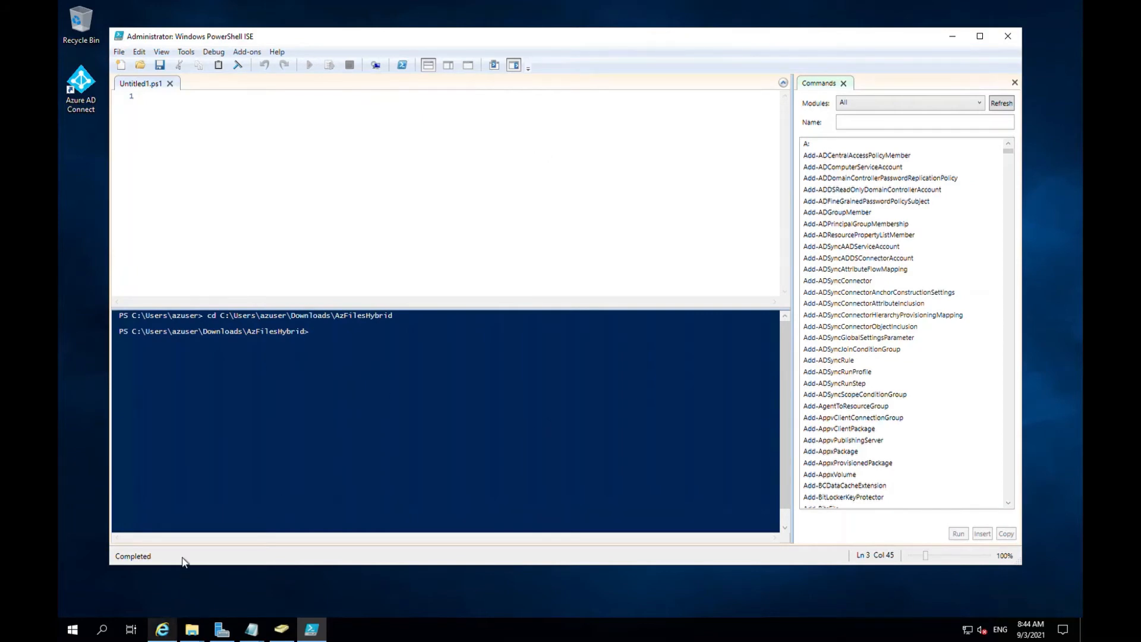
Step: Copy the Set-ExecutionPolicy Unrestricted commands from the docs into the console
left_click(163, 630)
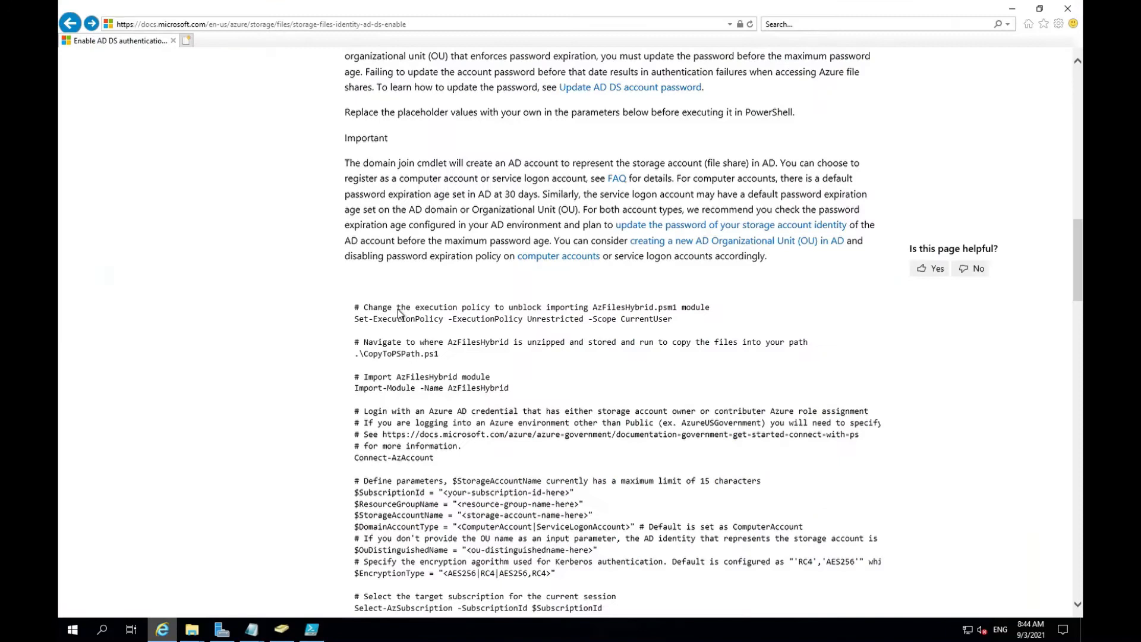
mouse_move(669, 327)
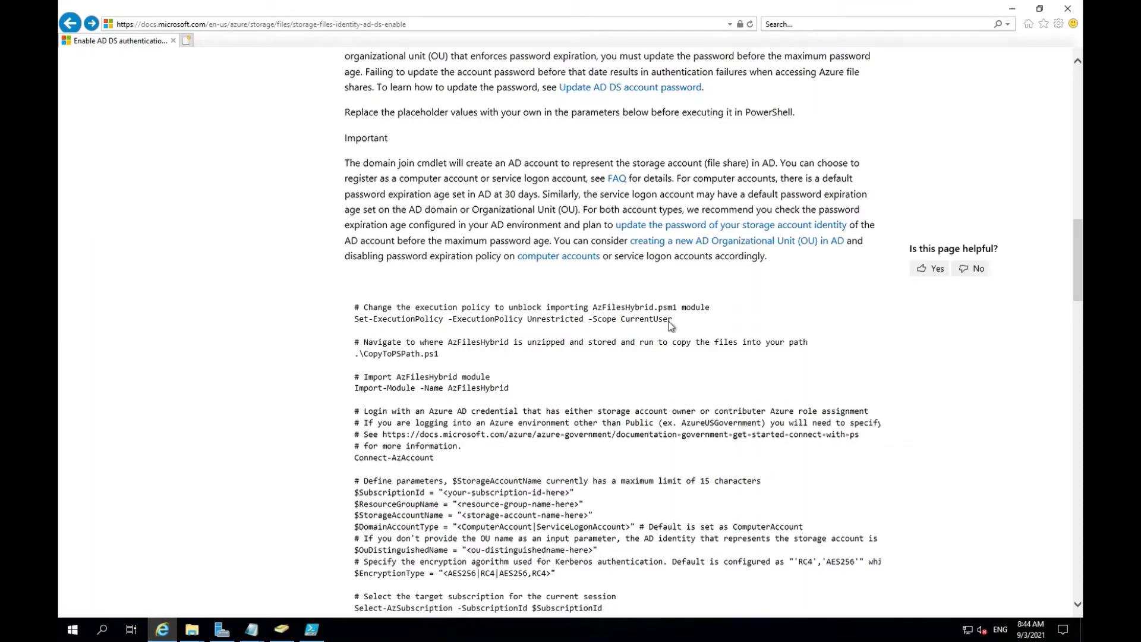
left_click_drag(364, 307, 672, 318)
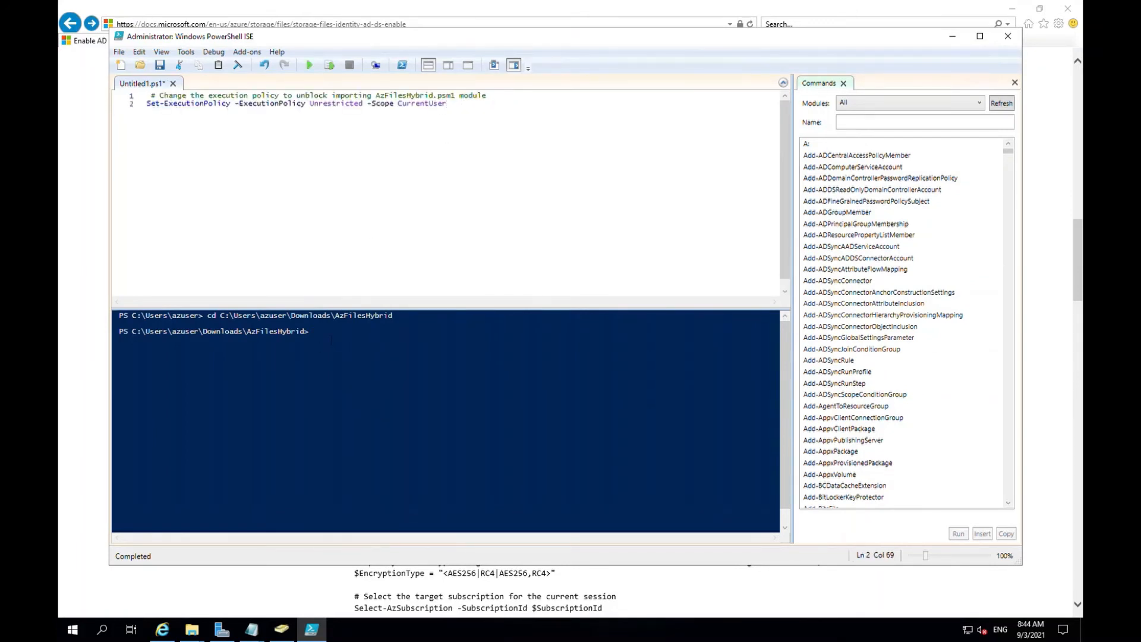
right_click(328, 340)
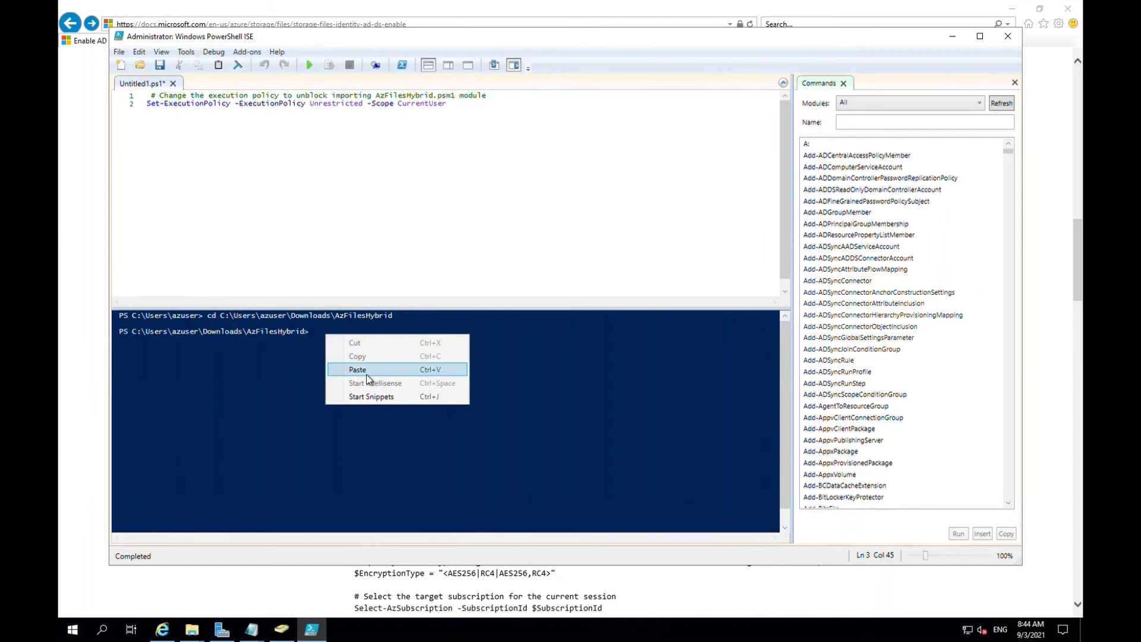
left_click(357, 369)
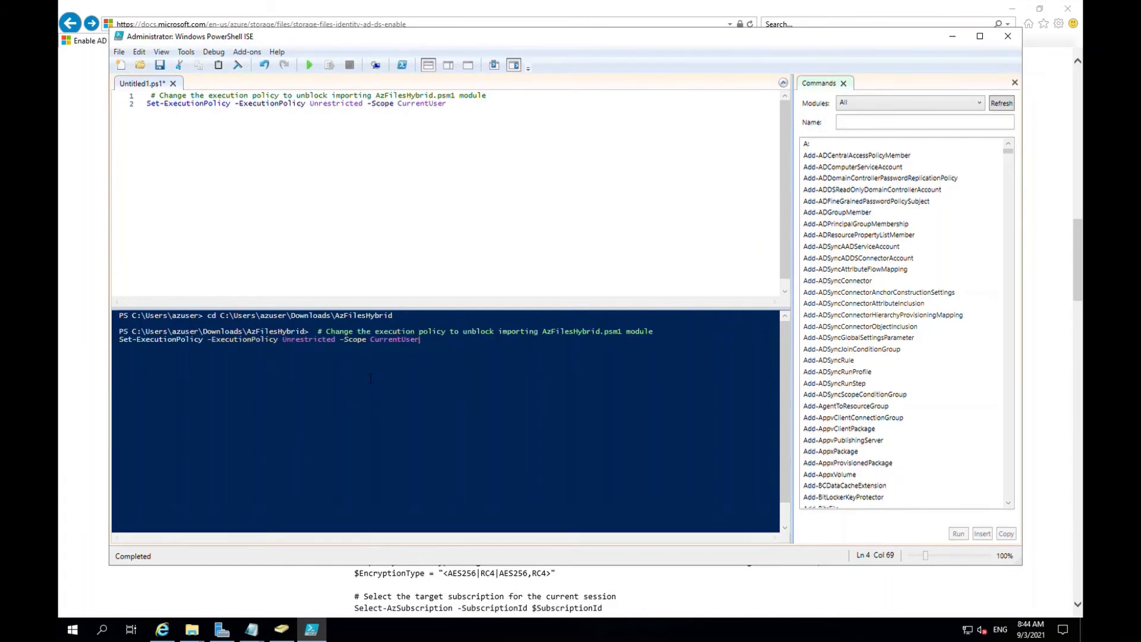
left_click(312, 65)
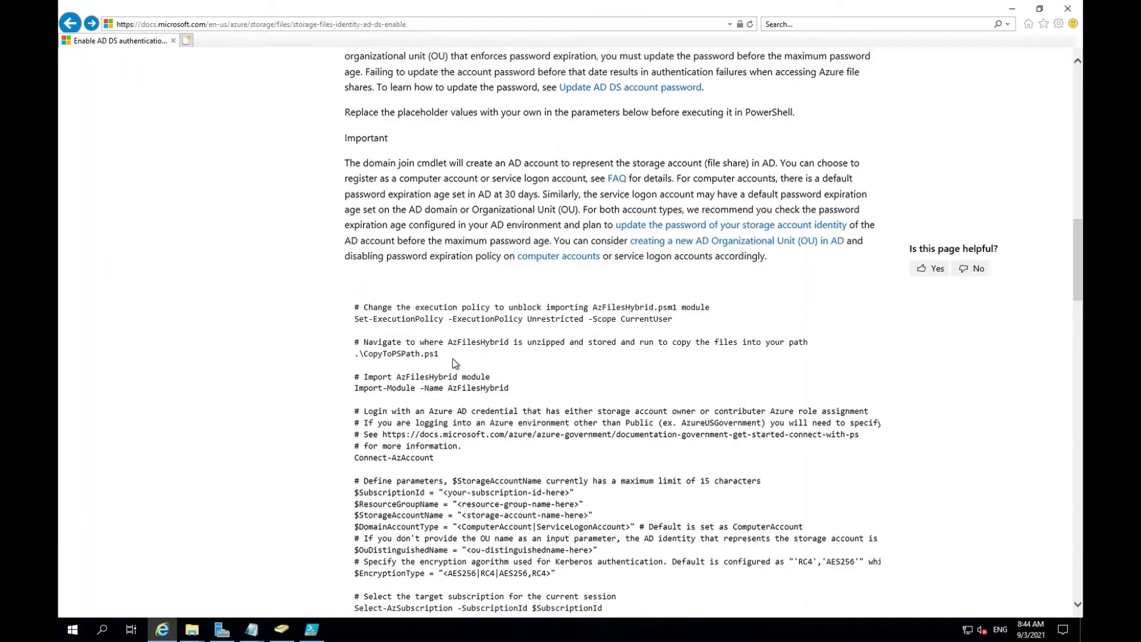
Step: Copy the CopyToPSPath.ps1 step from the docs and paste it into the ISE console
left_click_drag(364, 343, 440, 354)
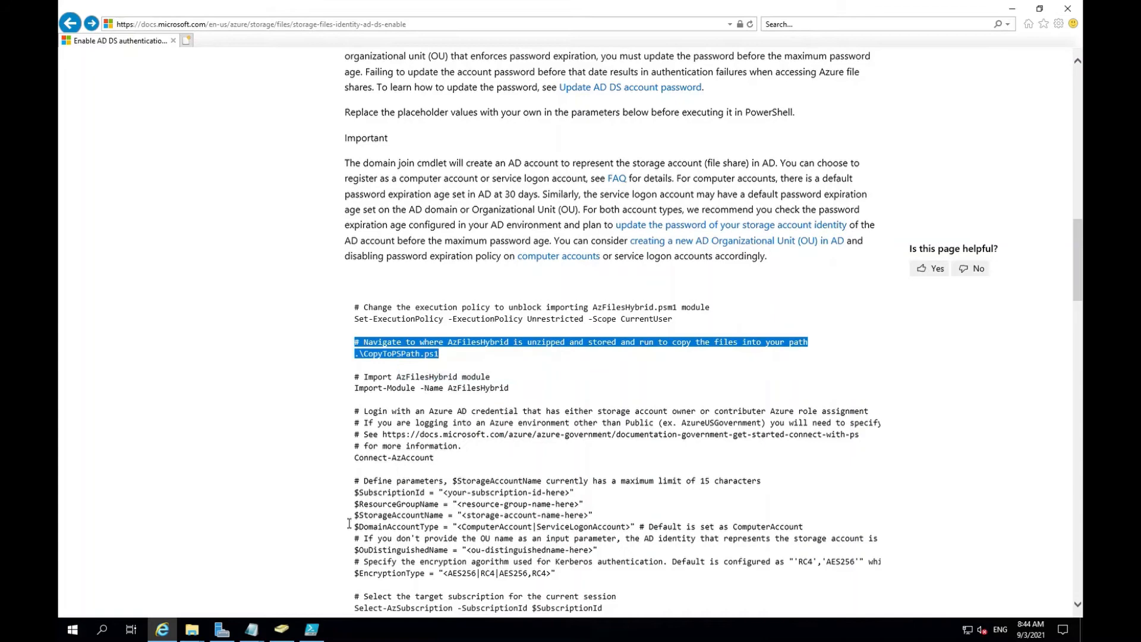
left_click(310, 629)
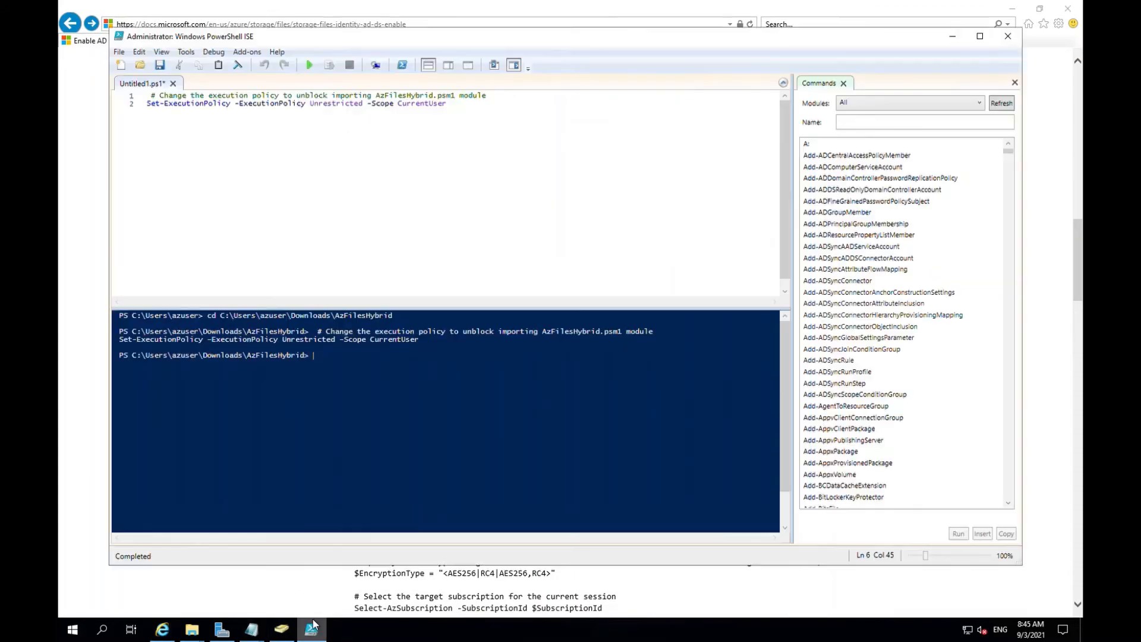
right_click(315, 355)
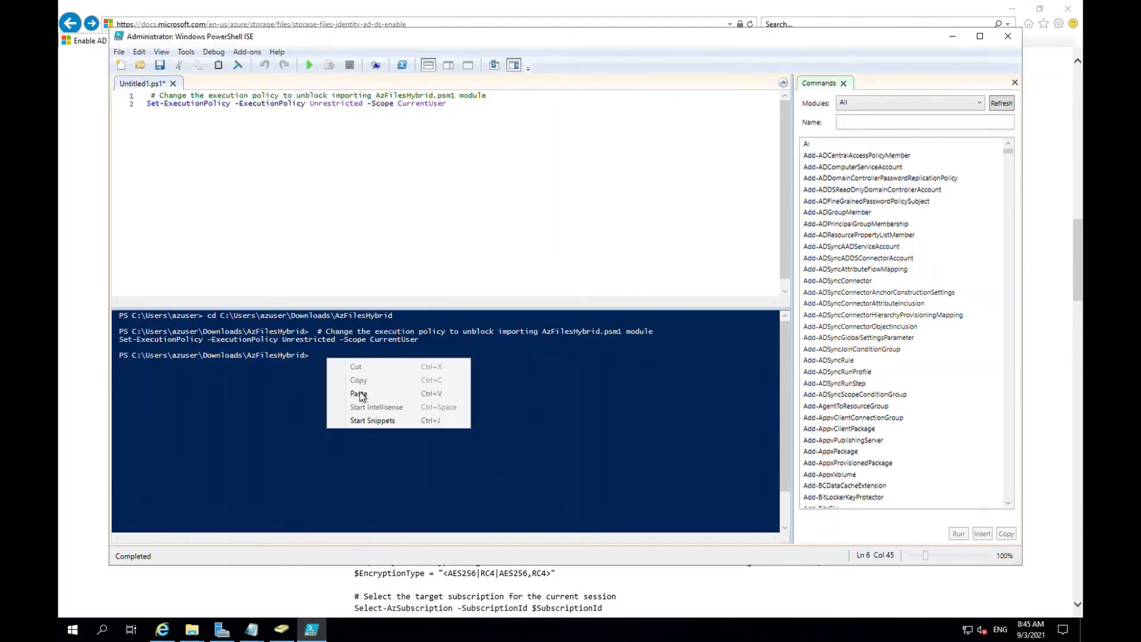
left_click(358, 394)
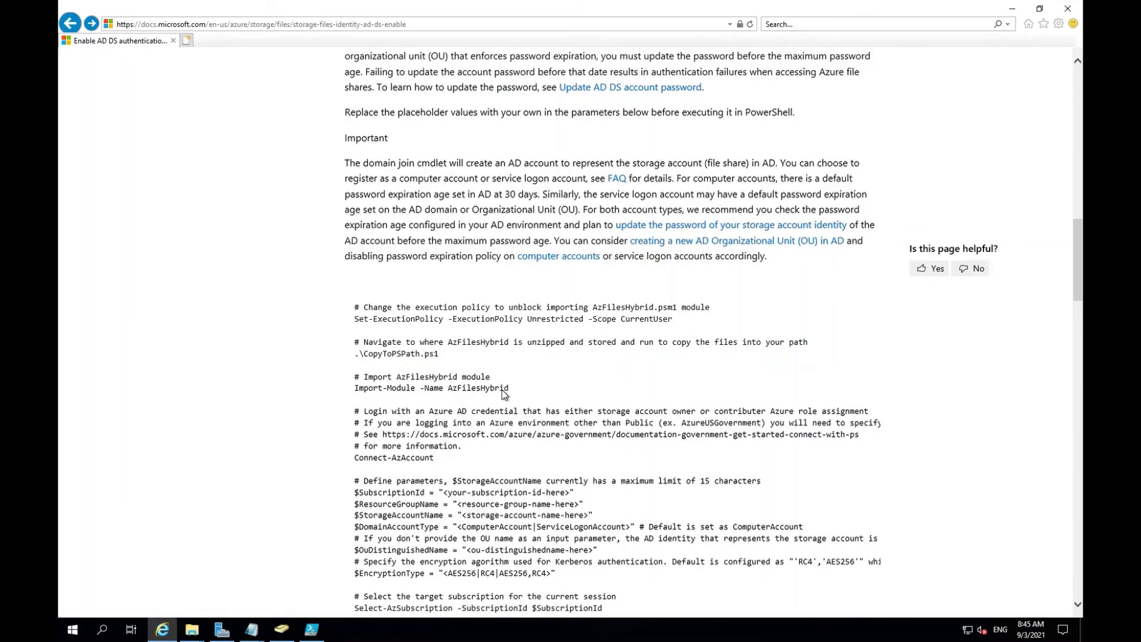
Step: Run Import-Module -Name AzFilesHybrid from the docs, allowing the script once and accepting the PowerShellGet update
left_click_drag(364, 377, 509, 388)
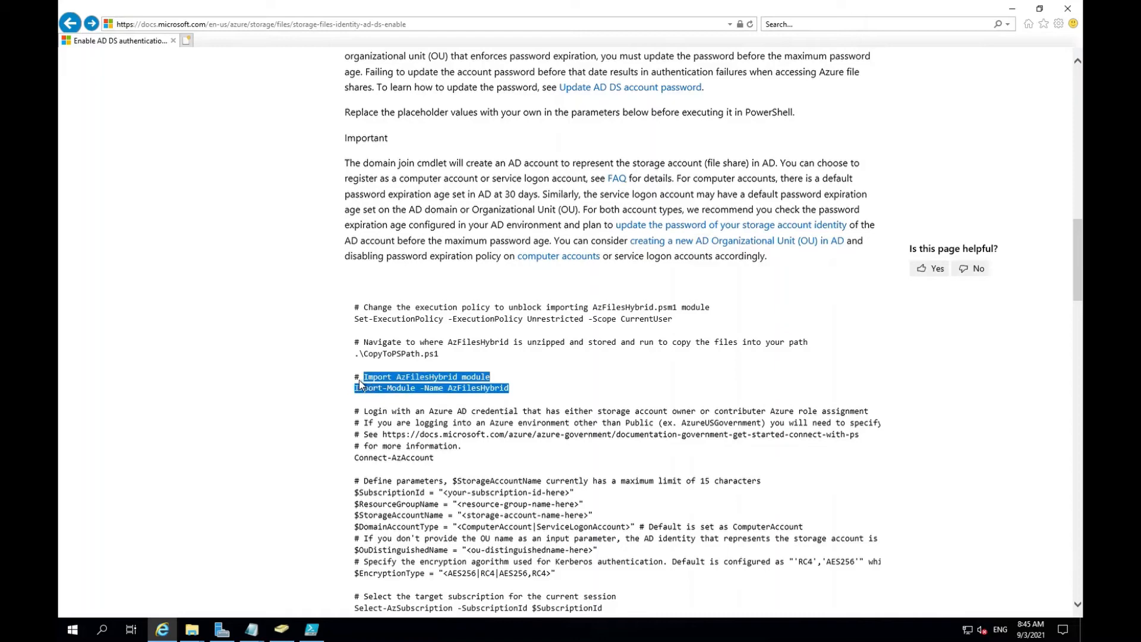
right_click(365, 381)
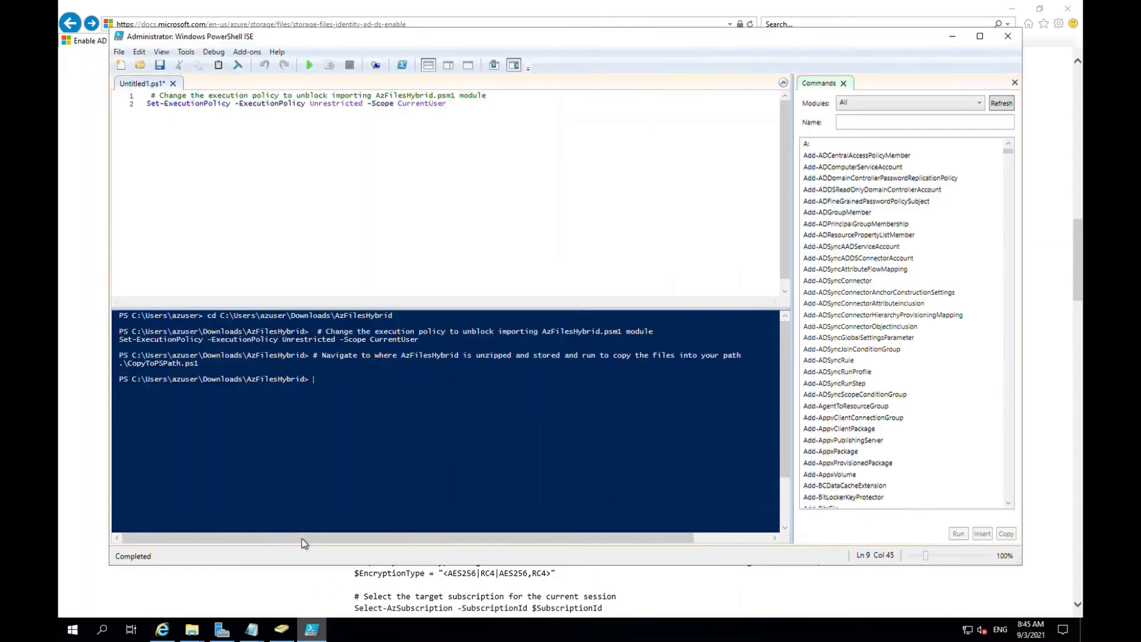
right_click(320, 386)
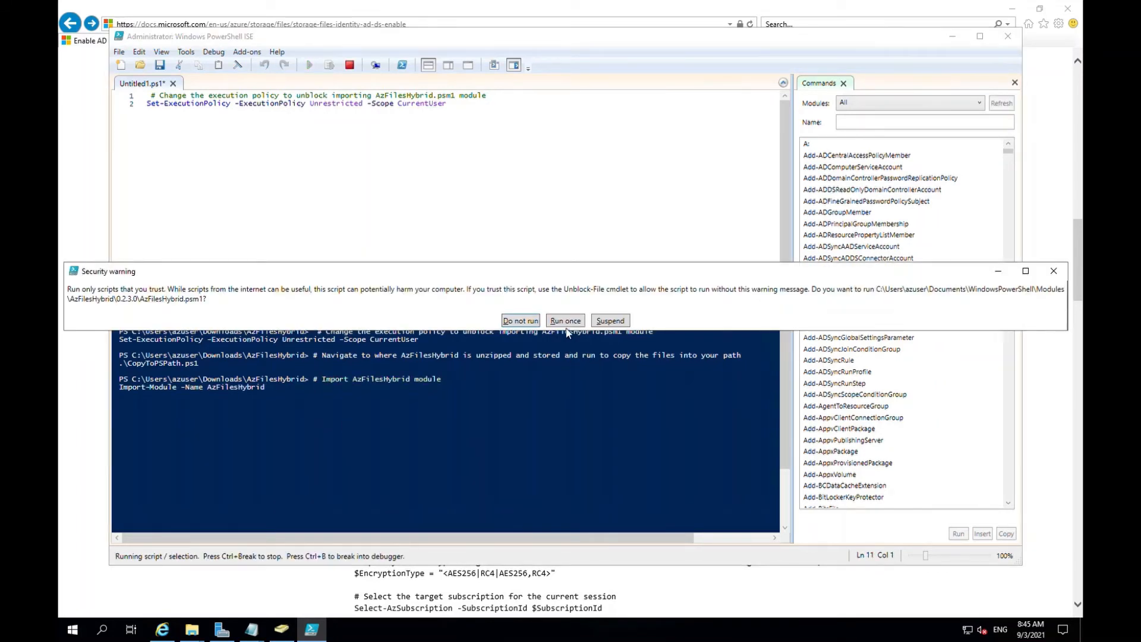
left_click(565, 320)
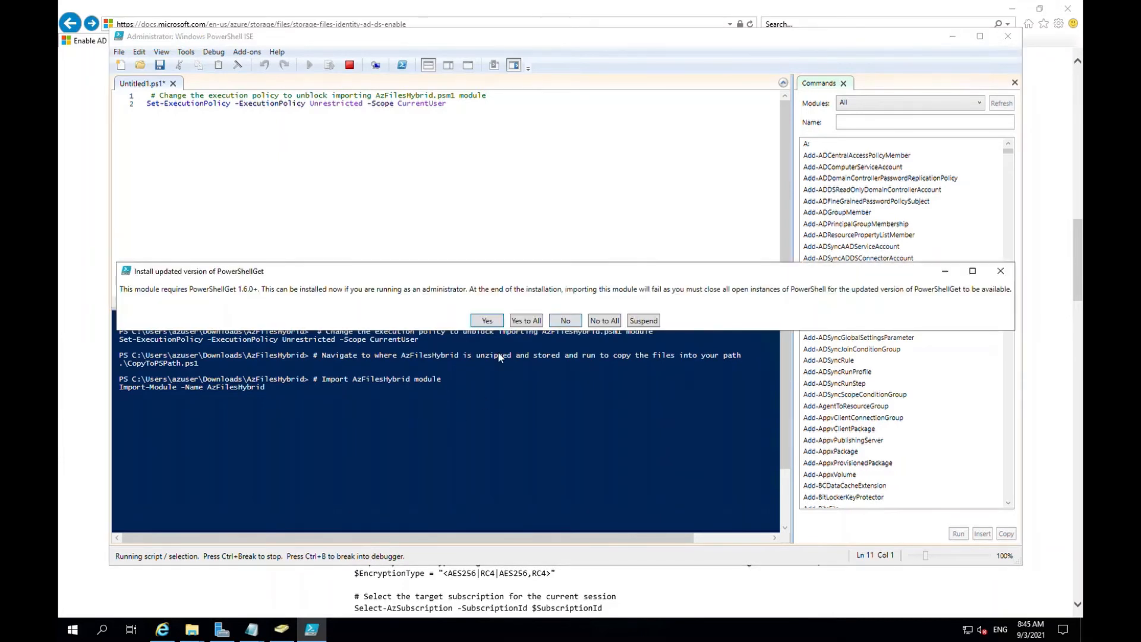
left_click(486, 320)
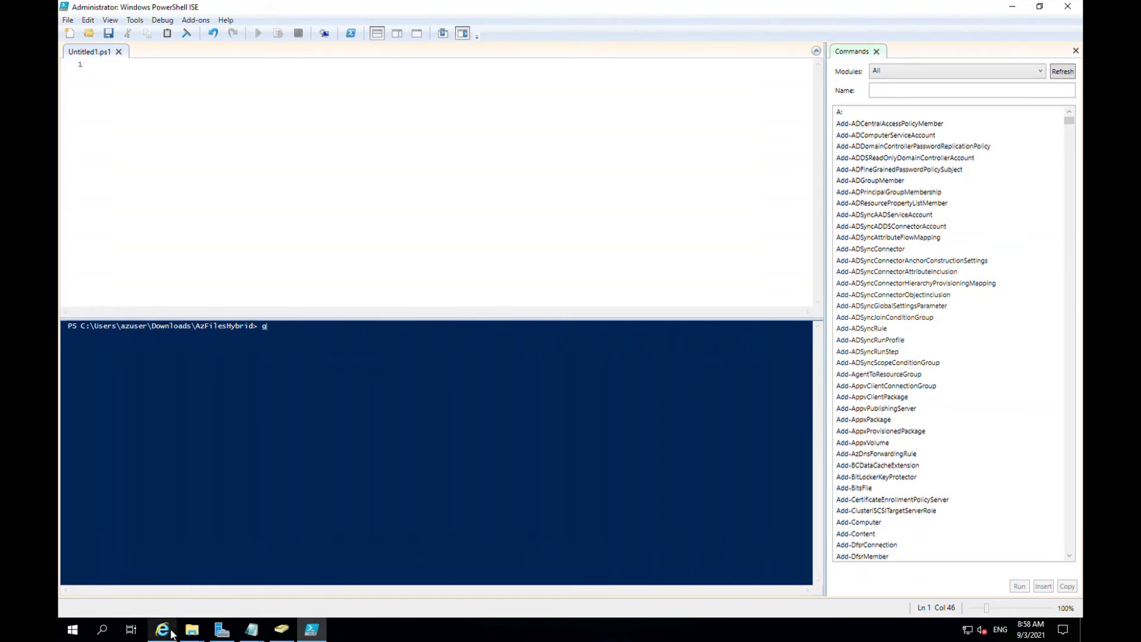
Step: Clear the stray prompt character and run Connect-AzAccount to sign in to Azure
left_click(162, 629)
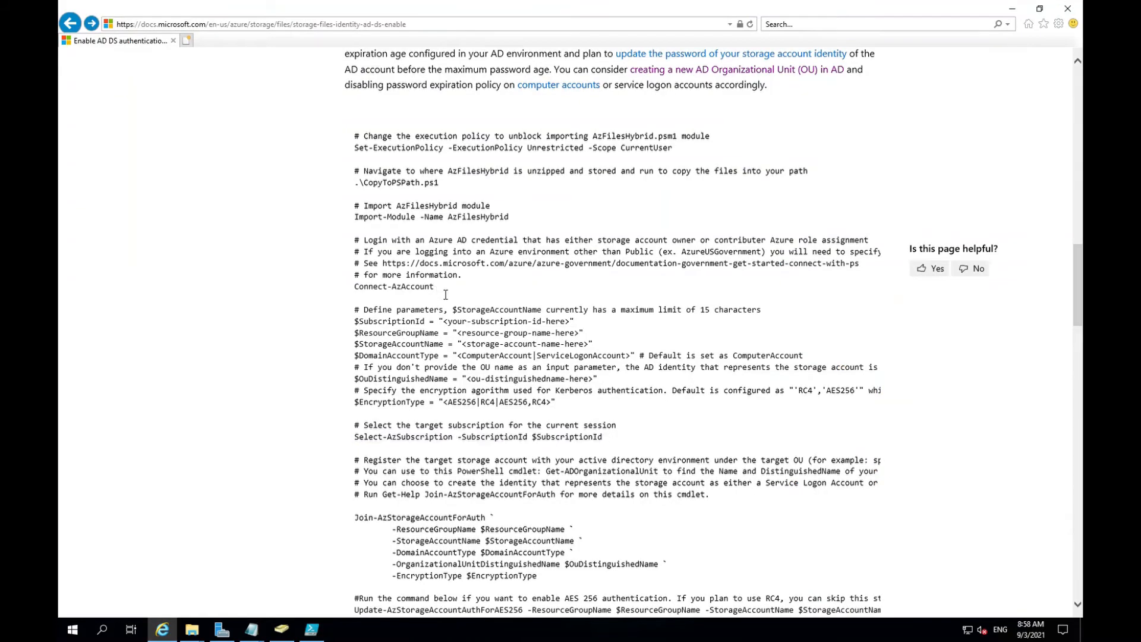
double_click(390, 287)
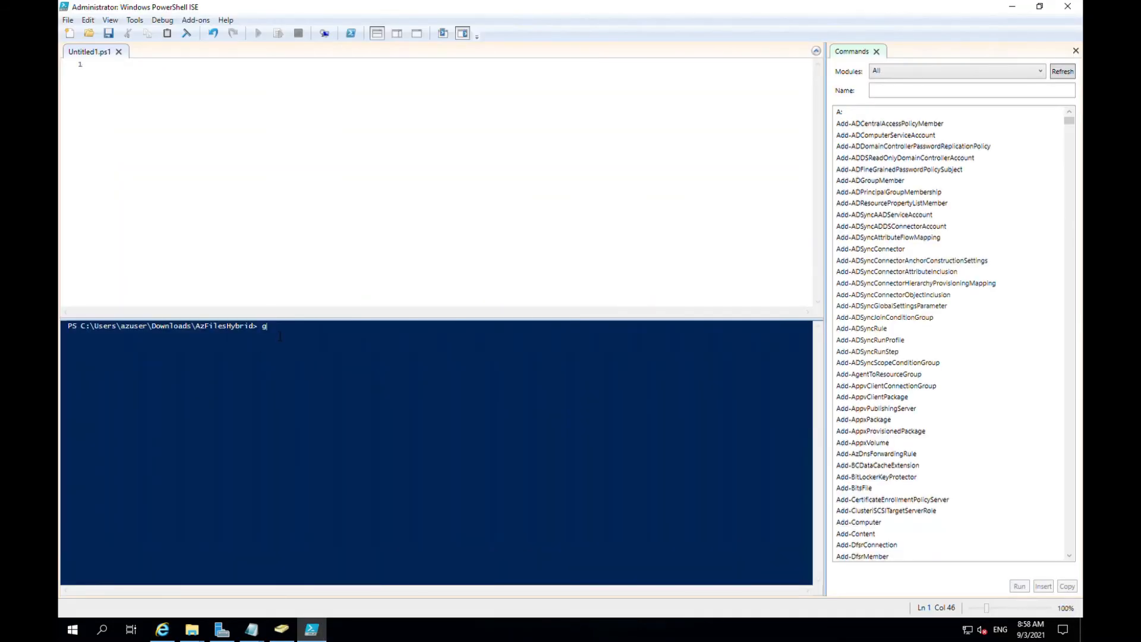
key("Backspace")
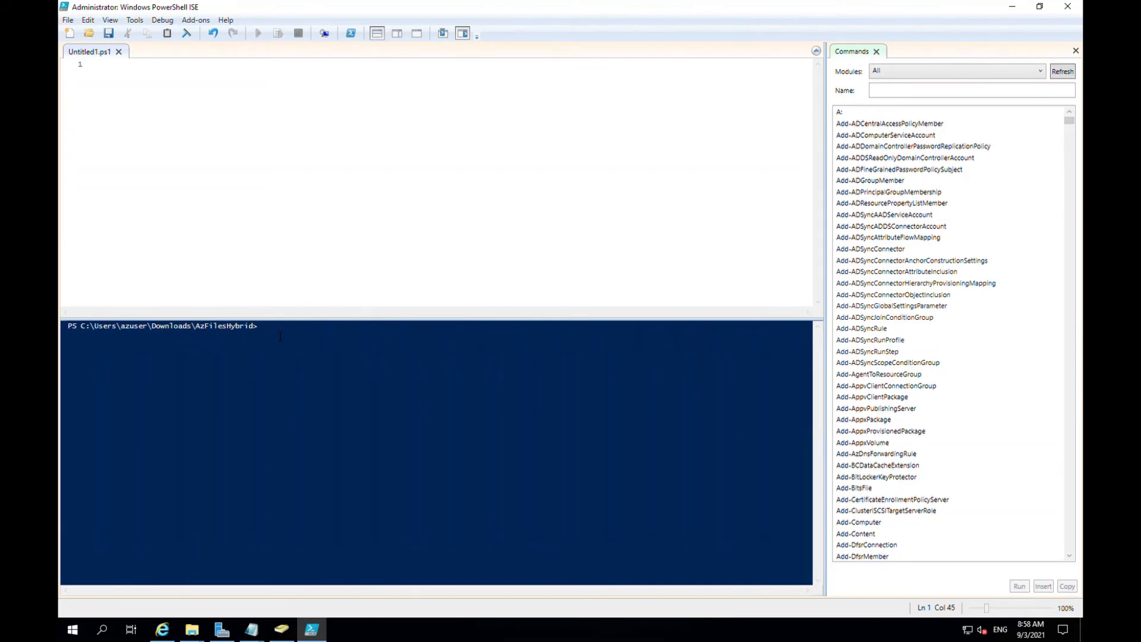
type("Connect-AzAccount")
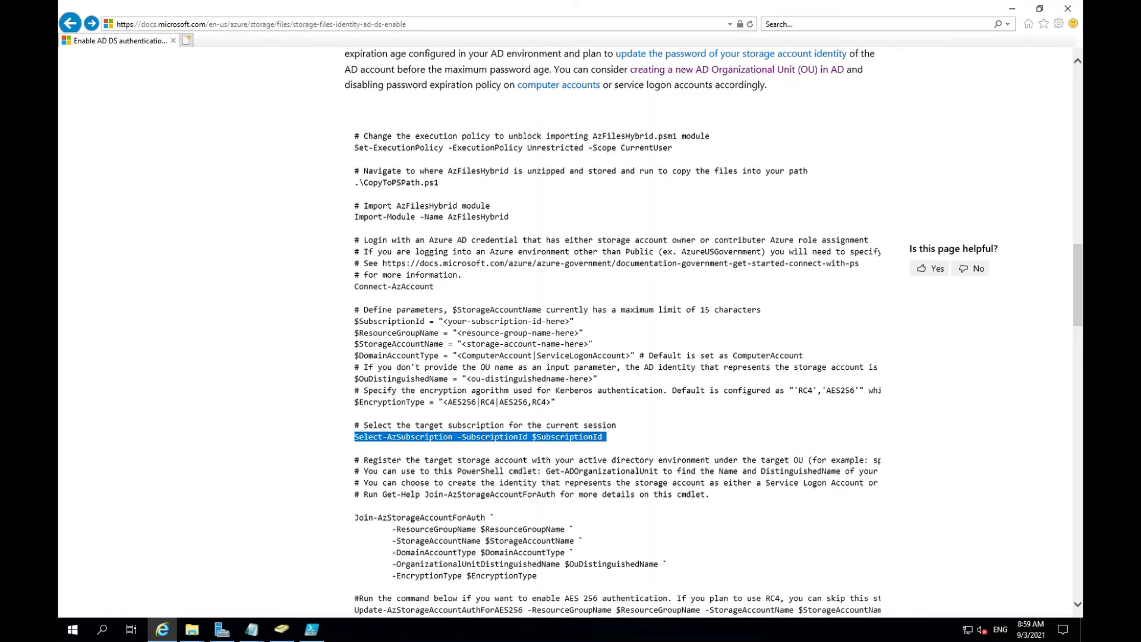
mouse_move(947, 606)
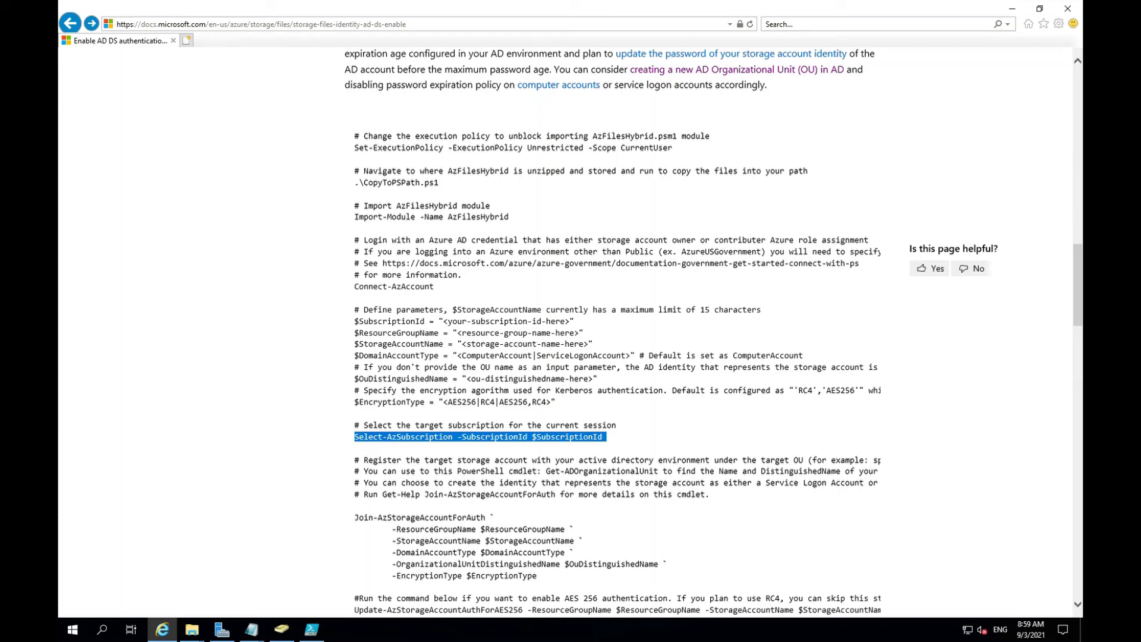
mouse_move(698, 102)
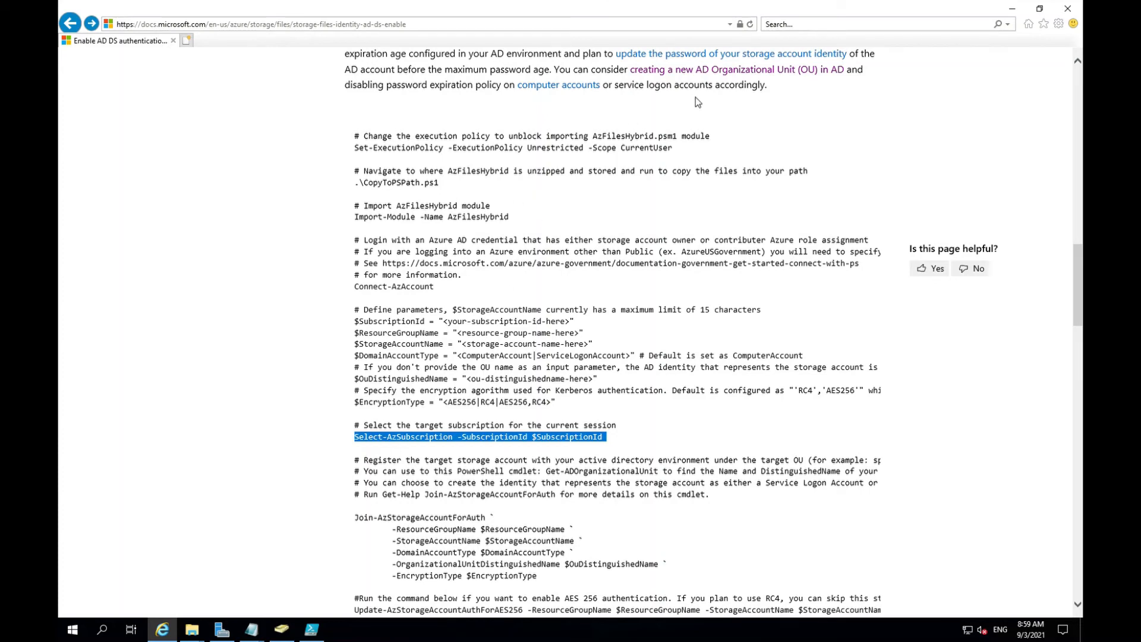
mouse_move(835, 85)
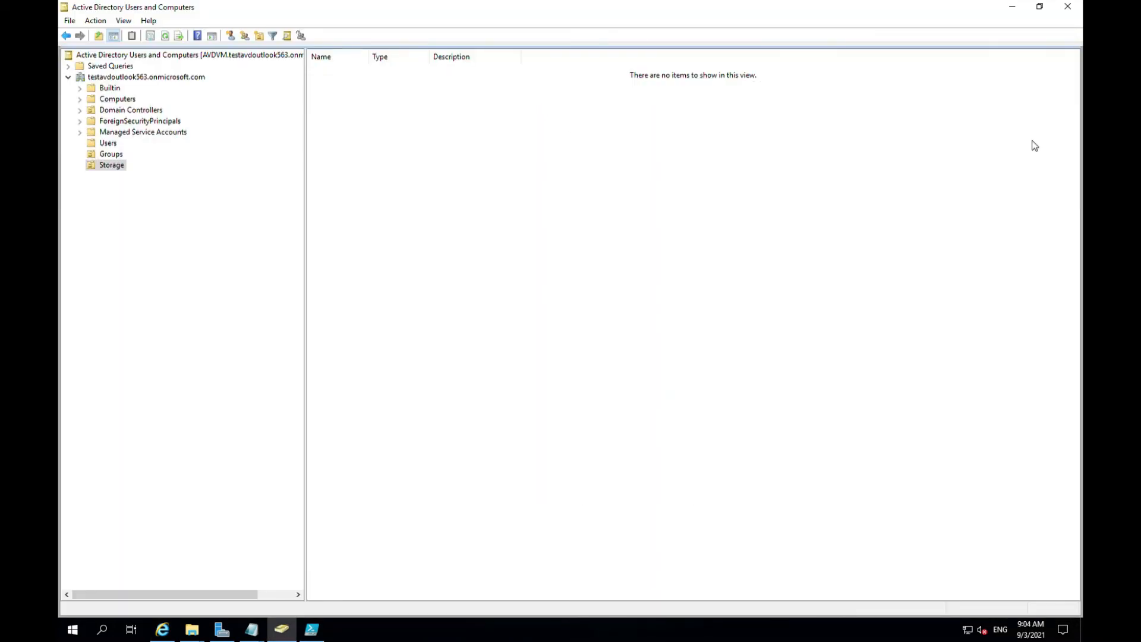
mouse_move(855, 220)
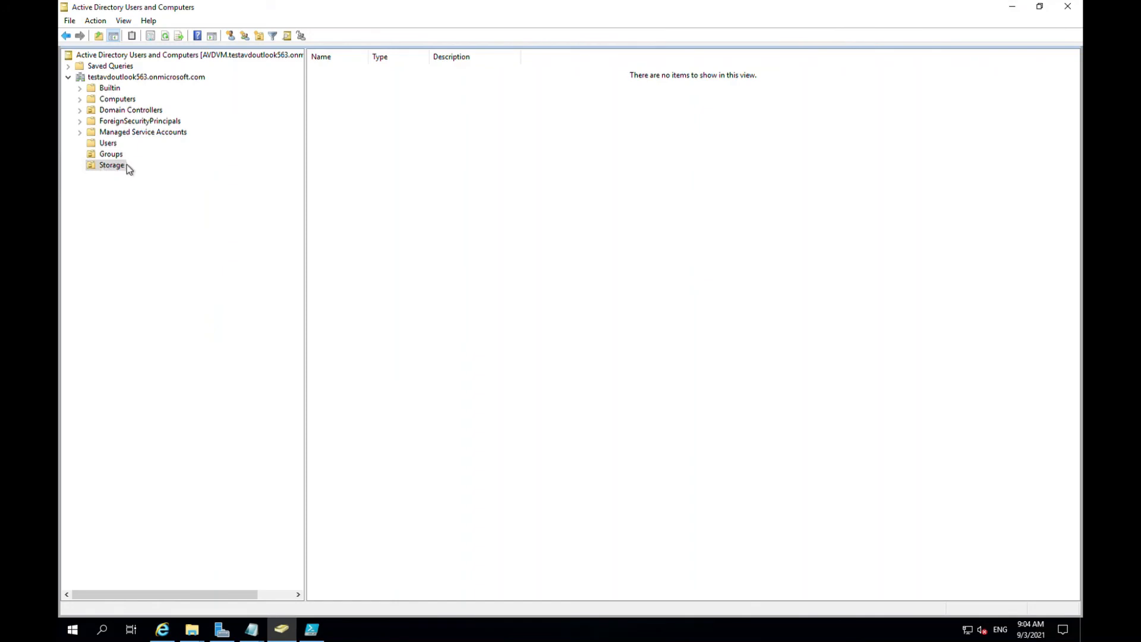
Step: Check the empty Storage OU, then copy the Join-AzStorageAccountForAuth line for avdstorage1239 from Notepad
left_click(109, 165)
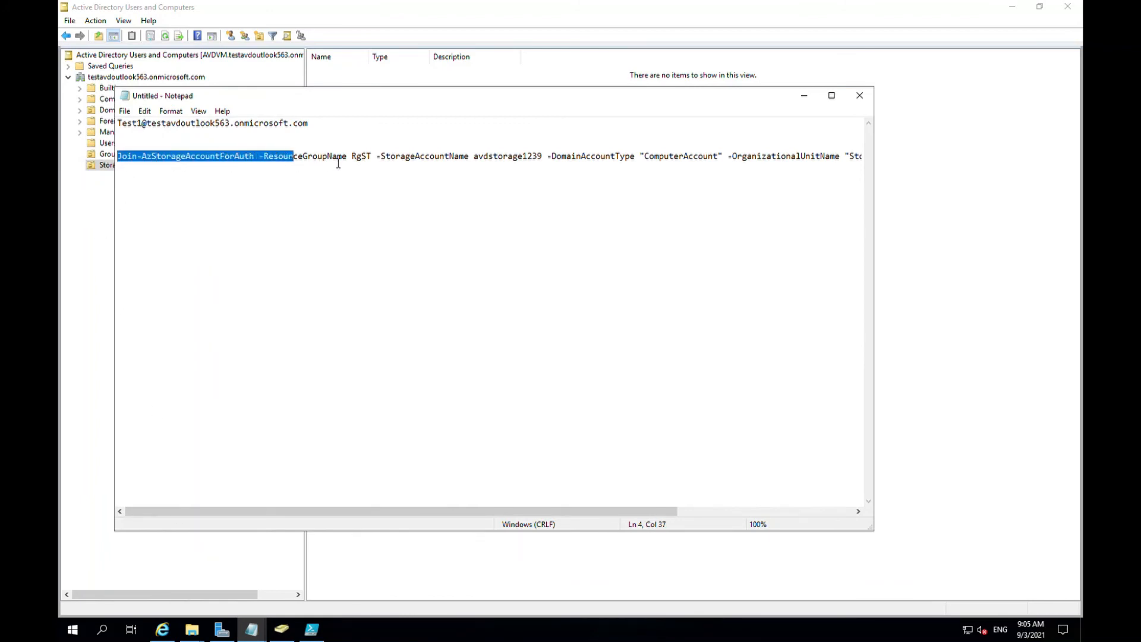
left_click_drag(293, 156, 371, 156)
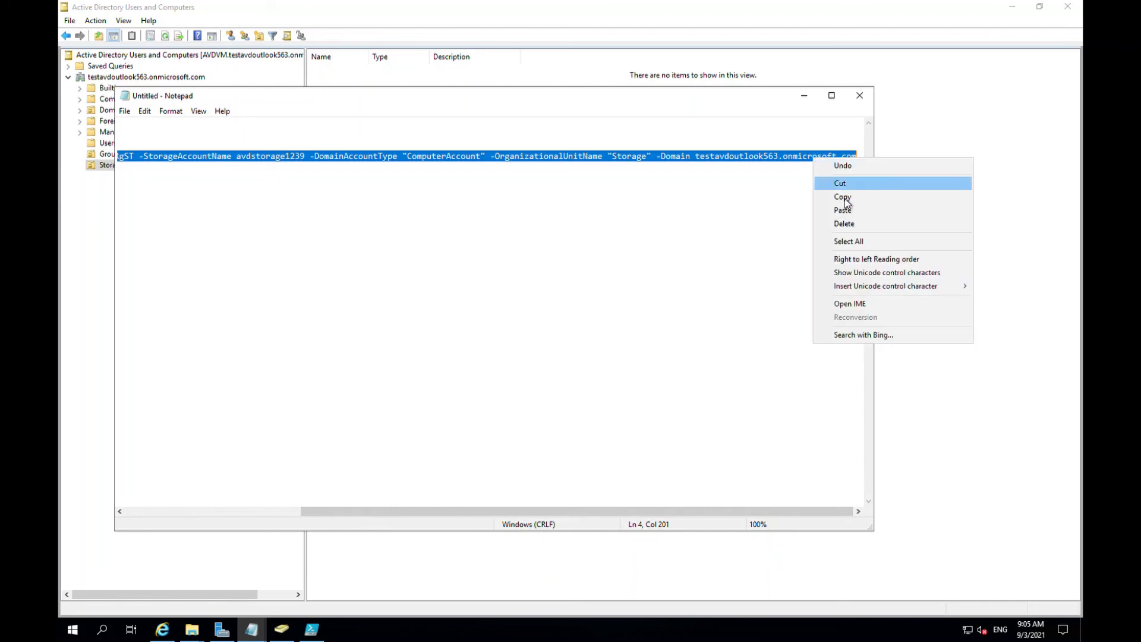
left_click(843, 197)
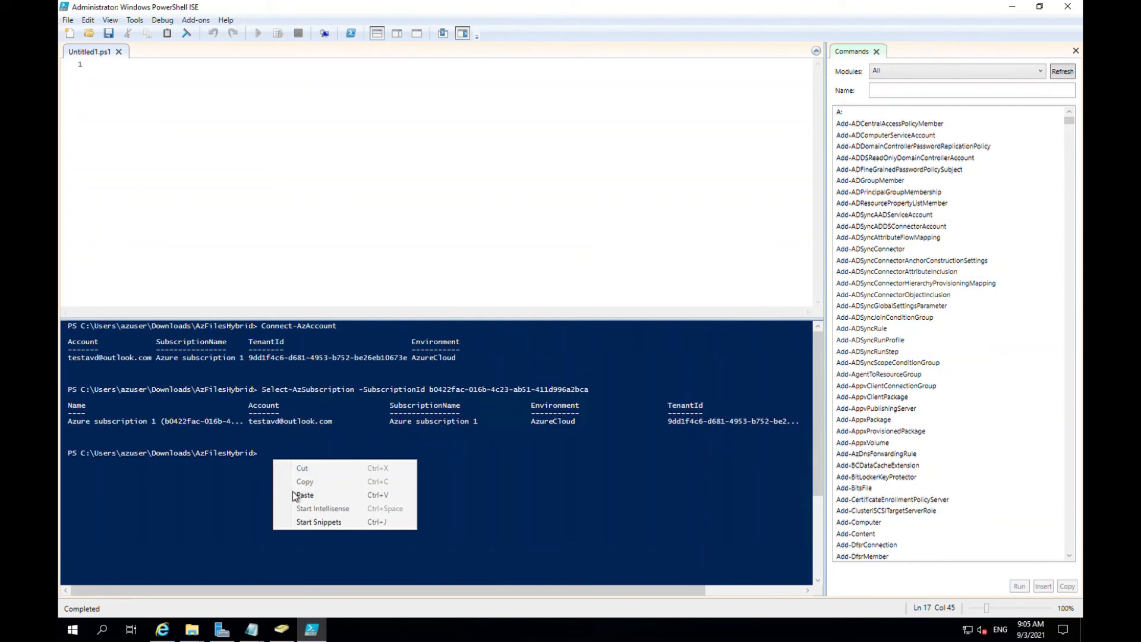
Step: Run the pasted Join-AzStorageAccountForAuth command so avdstorage1239 joins the domain with state Succeeded
left_click(304, 494)
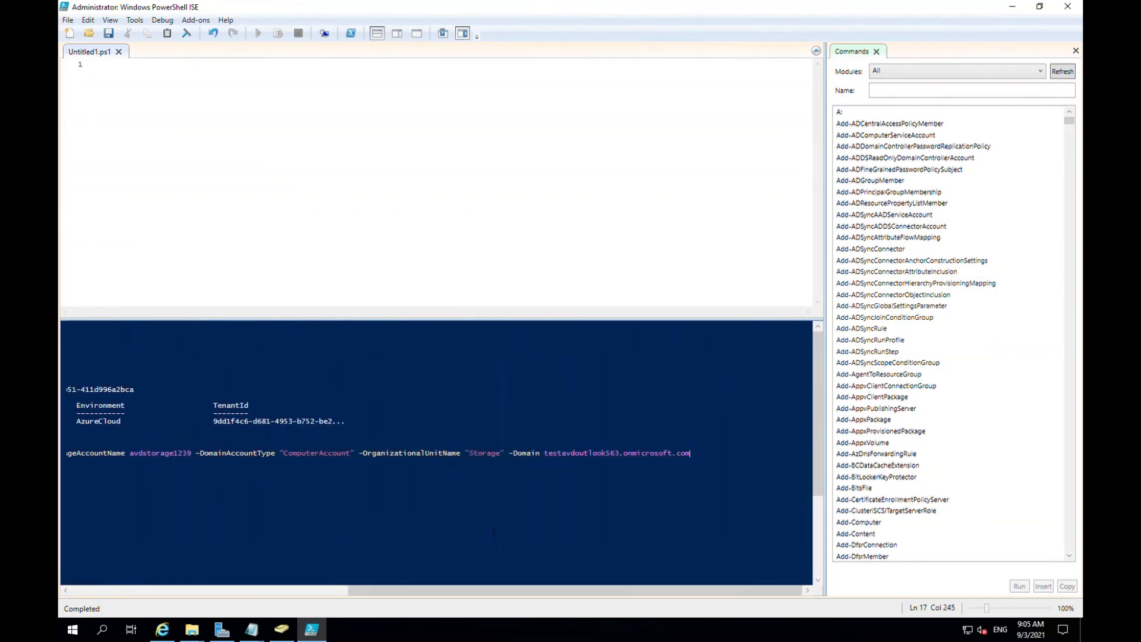
mouse_move(707, 460)
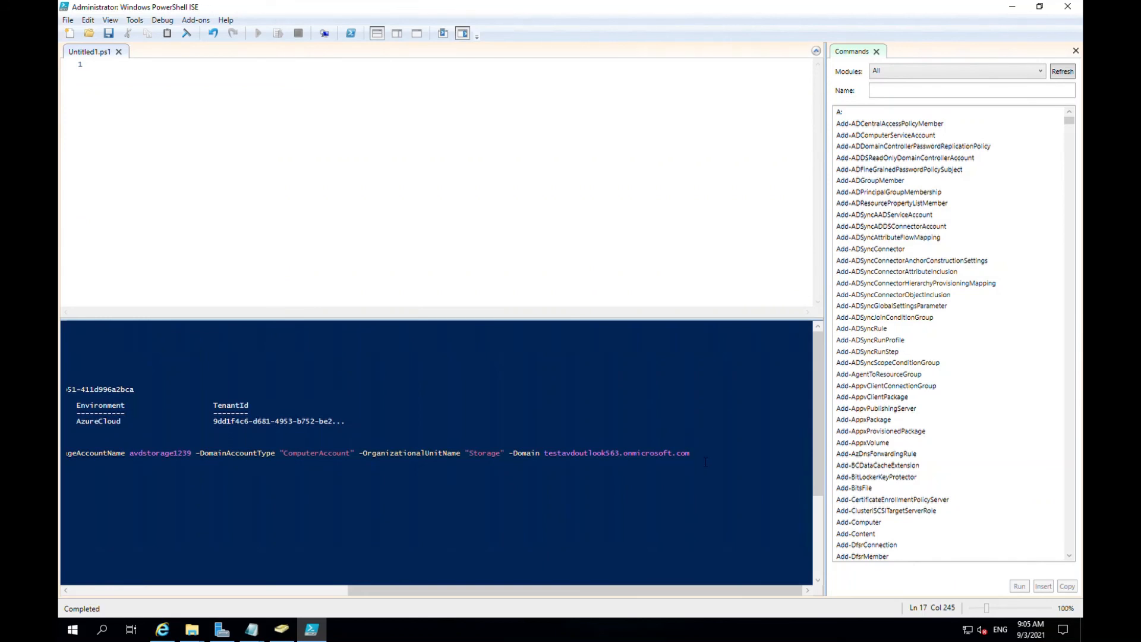
type("g")
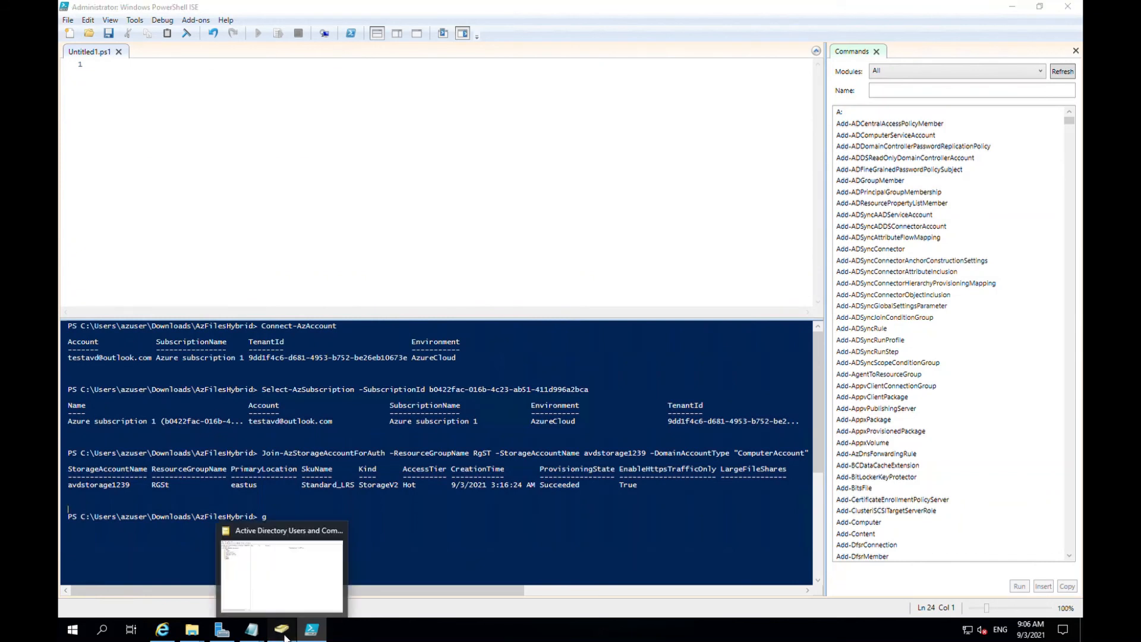
Step: Refresh the Storage OU in ADUC to show the new avdstorage1239 computer object
left_click(281, 629)
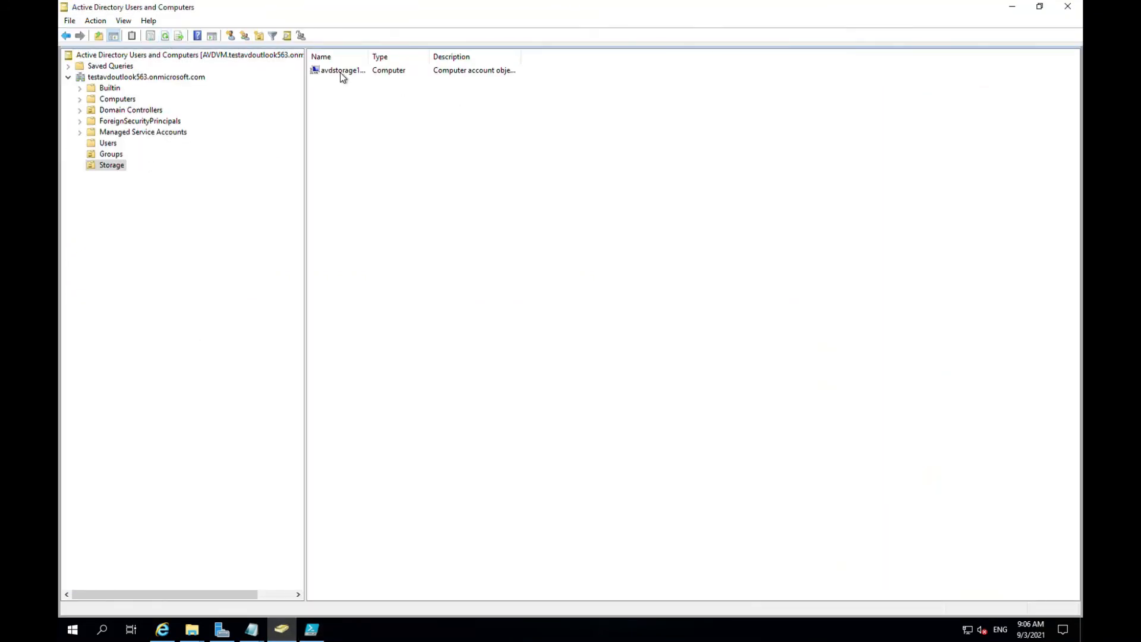
left_click(342, 70)
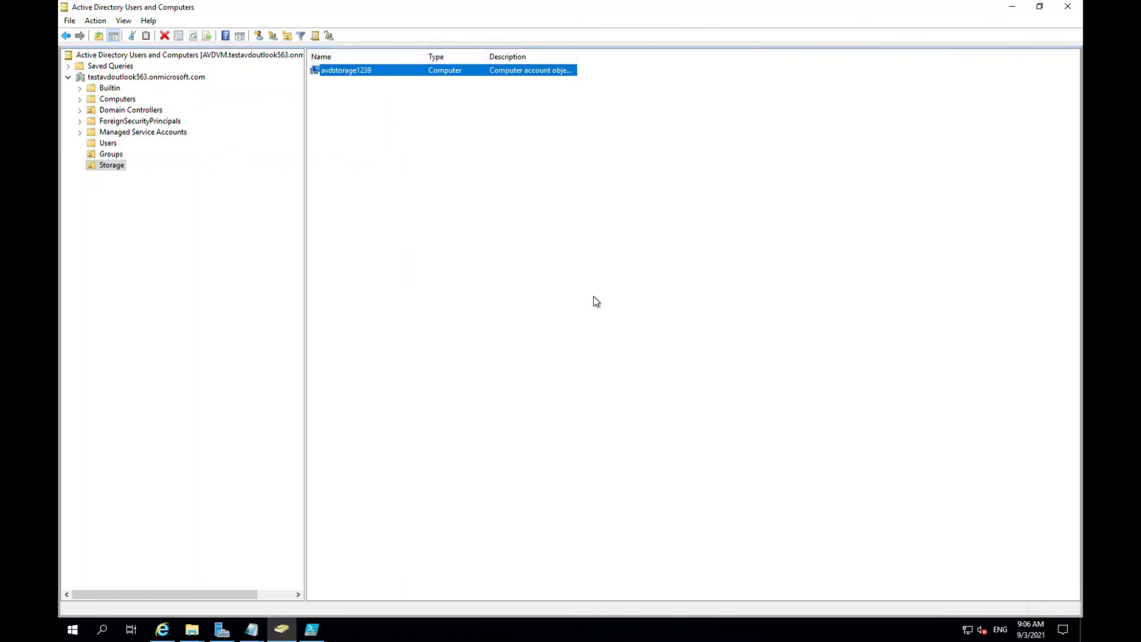
mouse_move(842, 73)
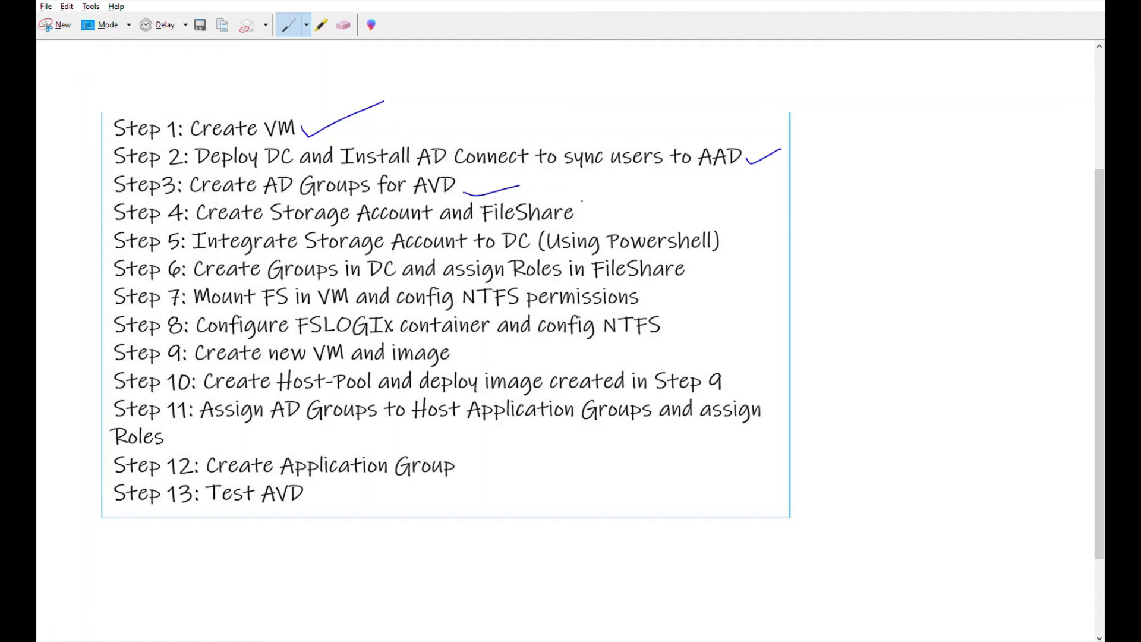
Step: Draw pen check marks beside Step 4 and Step 5 on the whiteboard checklist
left_click_drag(590, 218, 637, 192)
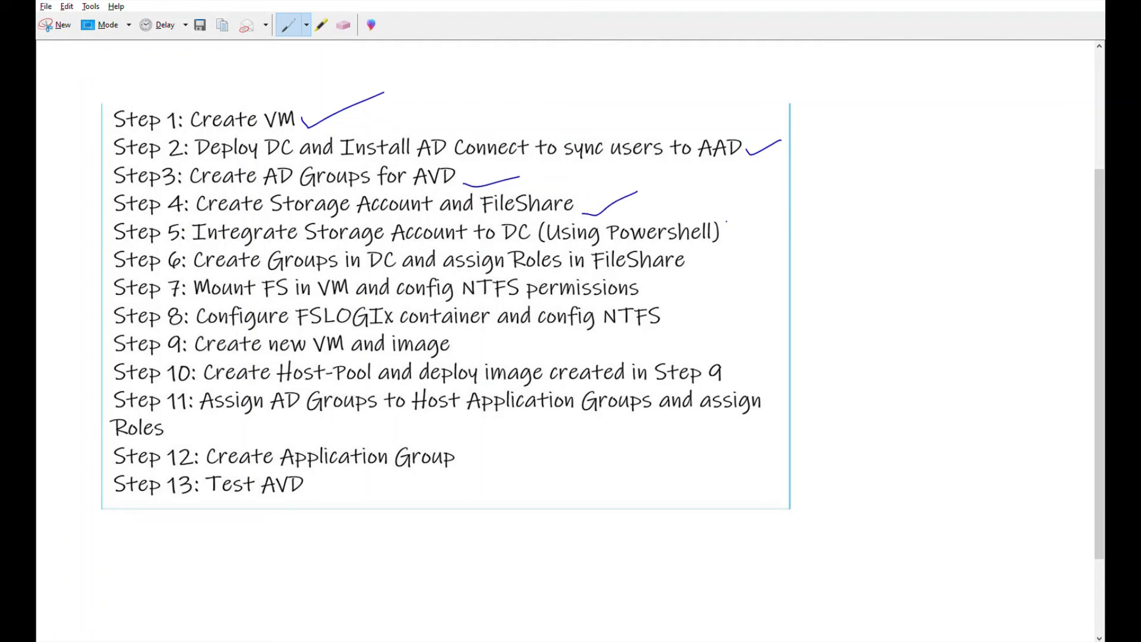
left_click_drag(728, 240, 764, 218)
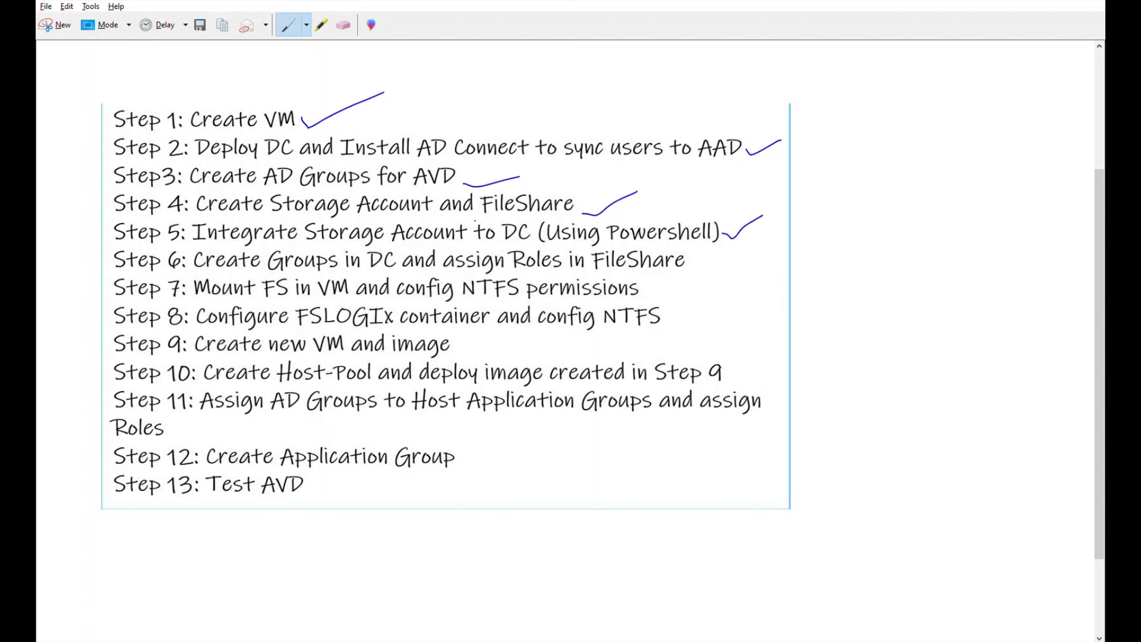